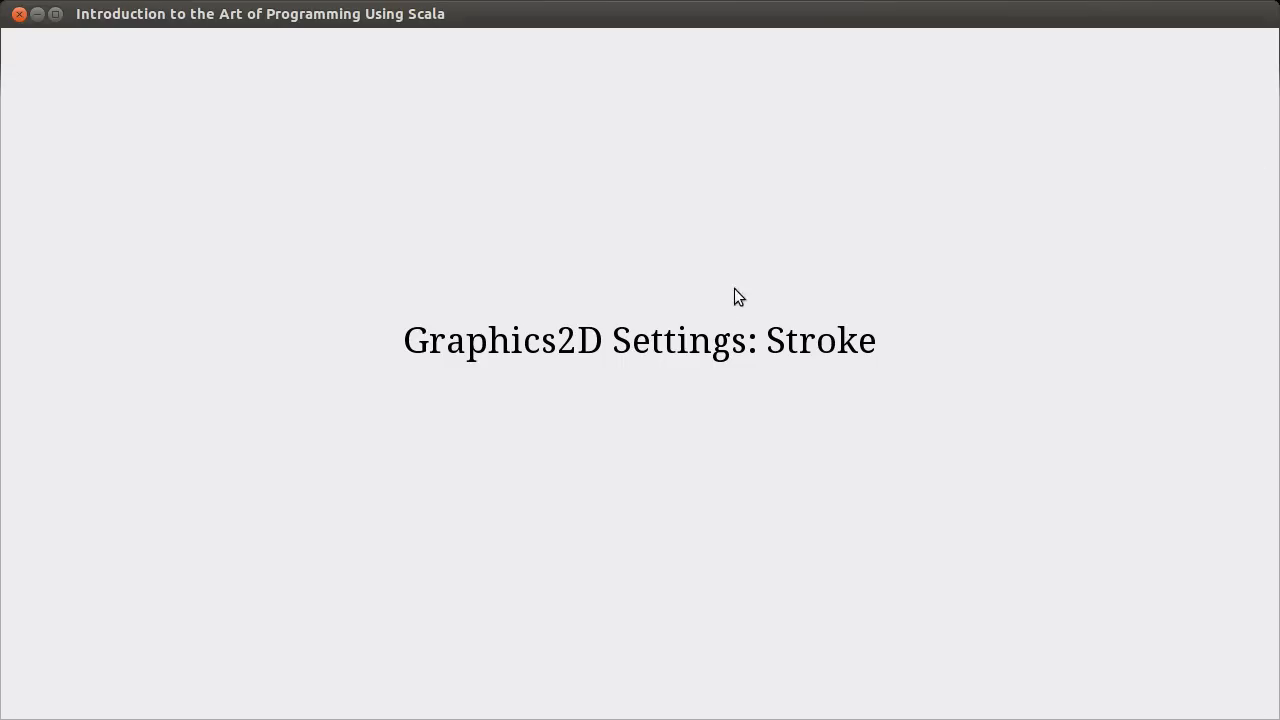
mouse_move(612, 304)
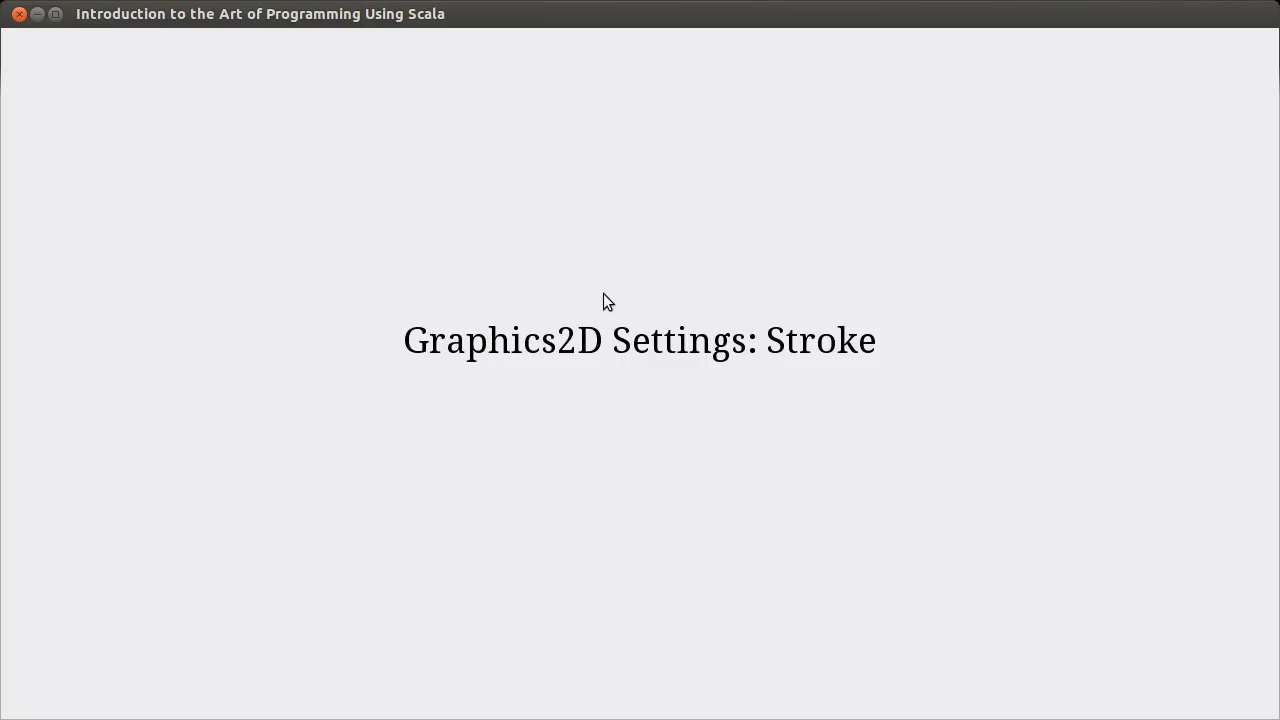
mouse_move(632, 322)
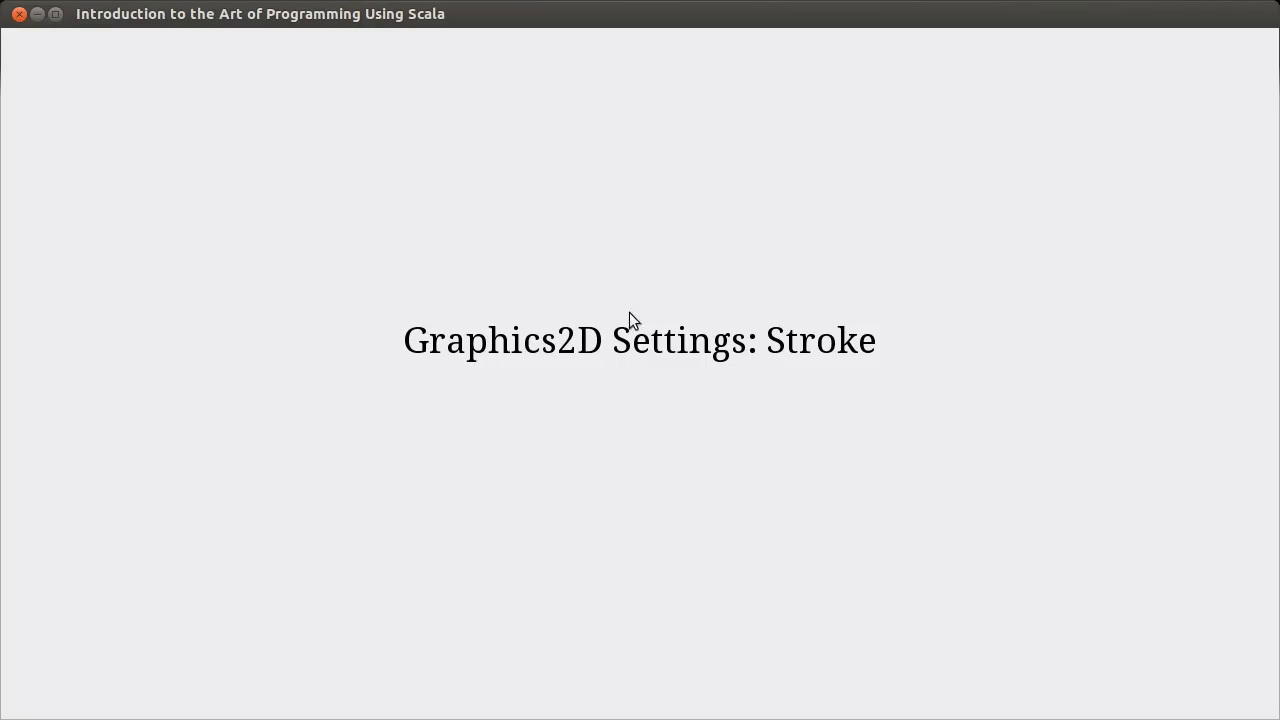
mouse_move(804, 388)
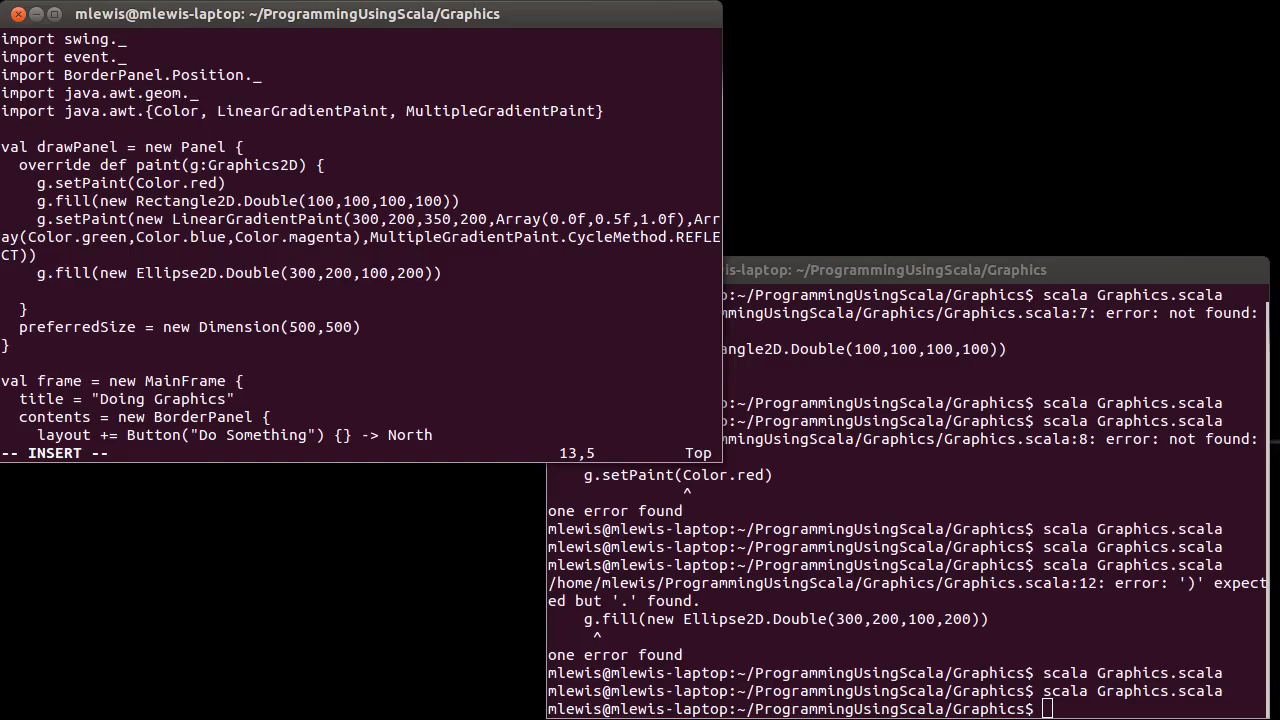
Step: Add g.draw(new Rectangle2D.Double(50,250,150,80)) after the ellipse fill so a rectangle is outlined
type("g.")
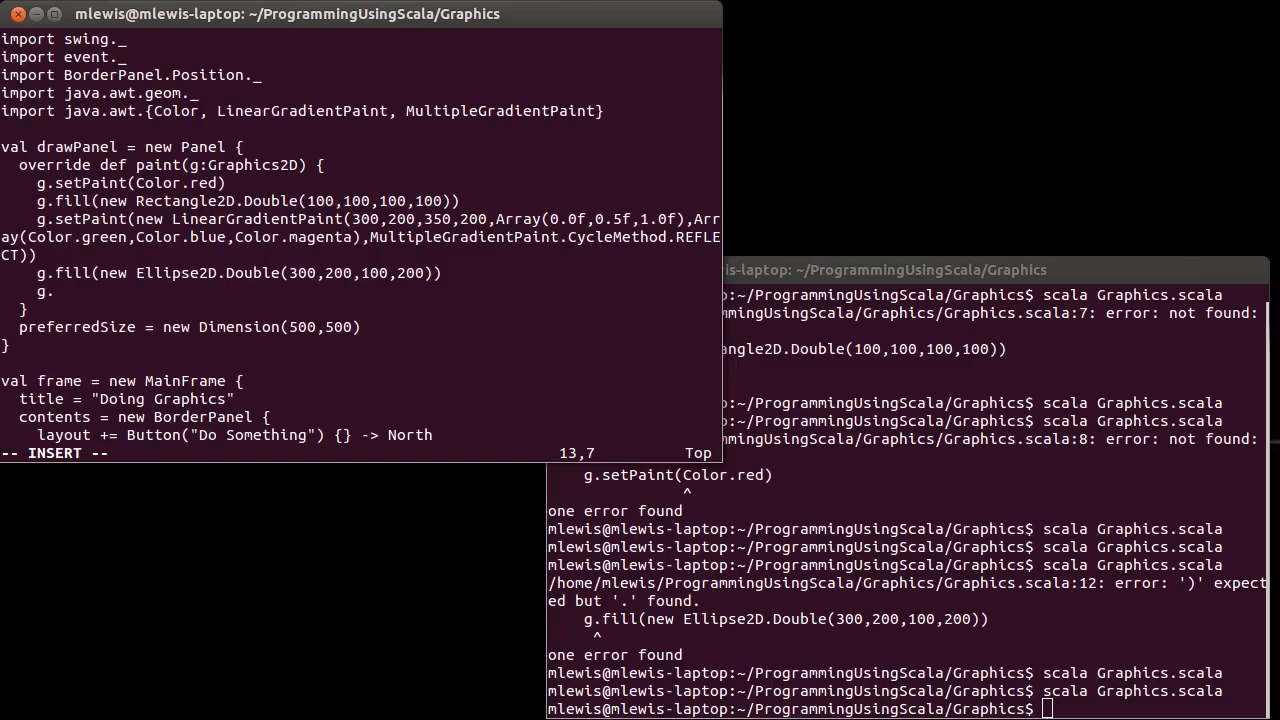
type("d")
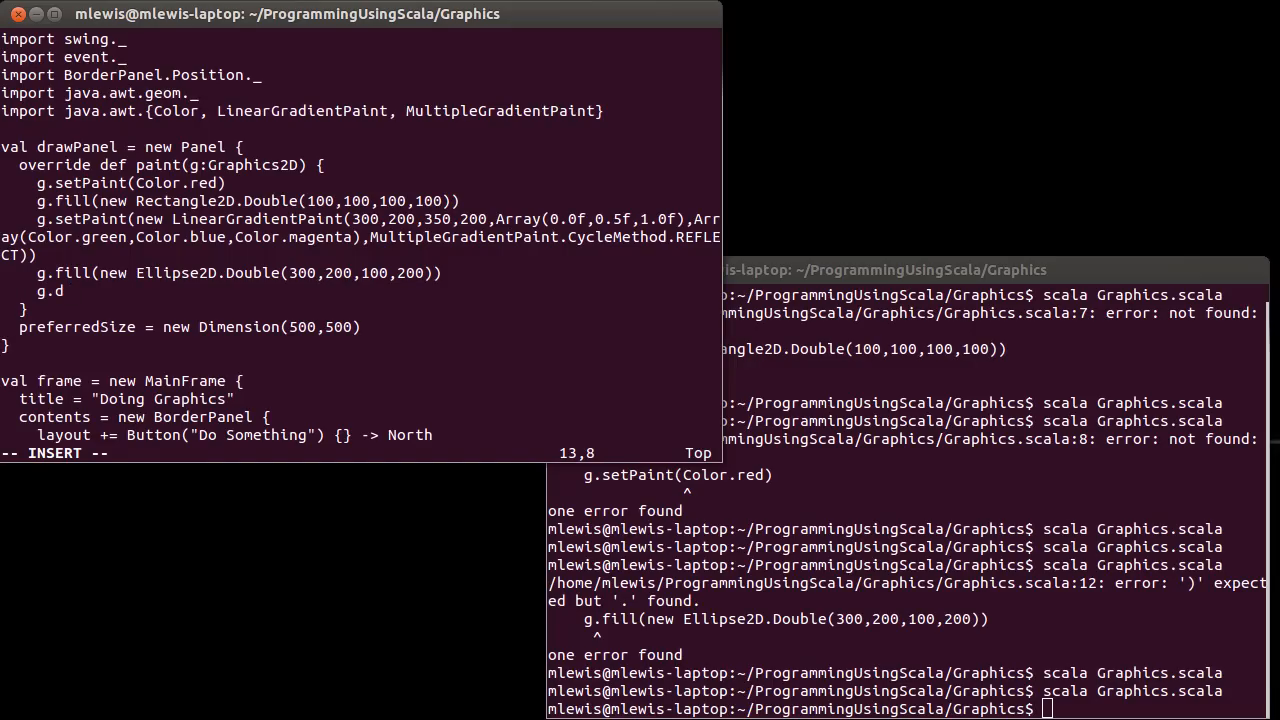
type("raw(")
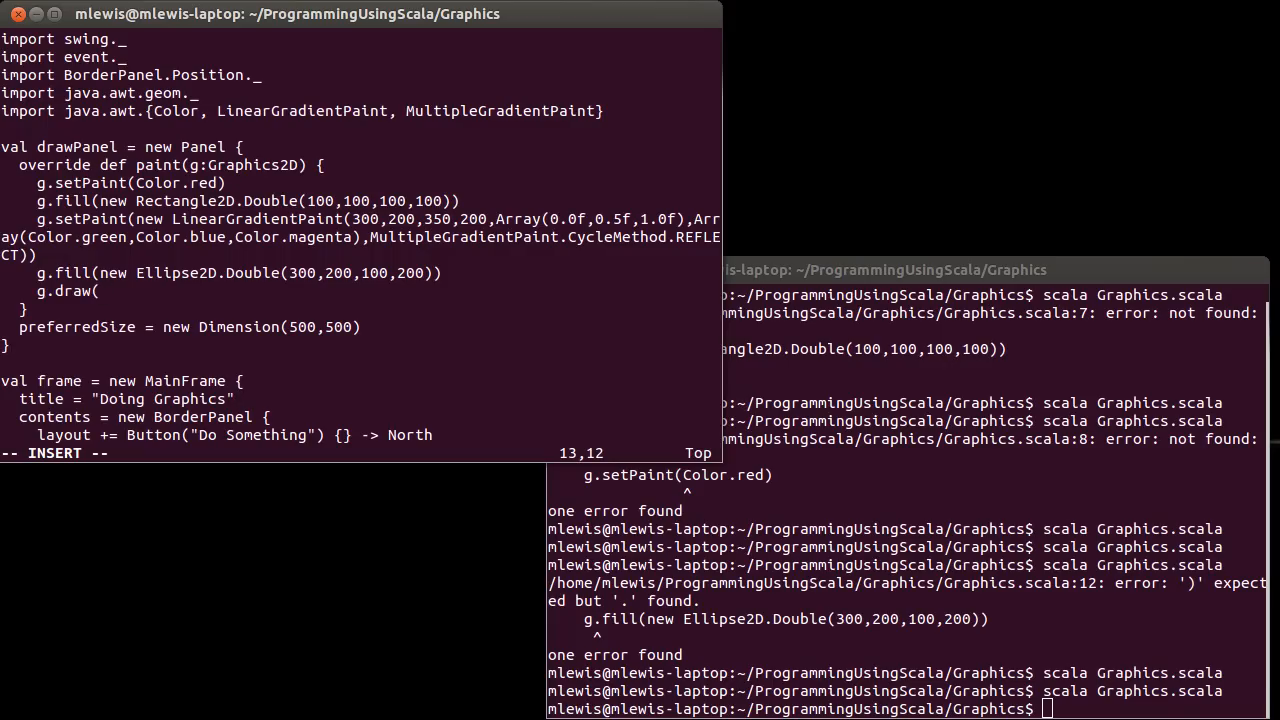
type("new")
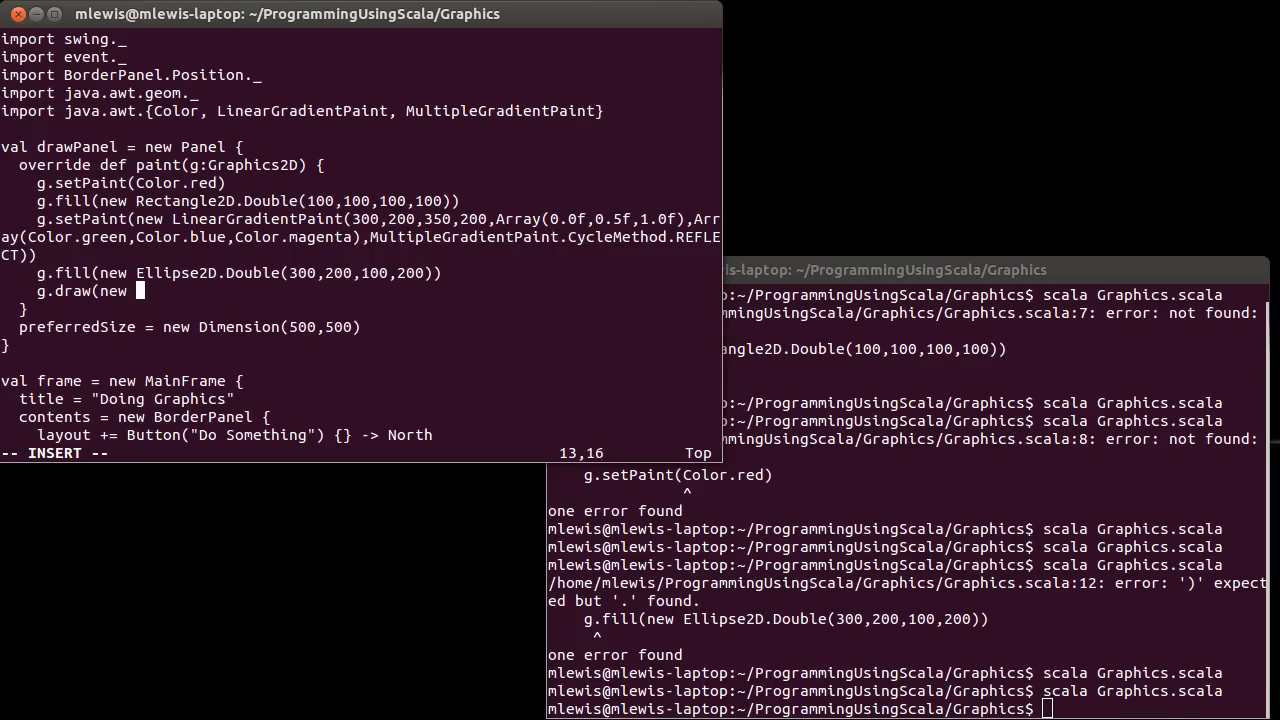
type("Rectangl")
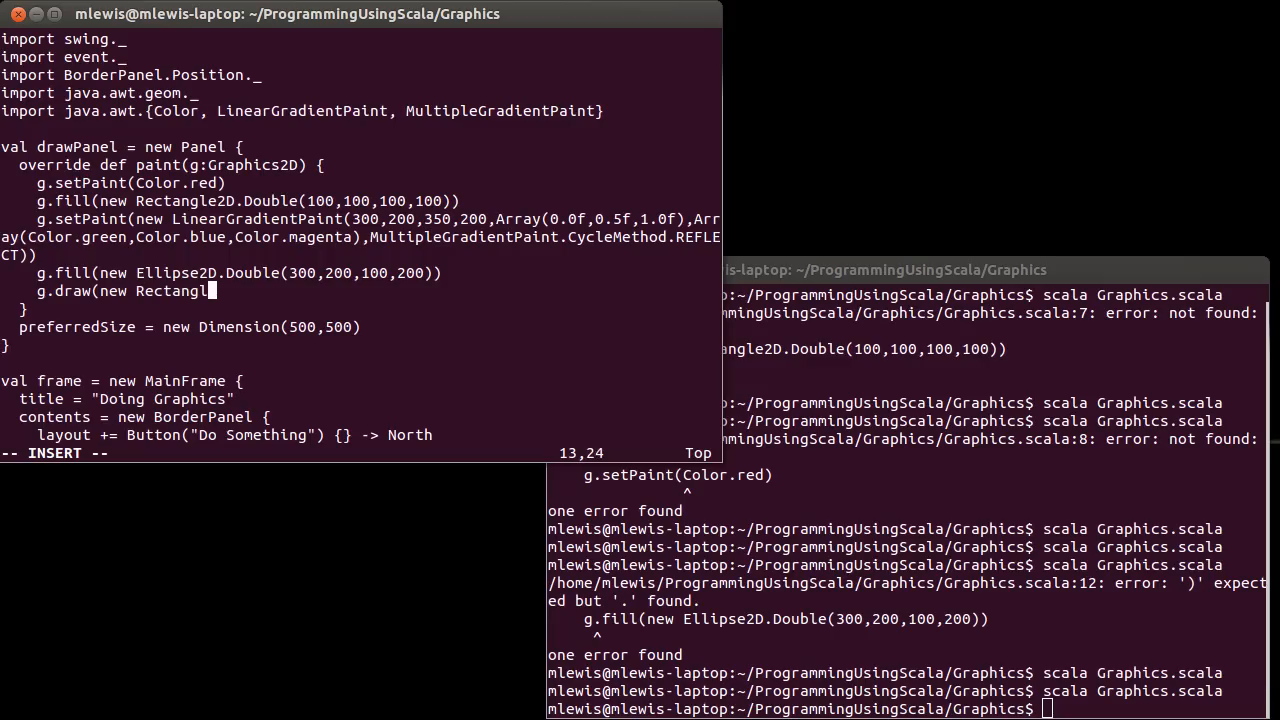
type(".Double")
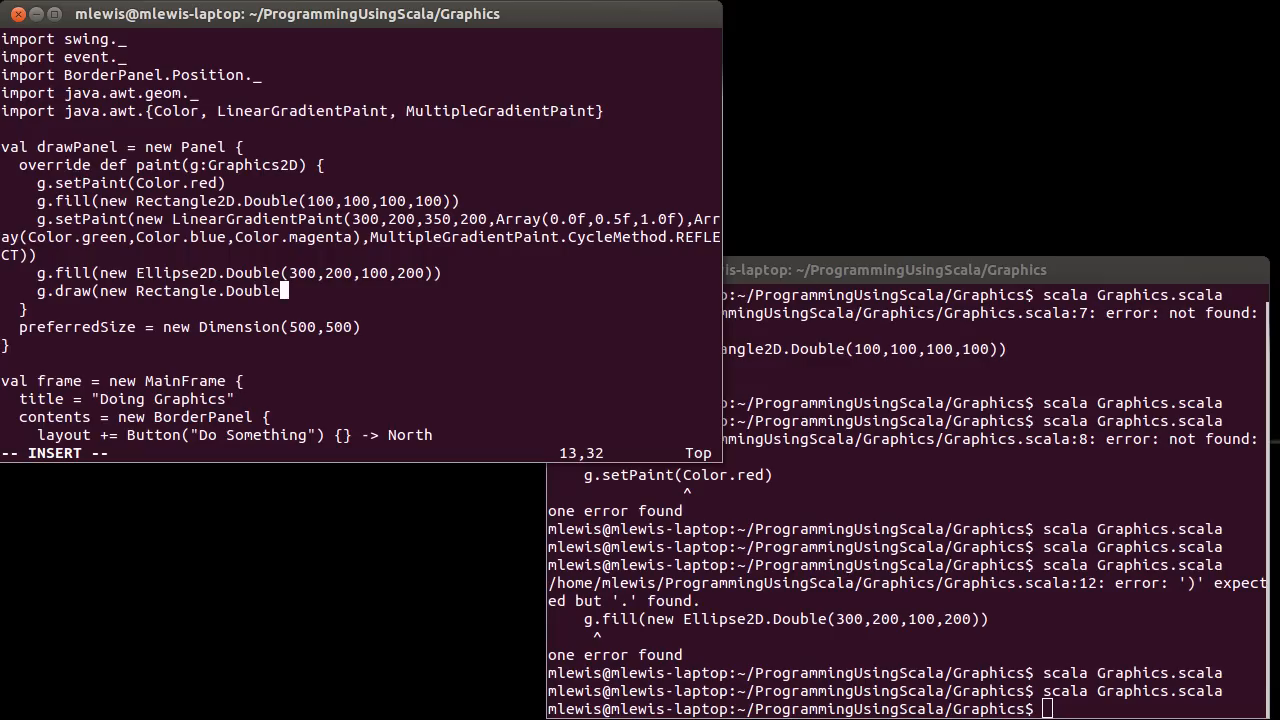
type("(")
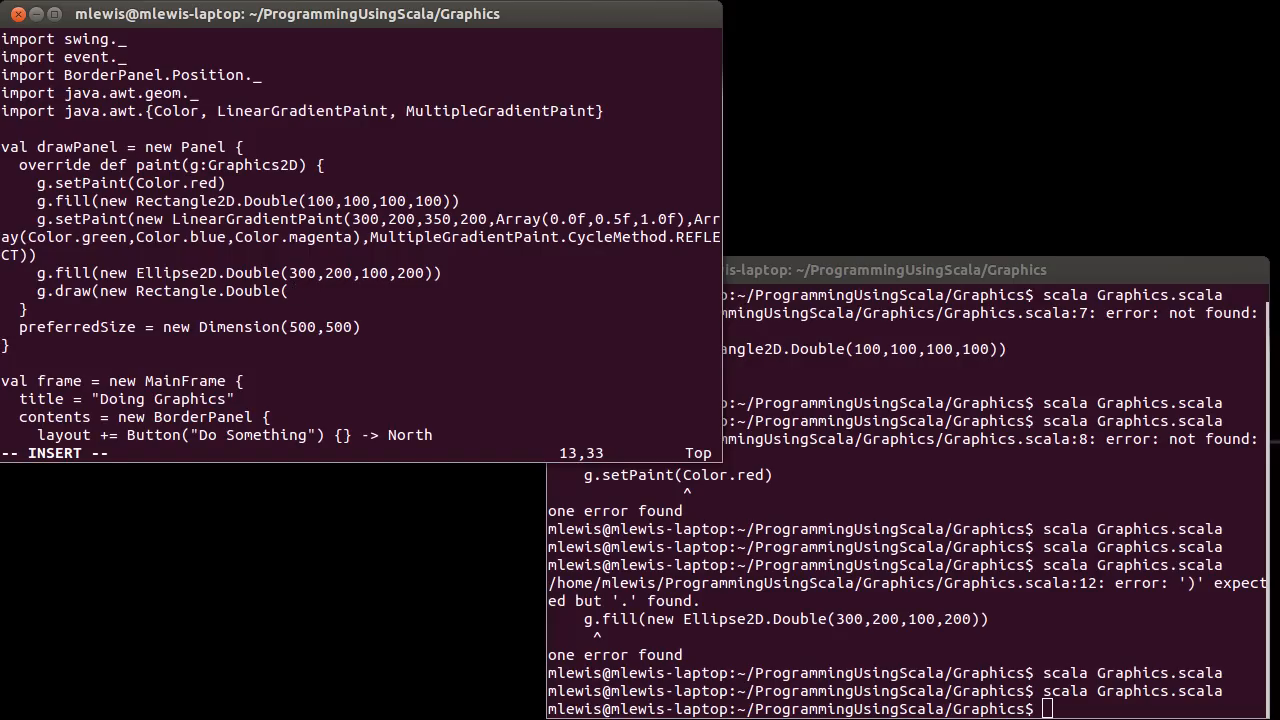
type("50,200")
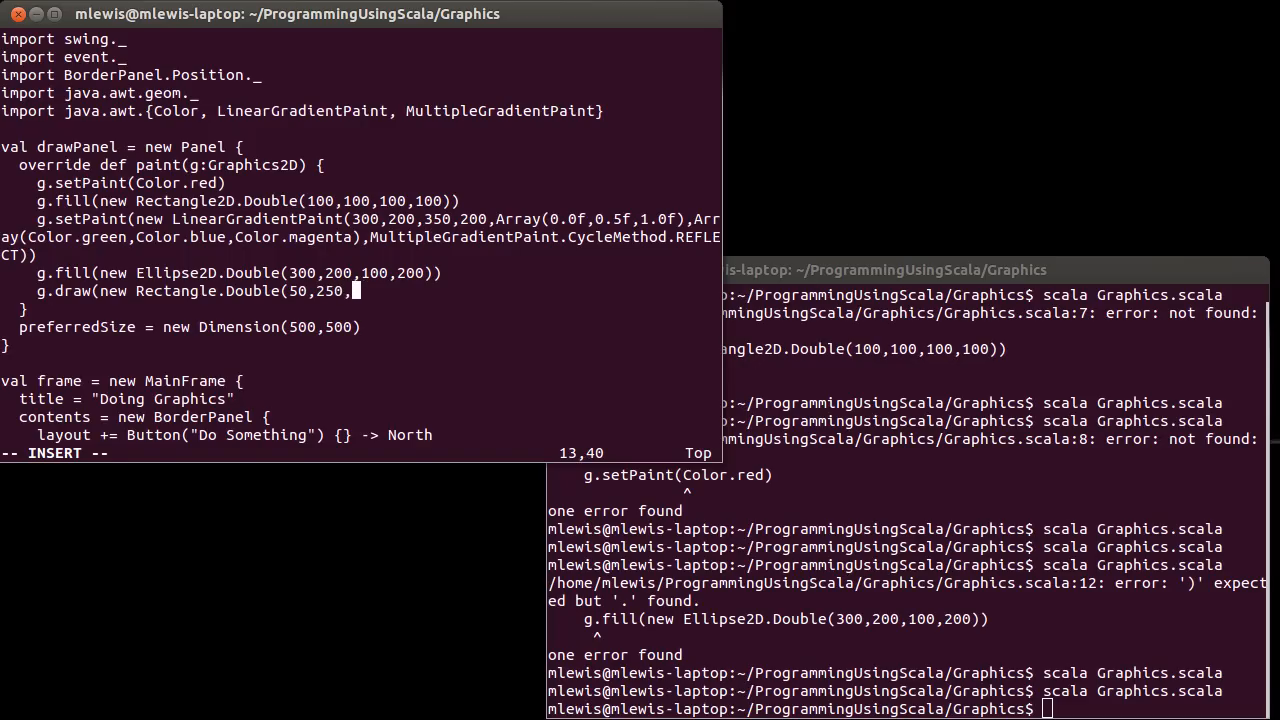
type("150,")
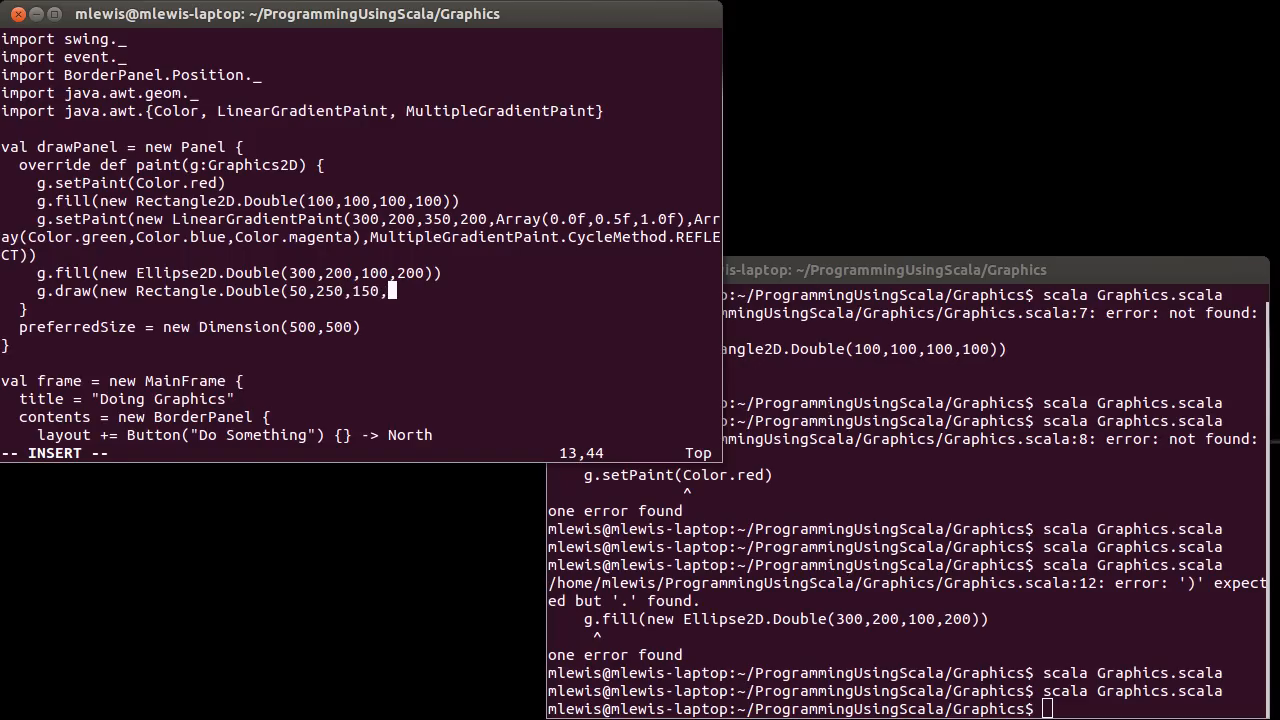
type("80")
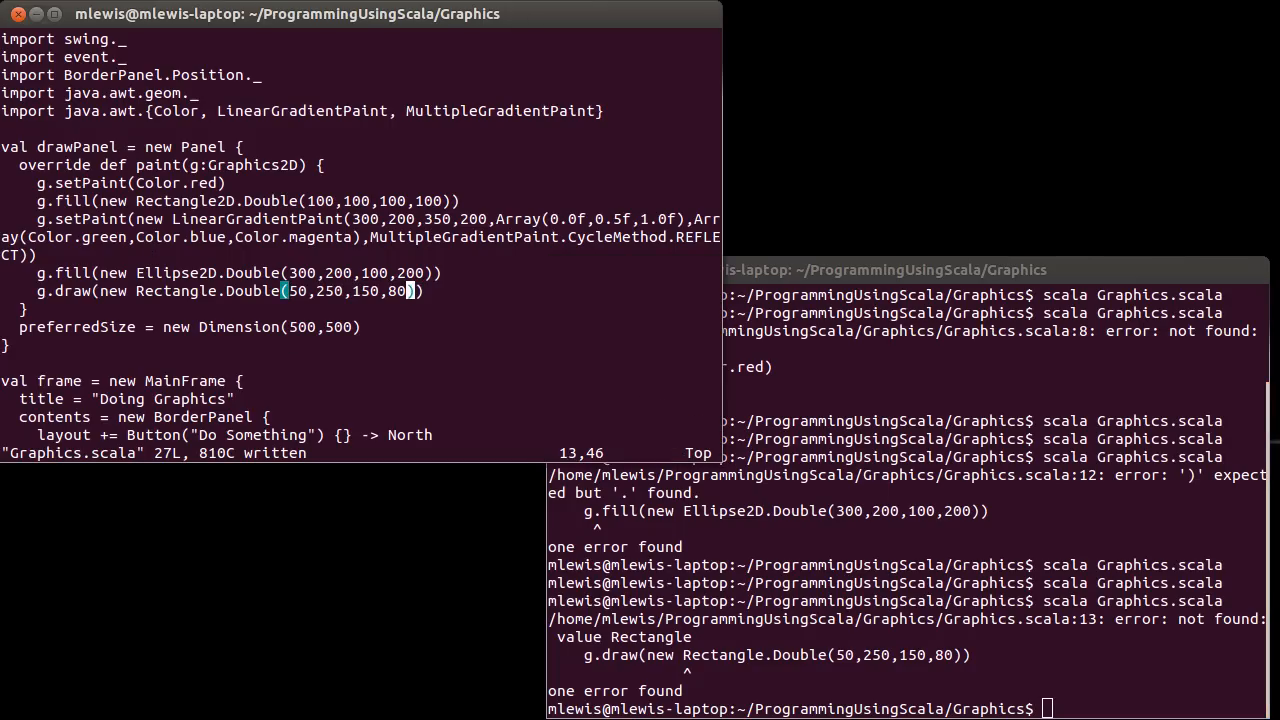
type("2D")
left_click(908, 708)
type("scala Graphics.scala")
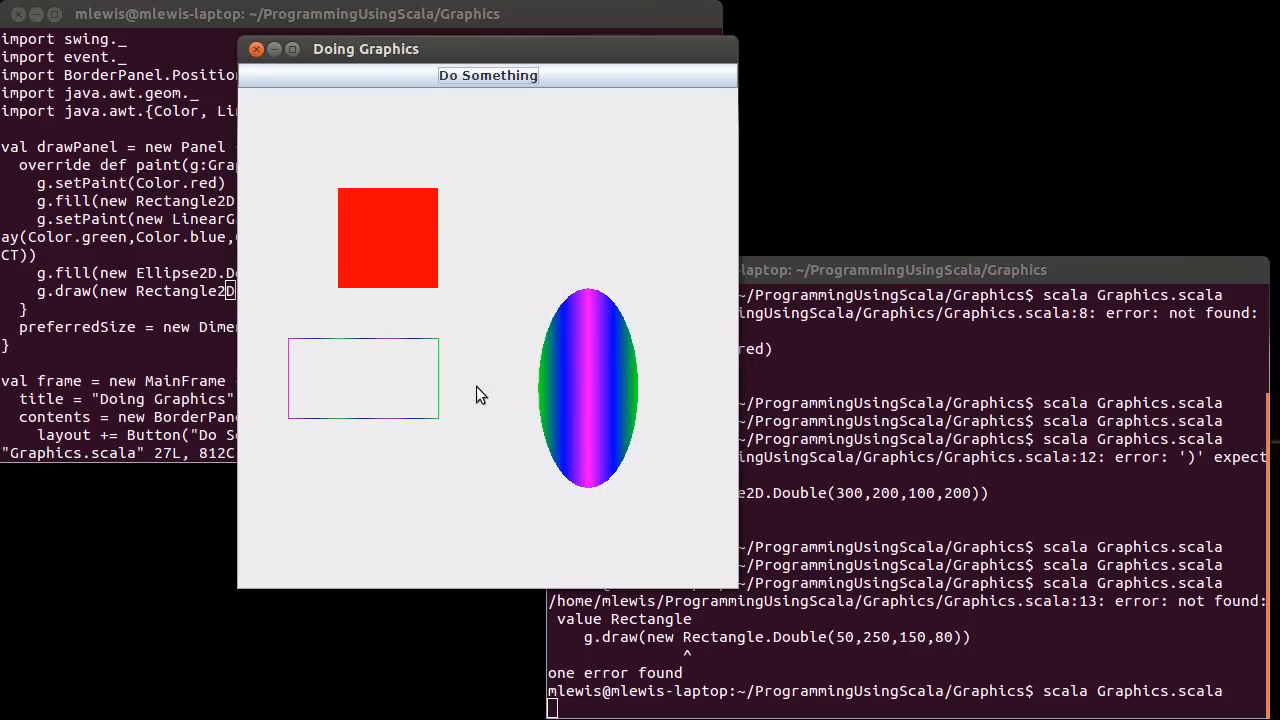
mouse_move(280, 344)
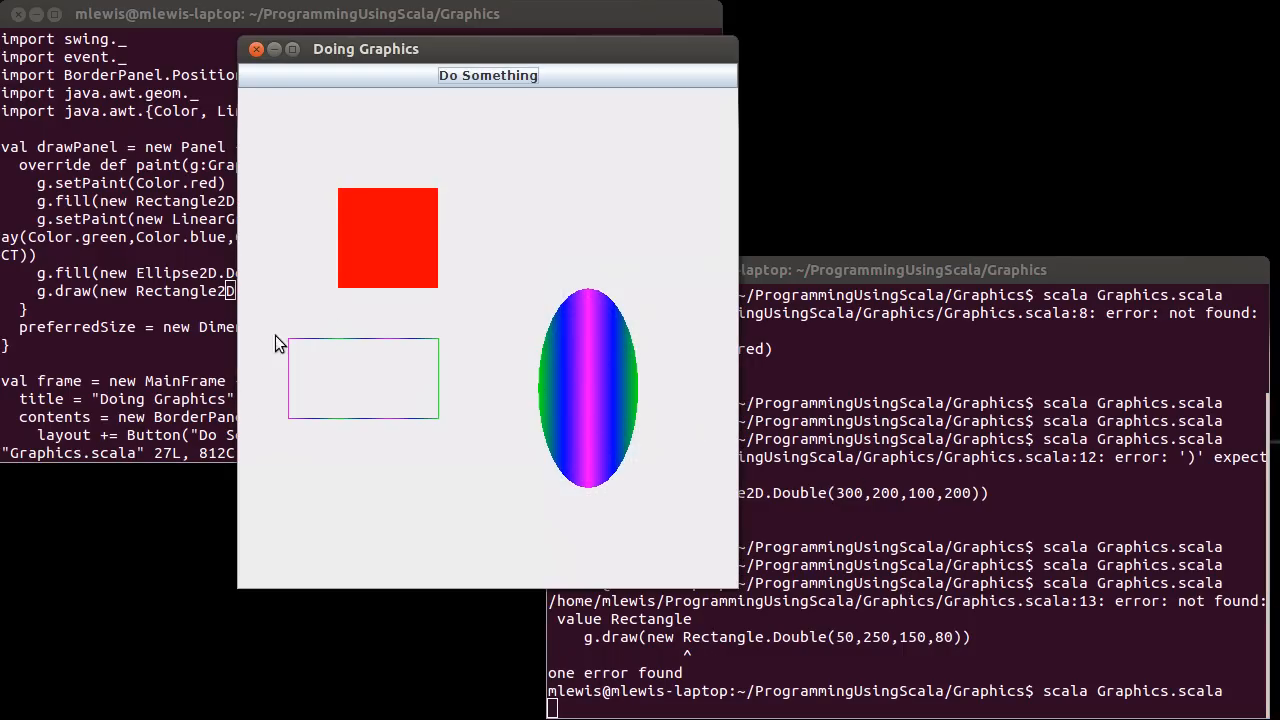
mouse_move(372, 328)
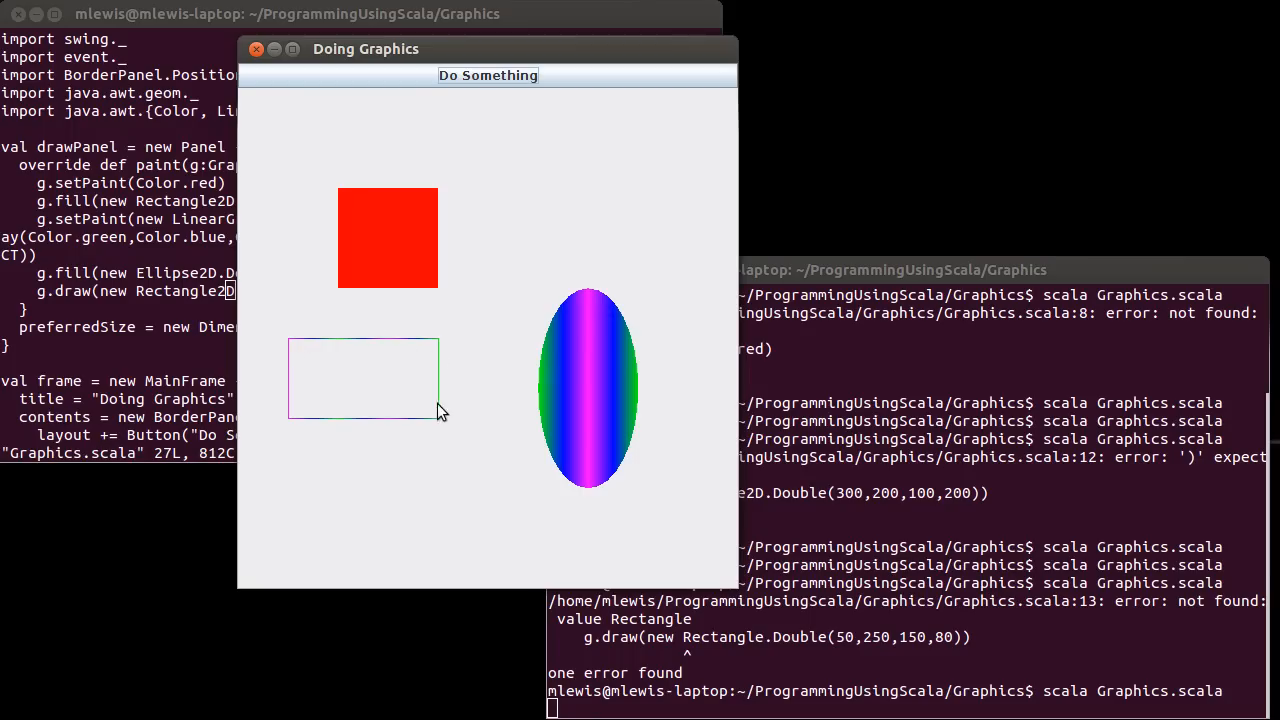
mouse_move(292, 344)
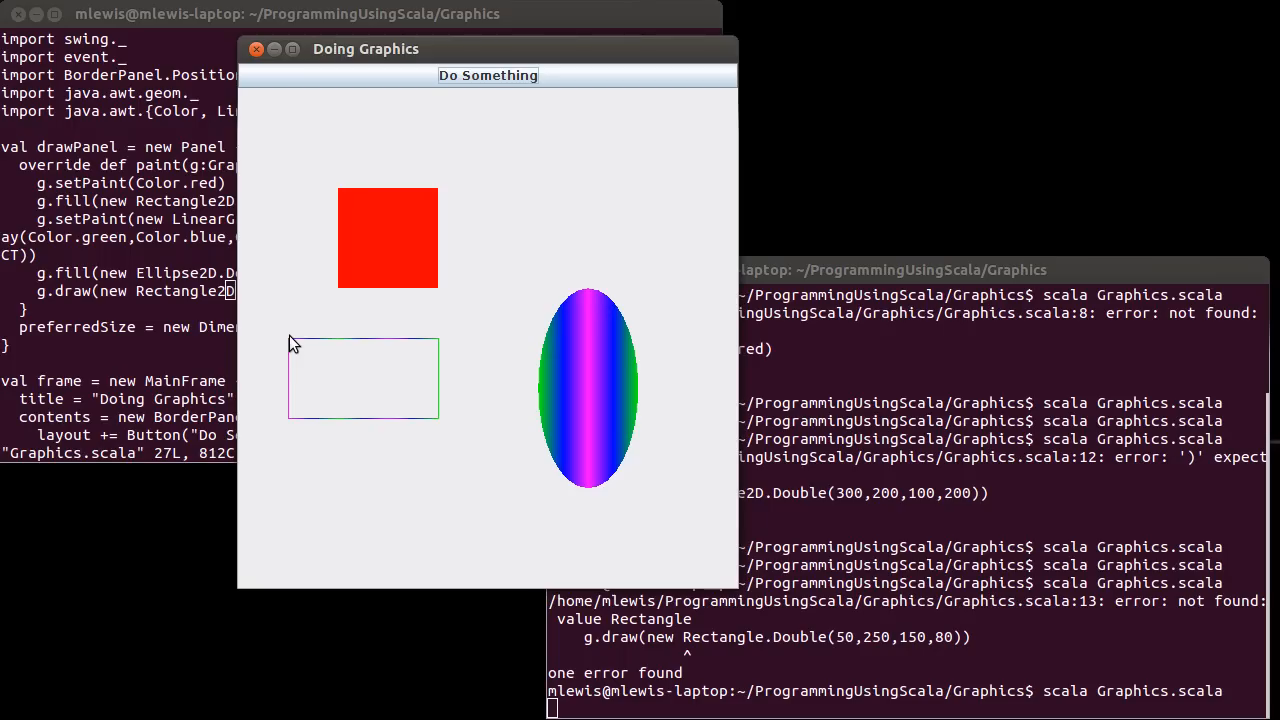
mouse_move(448, 370)
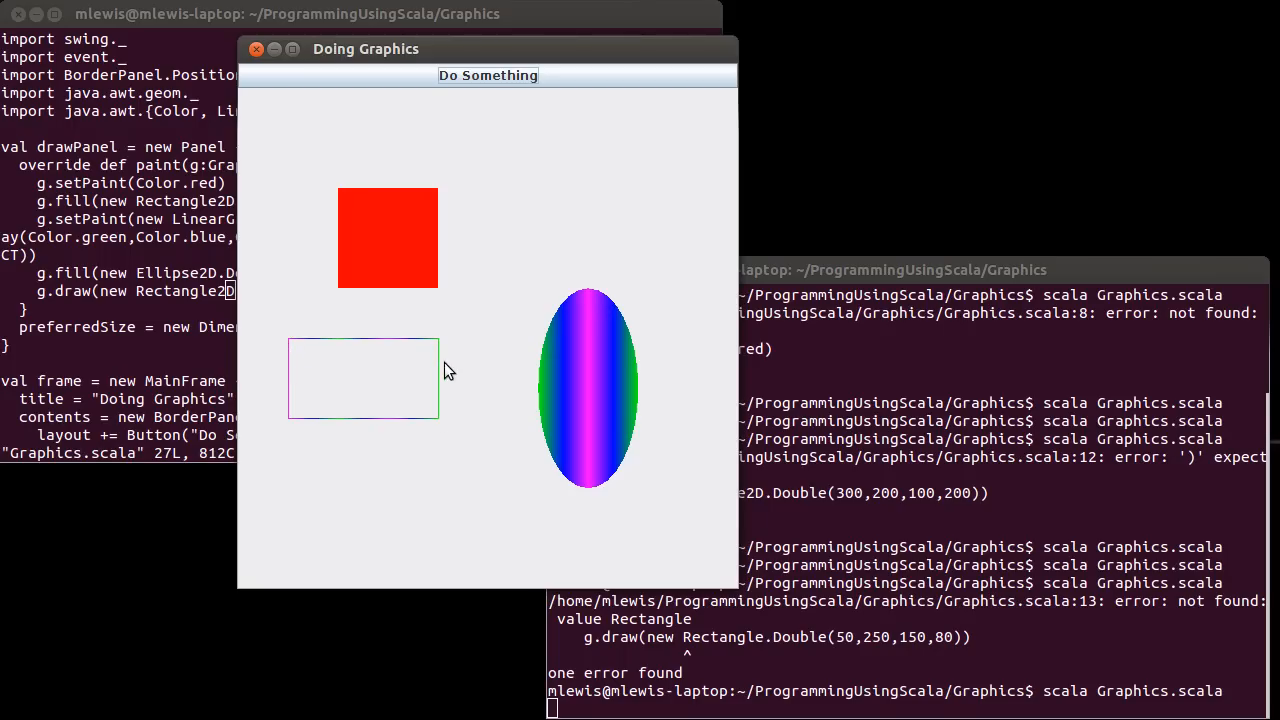
mouse_move(304, 432)
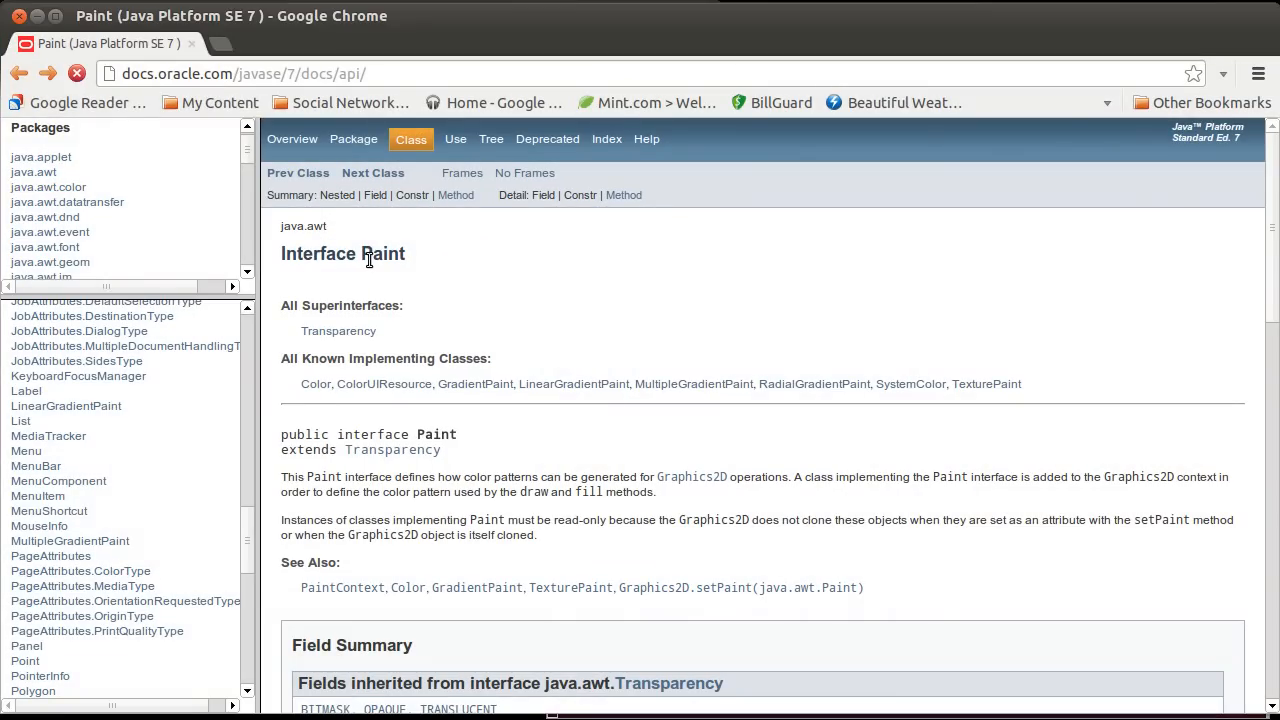
Step: Follow setStroke's Stroke link in the Graphics2D docs through to the BasicStroke class page
scroll("down", 3)
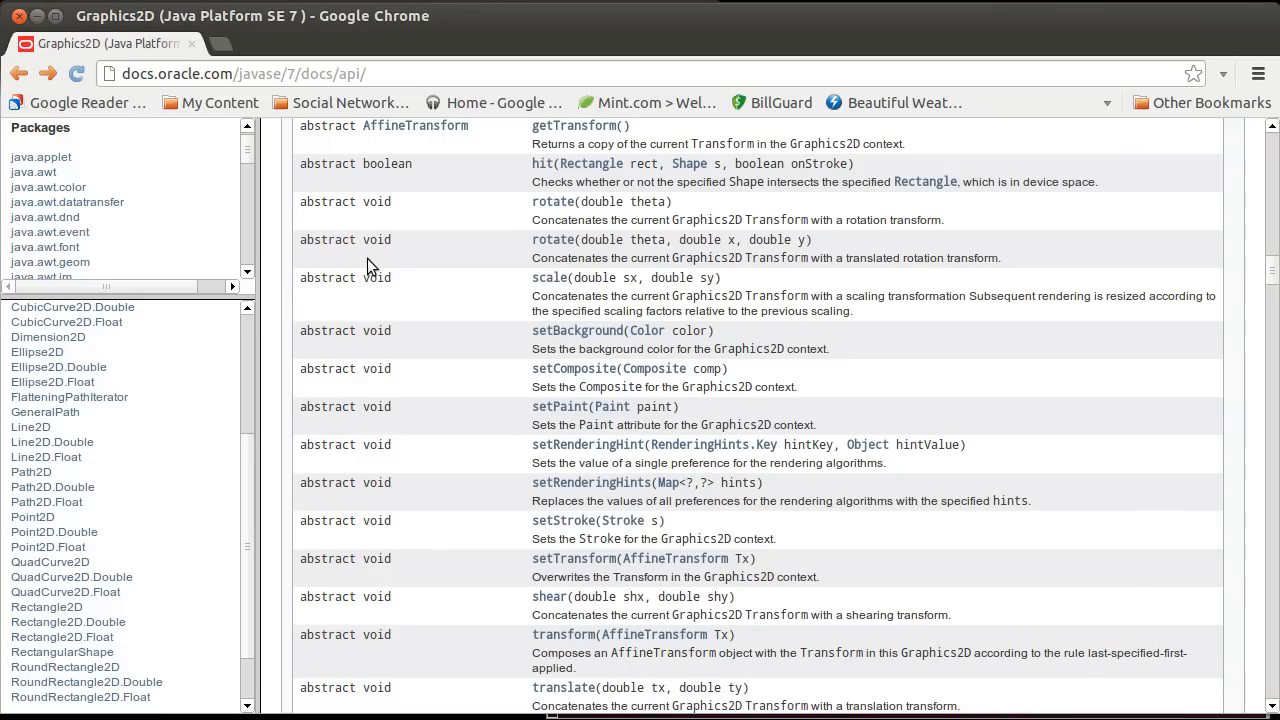
mouse_move(558, 444)
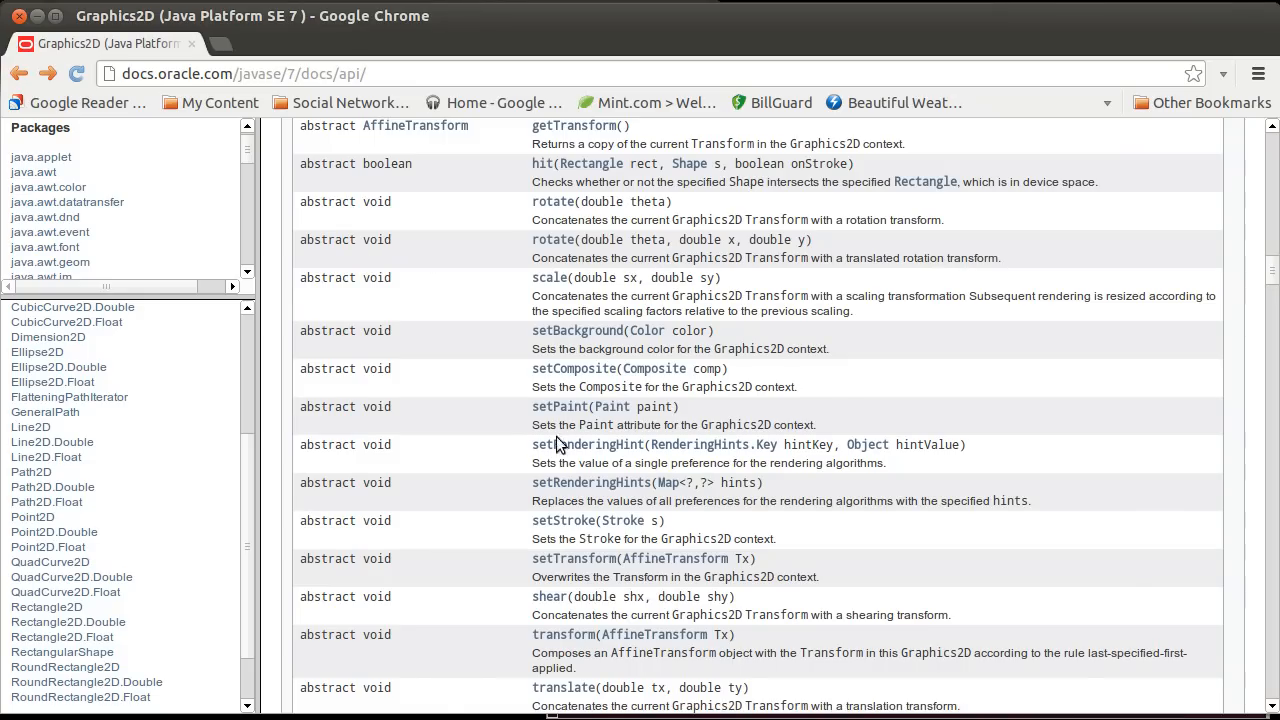
mouse_move(672, 532)
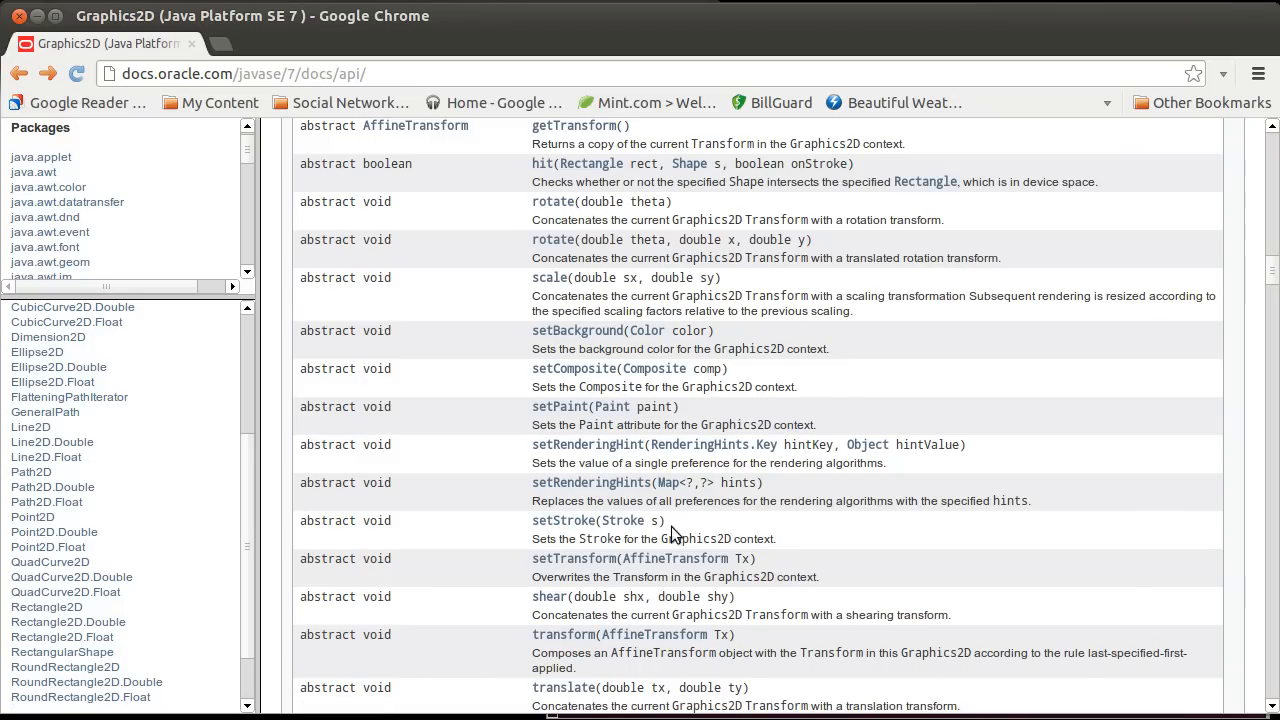
left_click(580, 520)
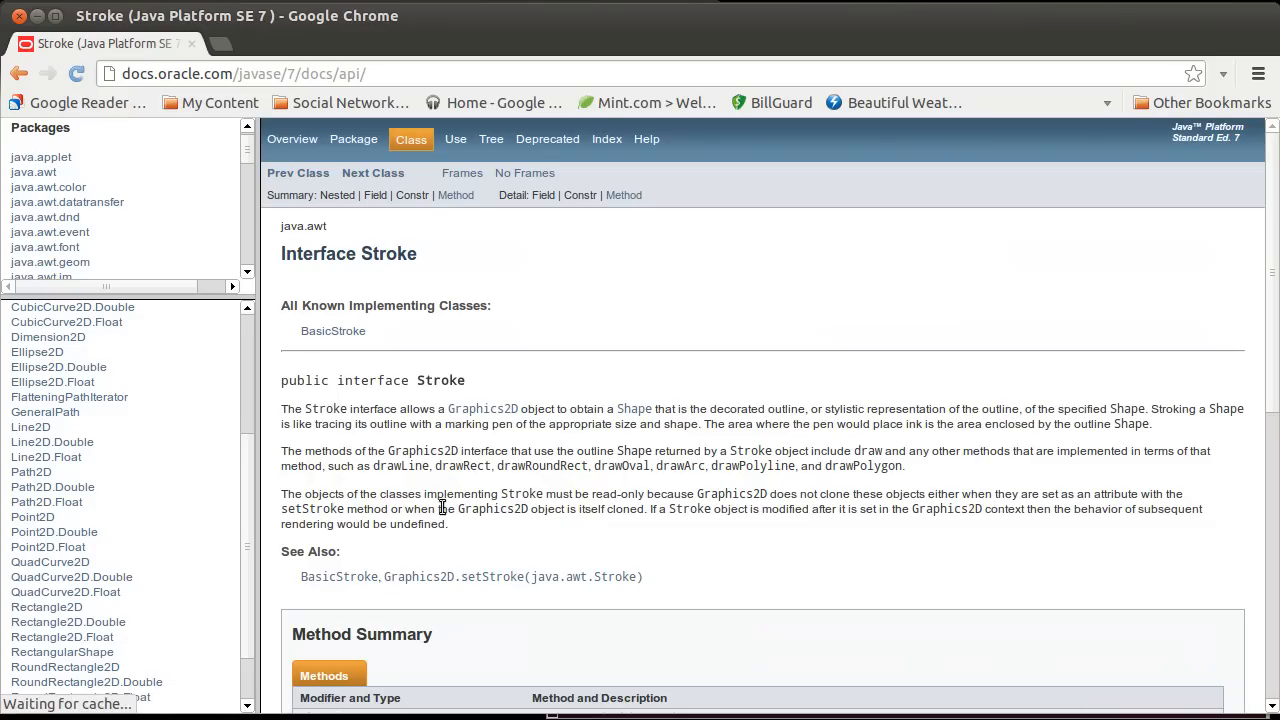
left_click(340, 576)
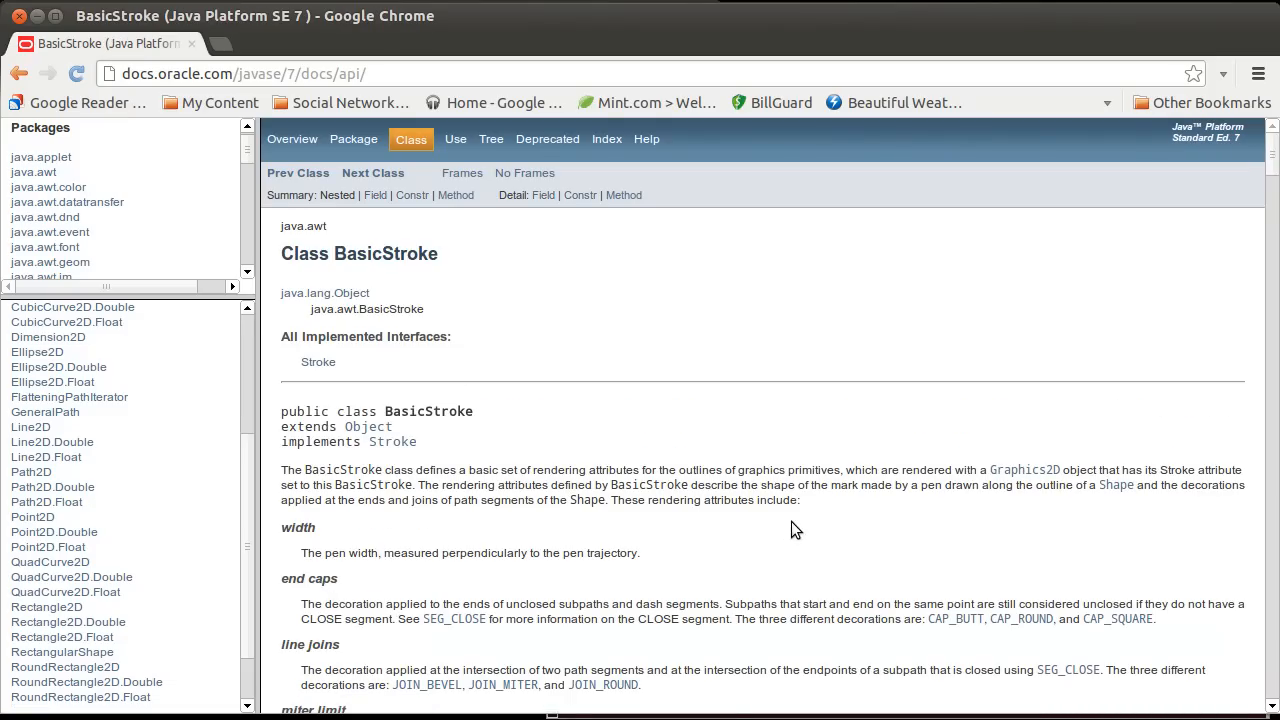
scroll("down", 3)
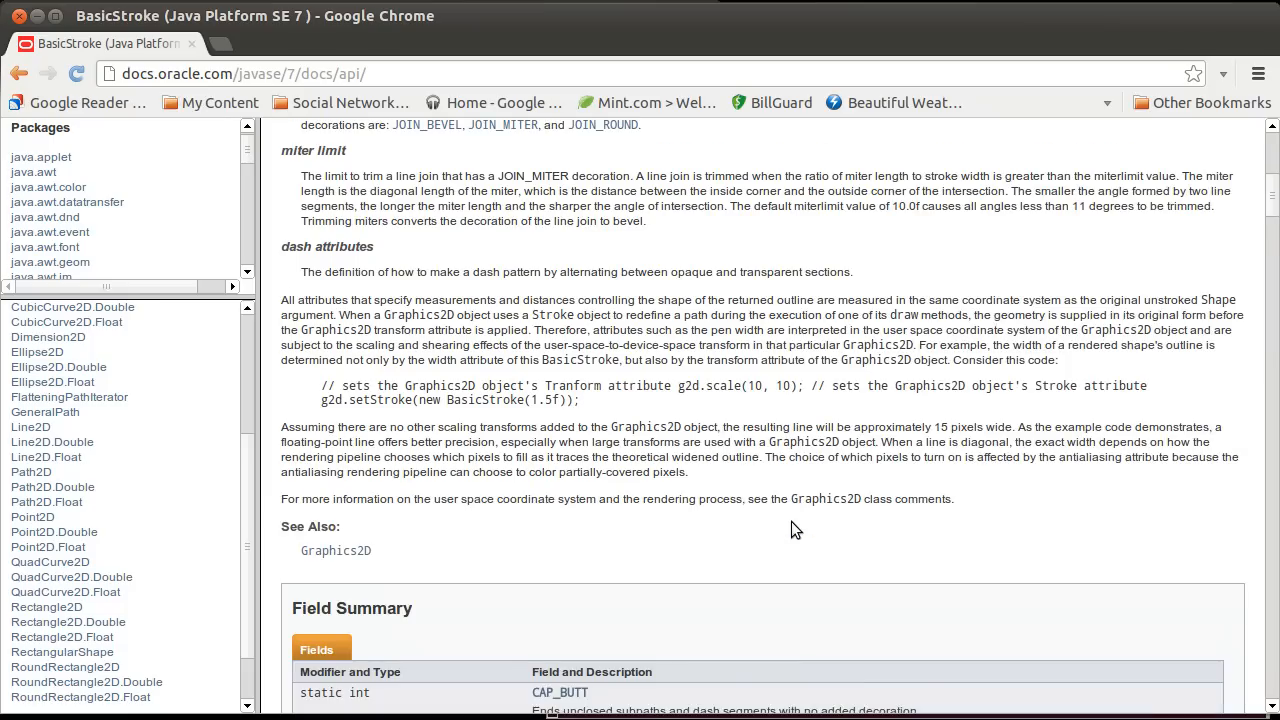
scroll("down", 3)
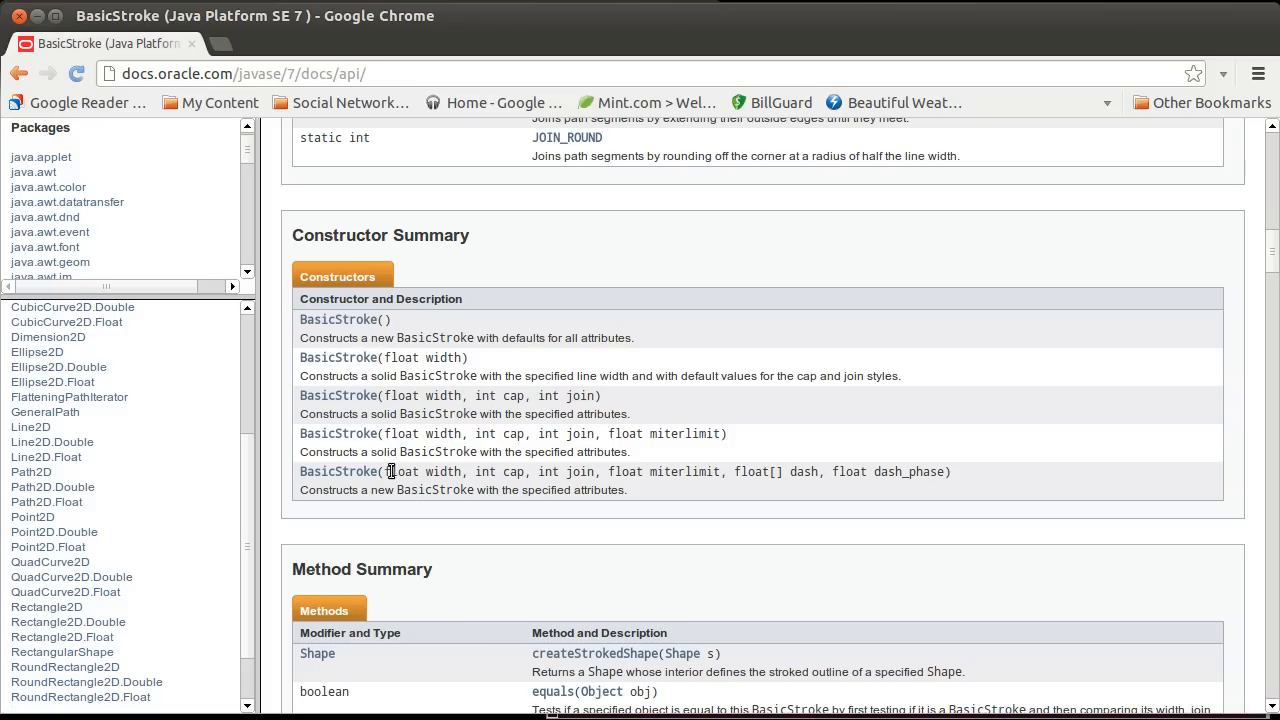
left_click_drag(388, 472, 884, 472)
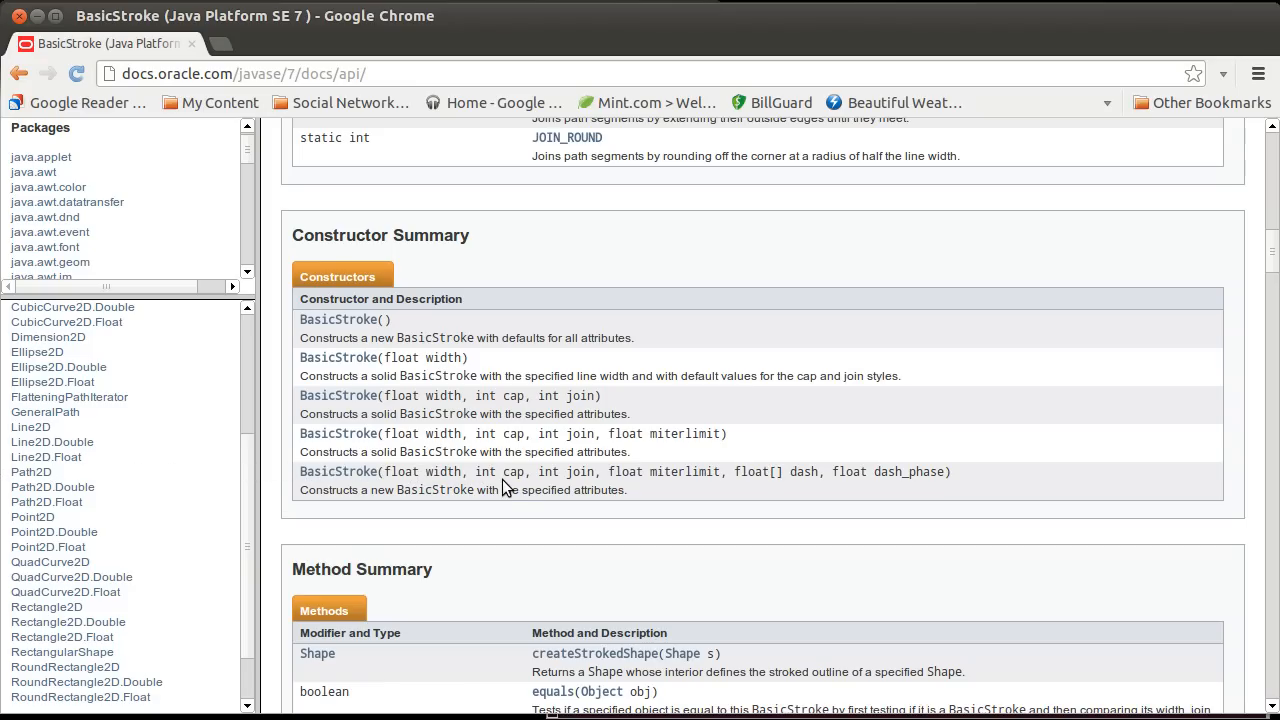
mouse_move(568, 472)
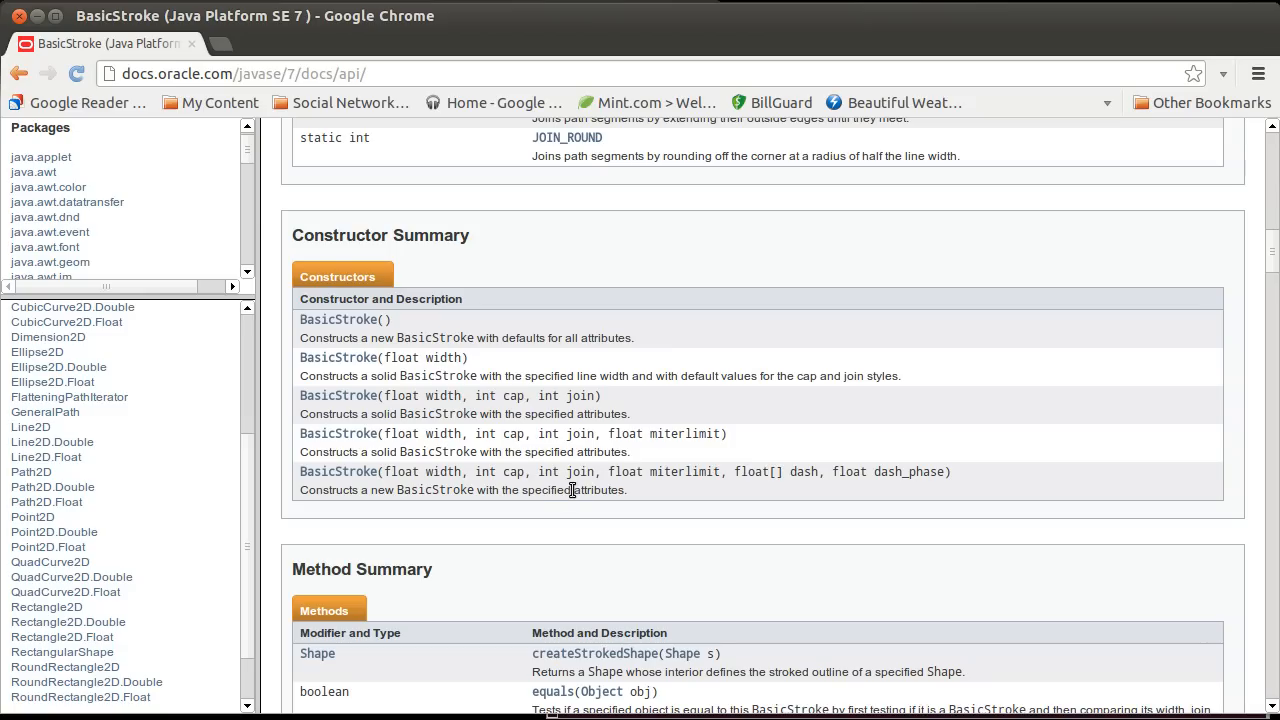
mouse_move(584, 470)
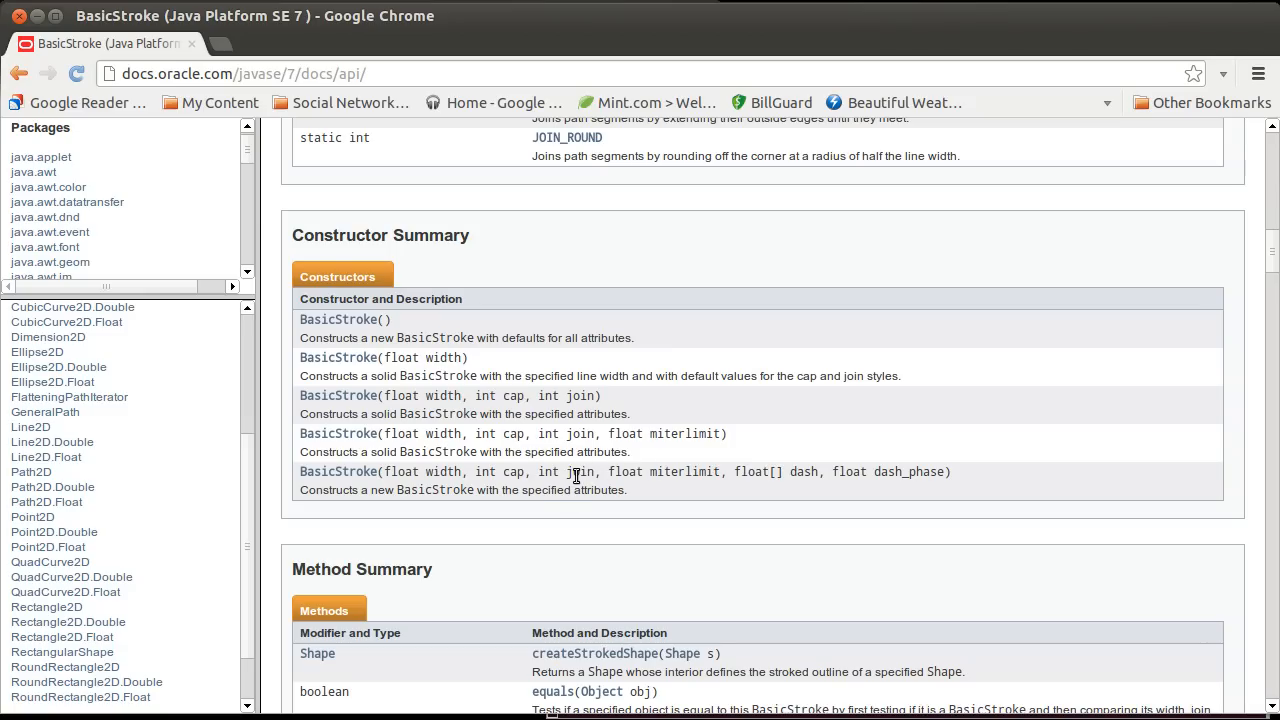
mouse_move(688, 490)
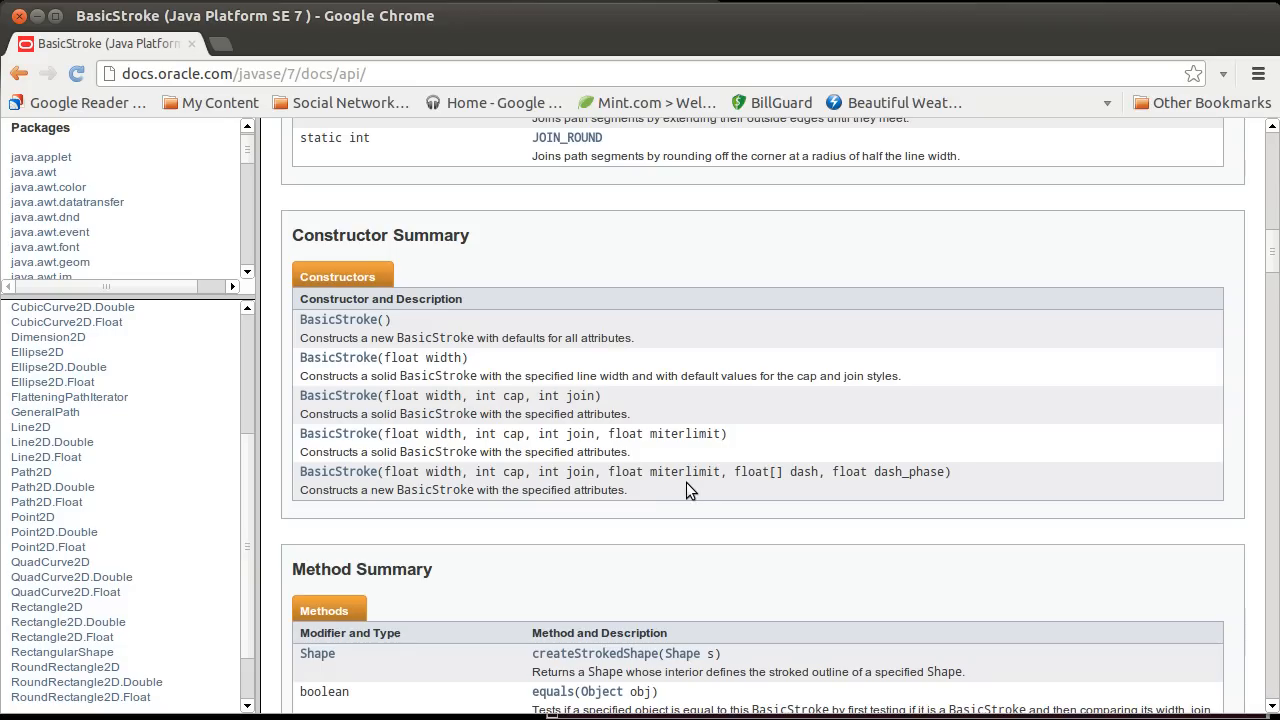
mouse_move(698, 498)
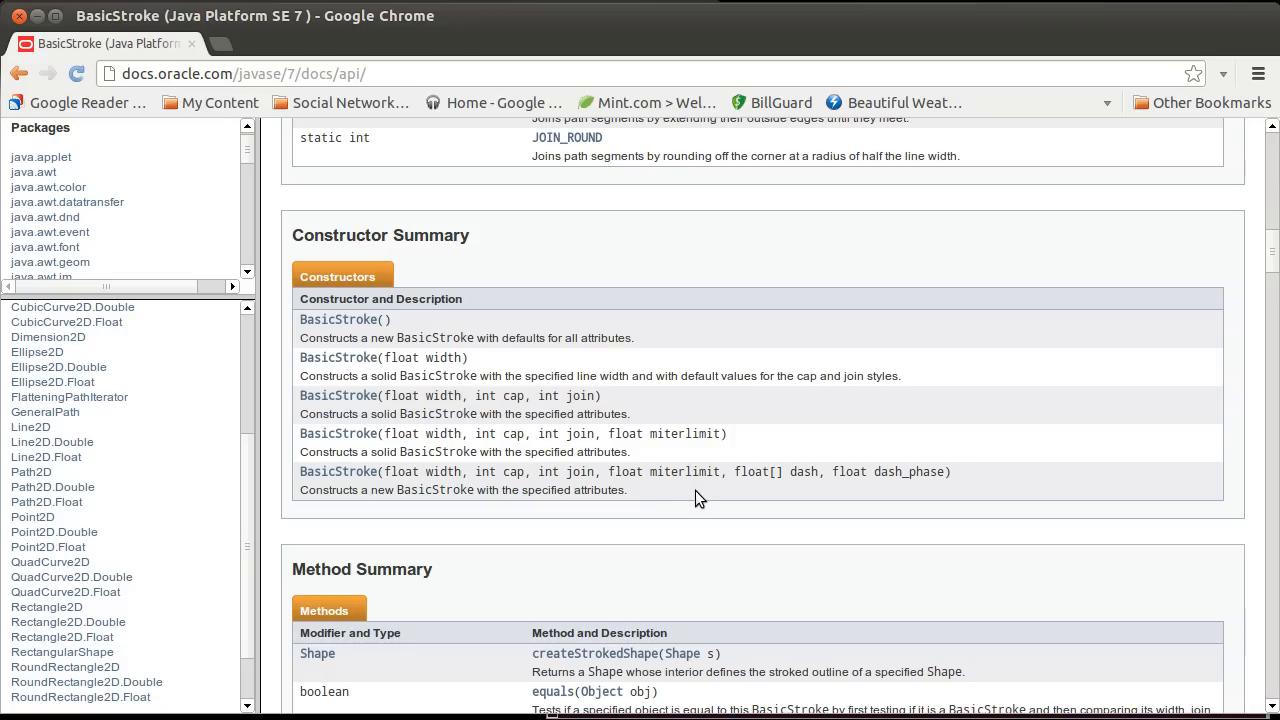
mouse_move(652, 472)
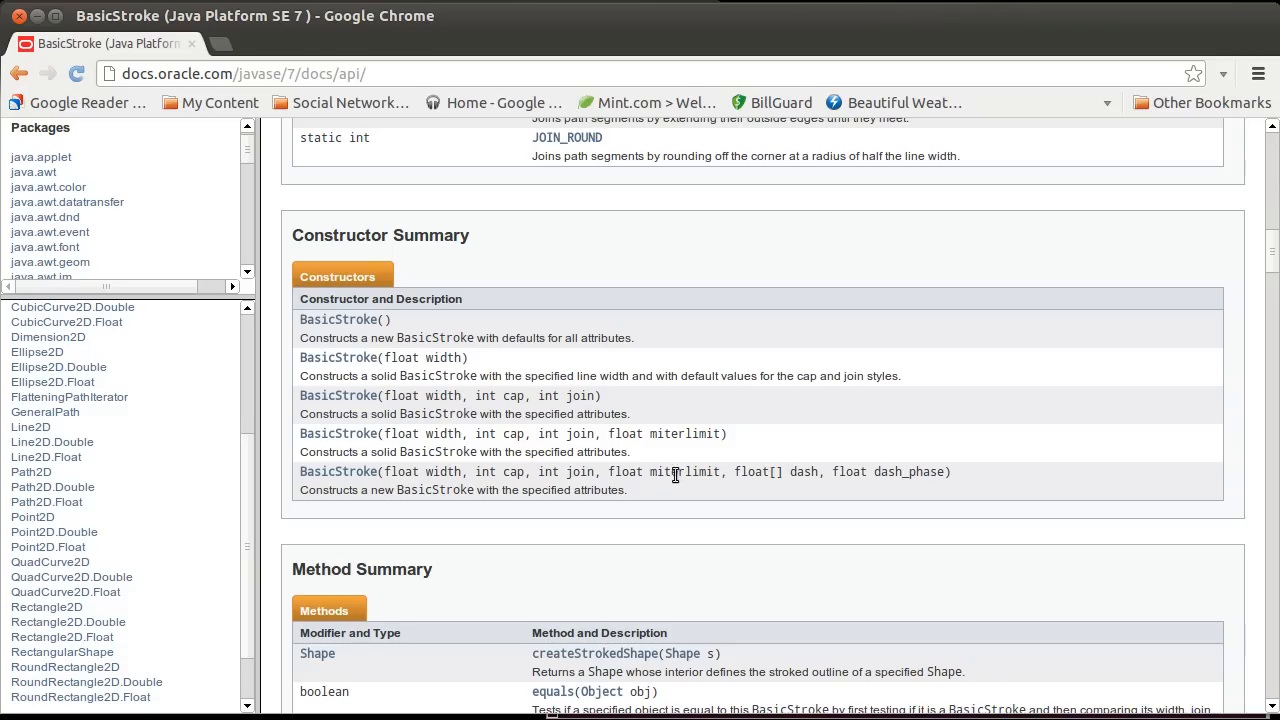
mouse_move(652, 476)
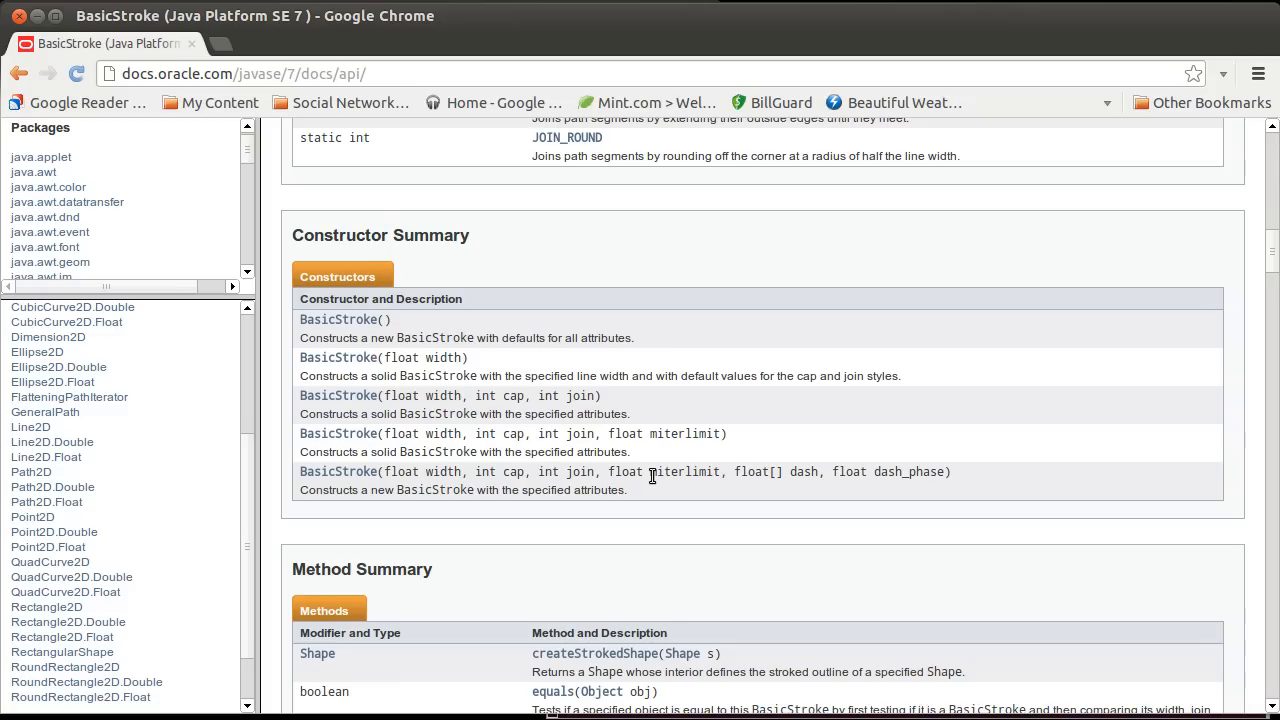
mouse_move(698, 472)
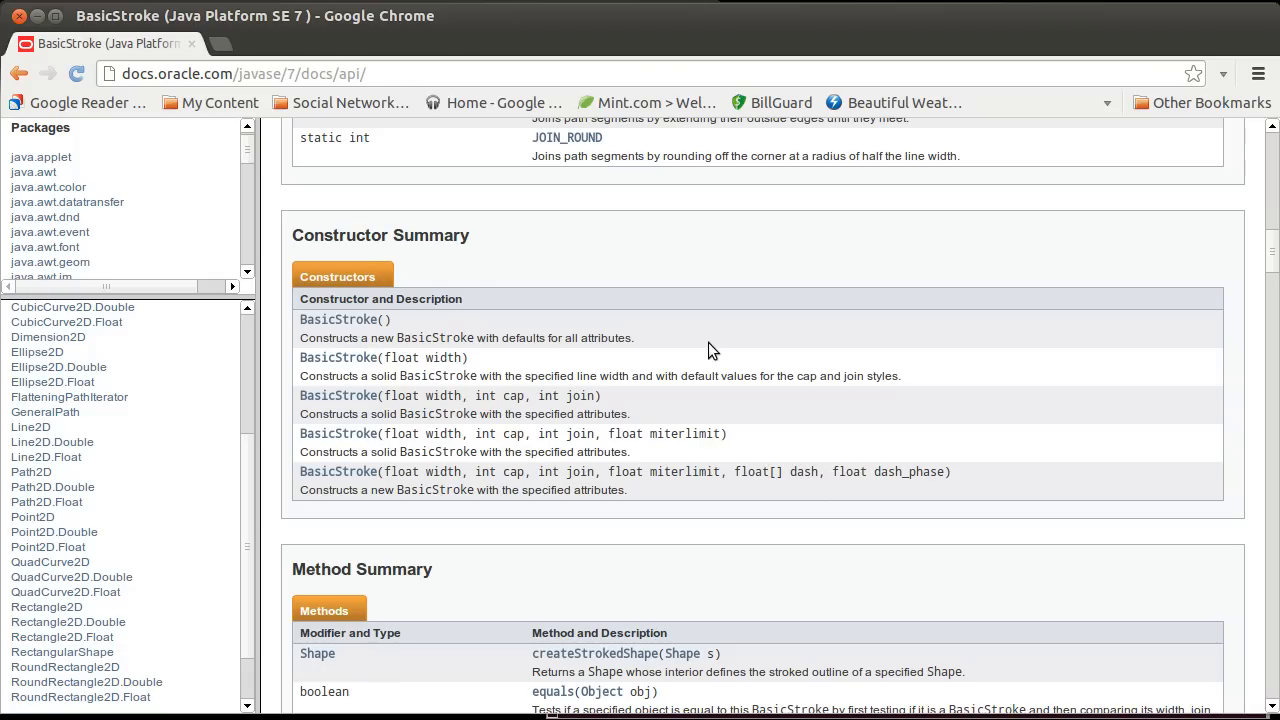
mouse_move(62, 36)
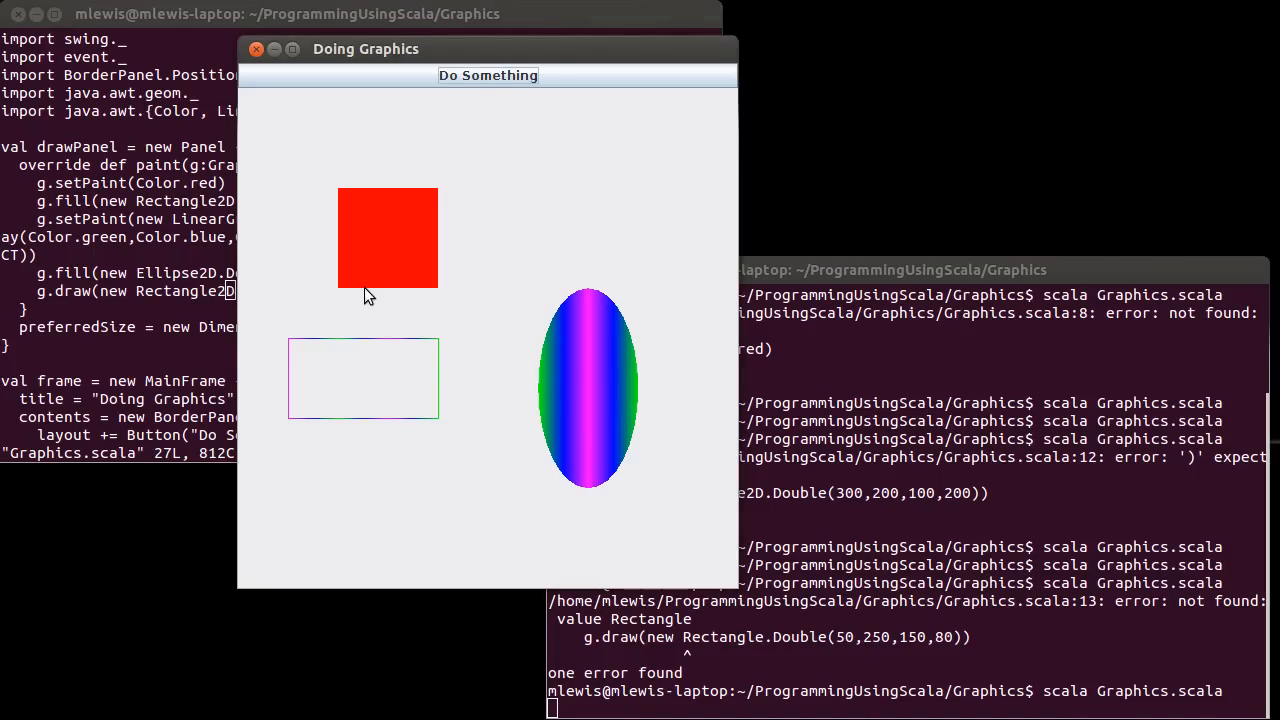
mouse_move(390, 380)
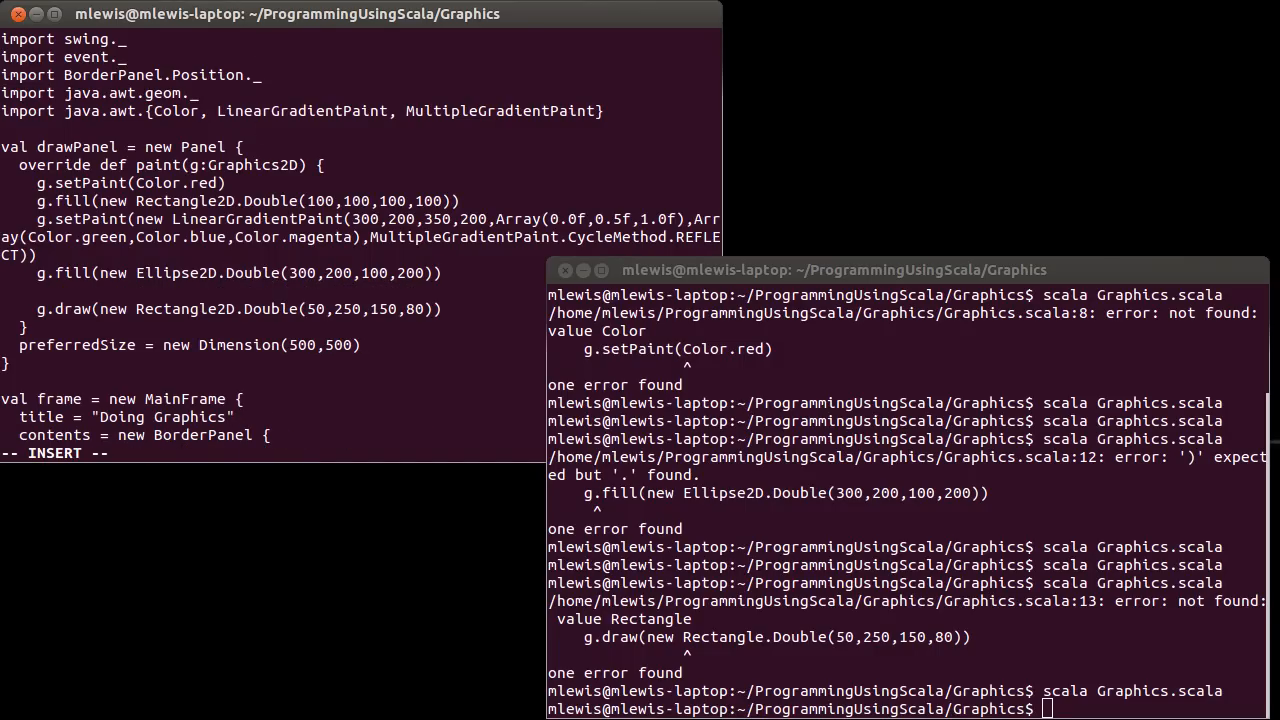
Step: Add g.setStroke(new BasicStroke(5f)) above the draw call and import BasicStroke from java.awt
type("g.se")
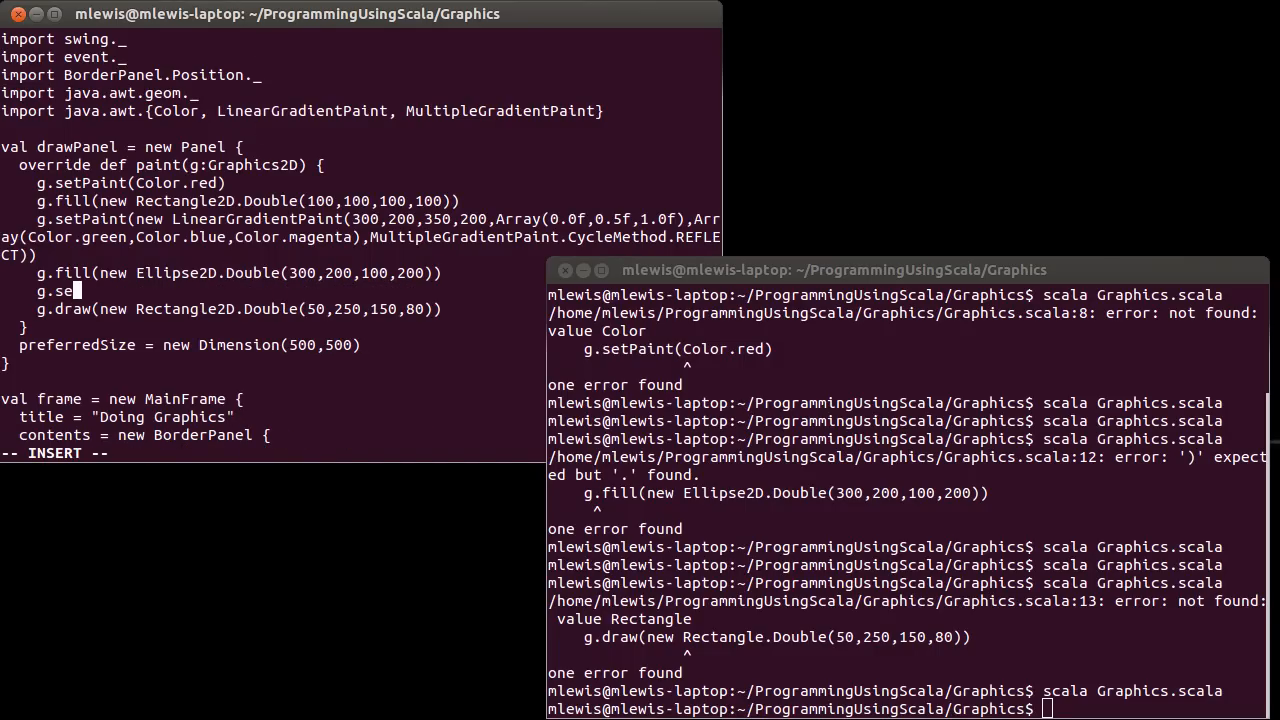
type("tStroke(")
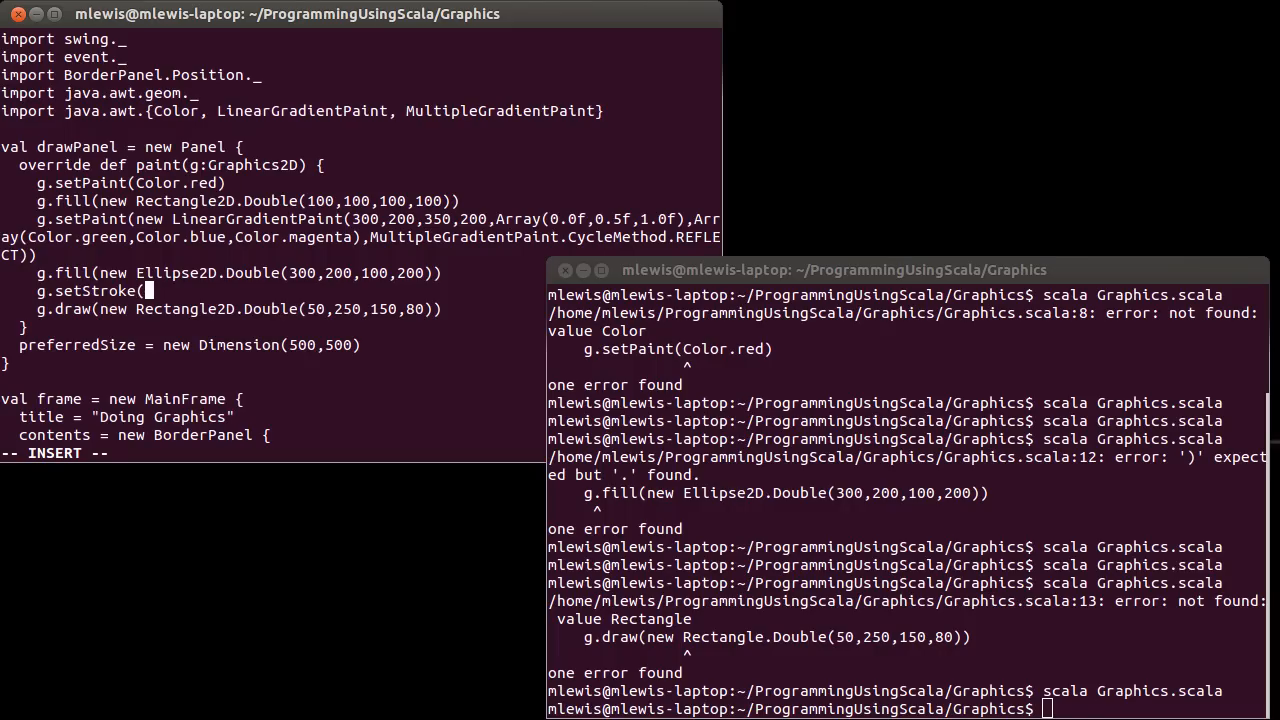
type("new Basic")
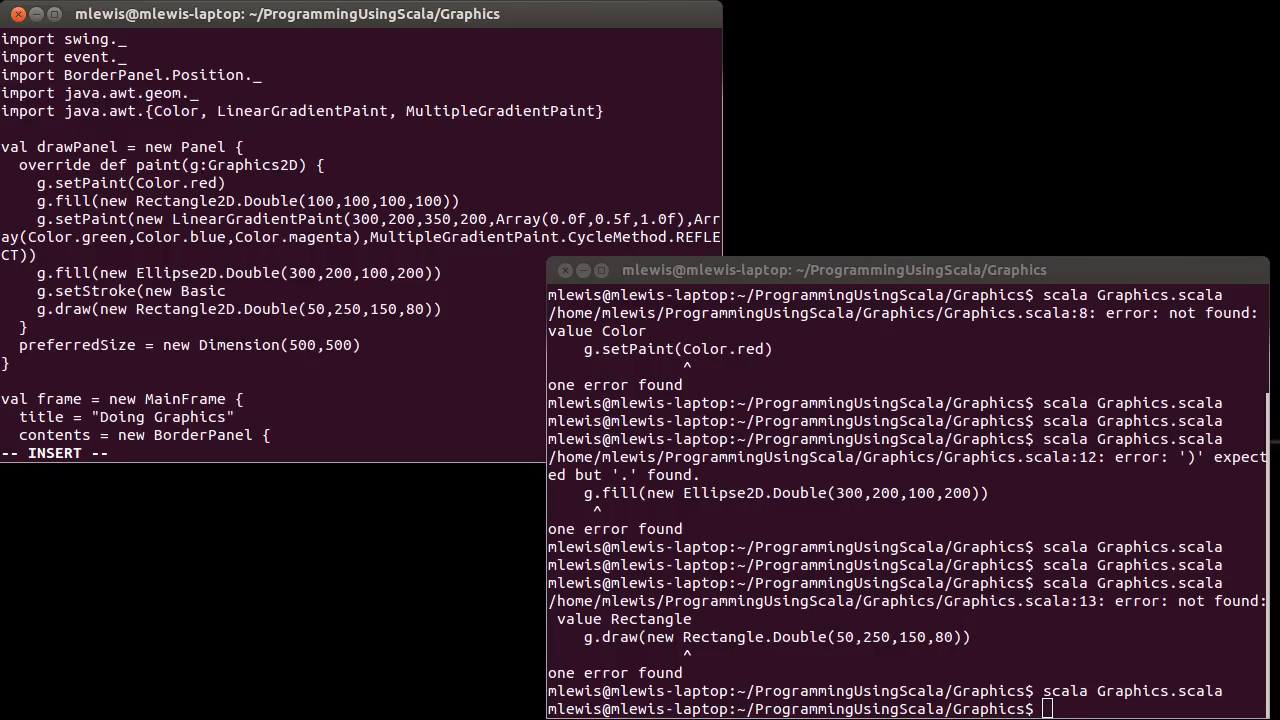
type("Stroke")
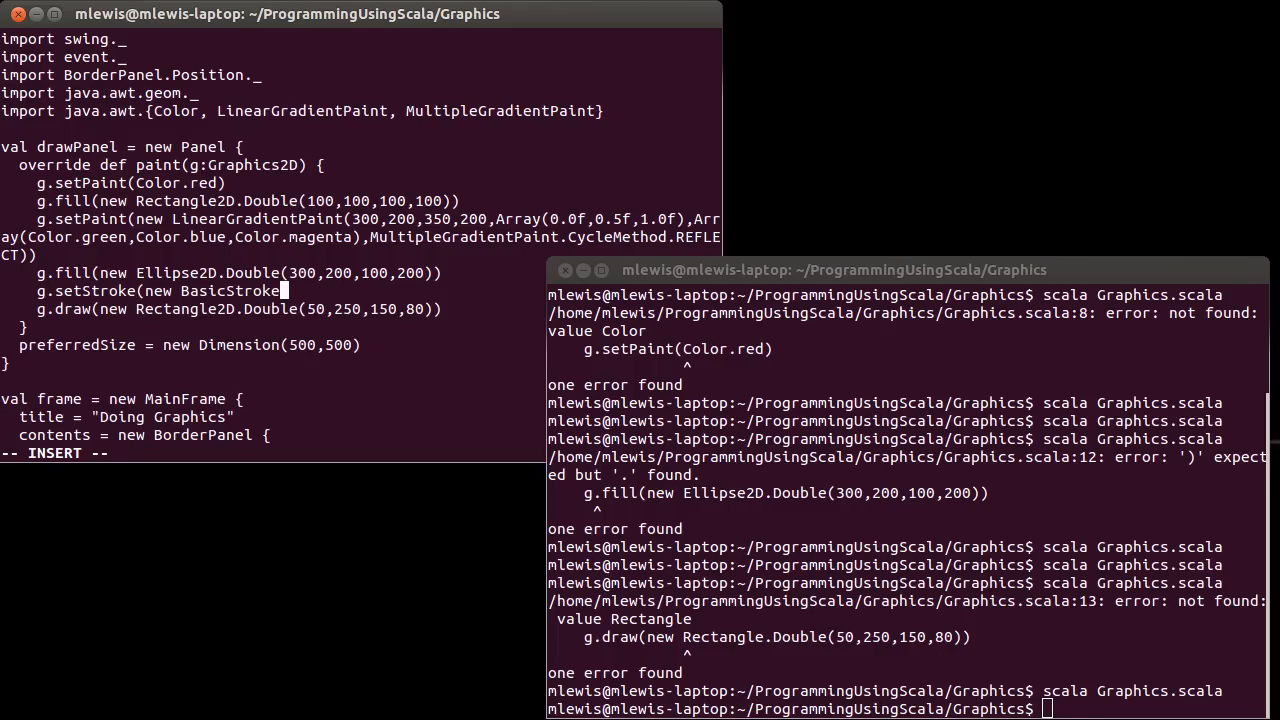
type("(")
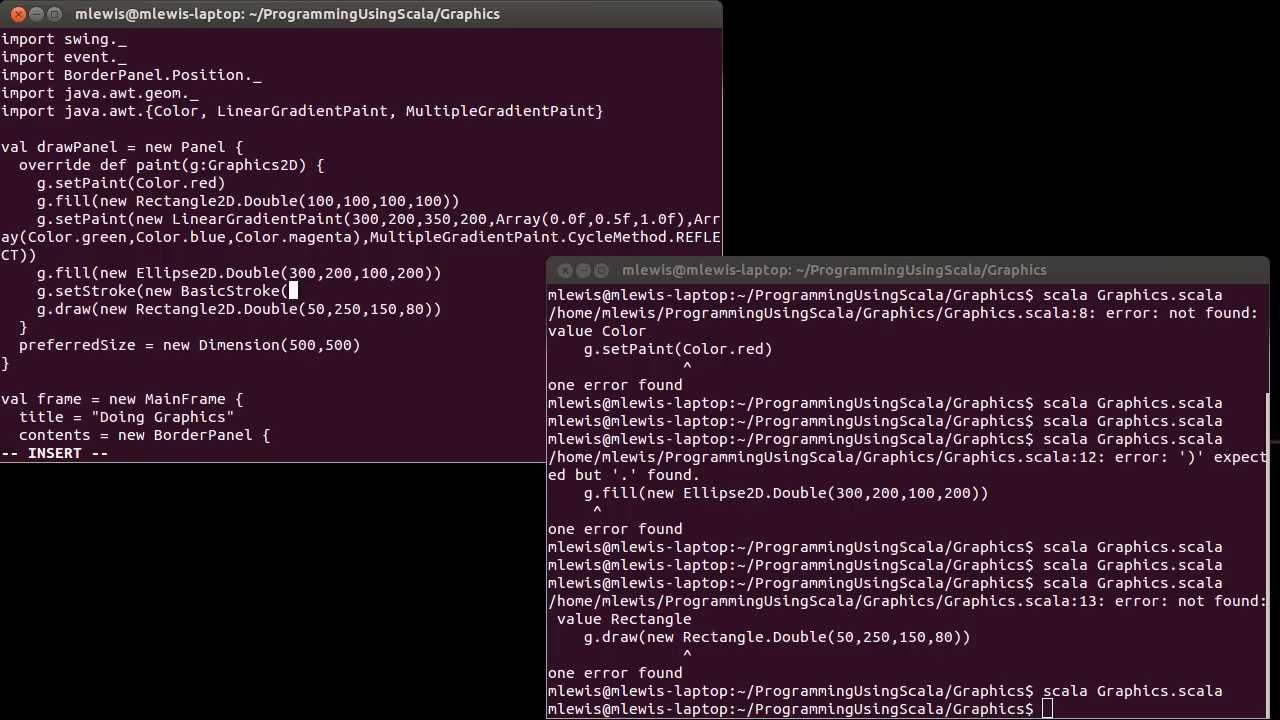
type("5")
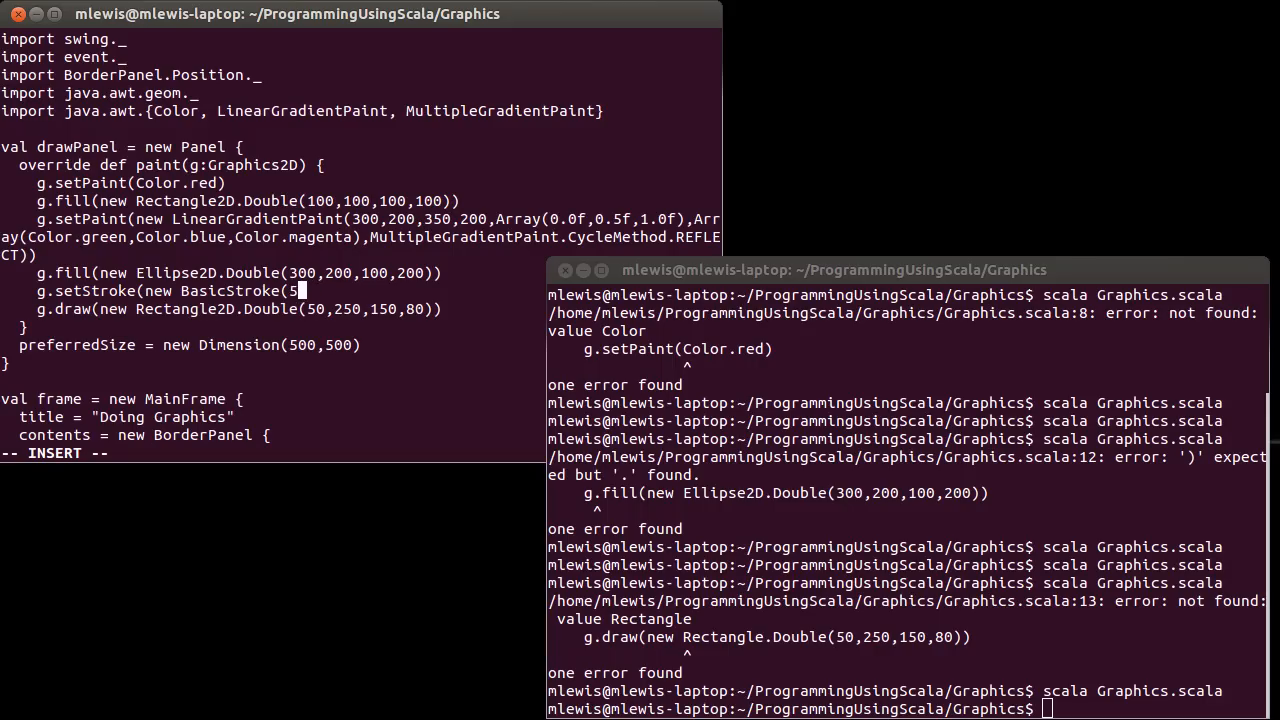
type("f)")
left_click(302, 110)
type(", Bas")
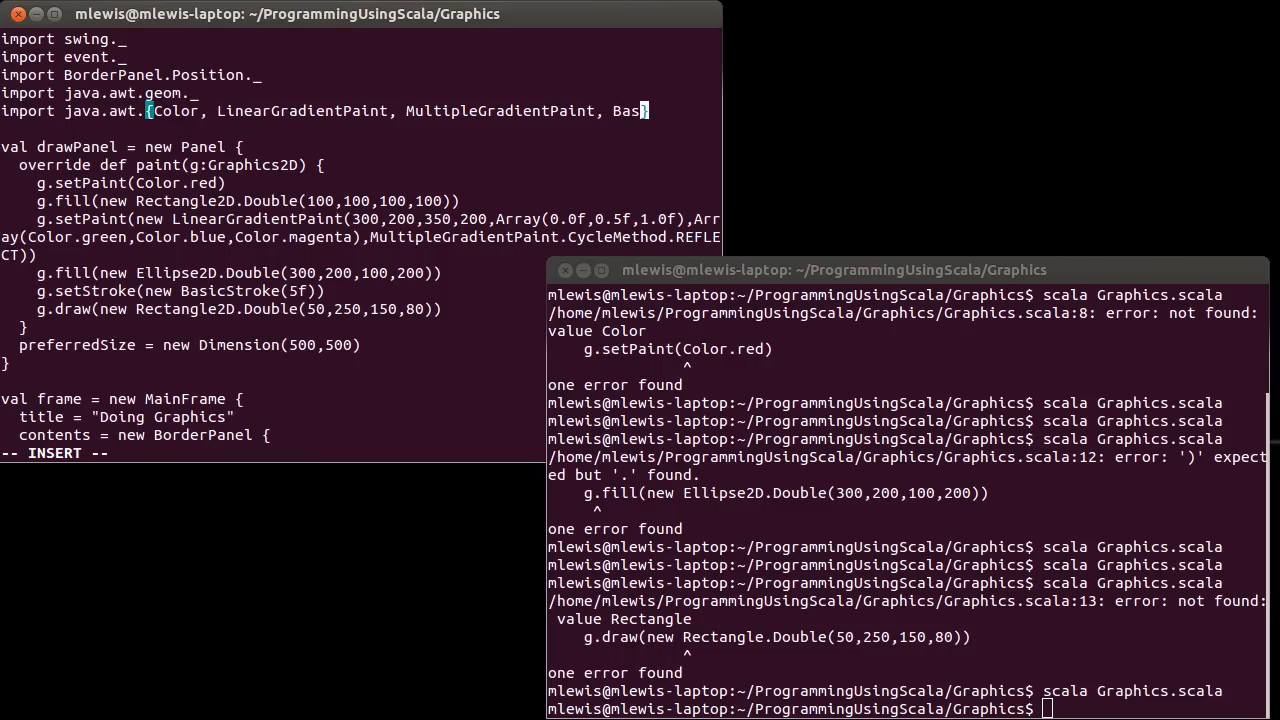
type("icStroke")
left_click(908, 708)
type("scala Graphics.scala")
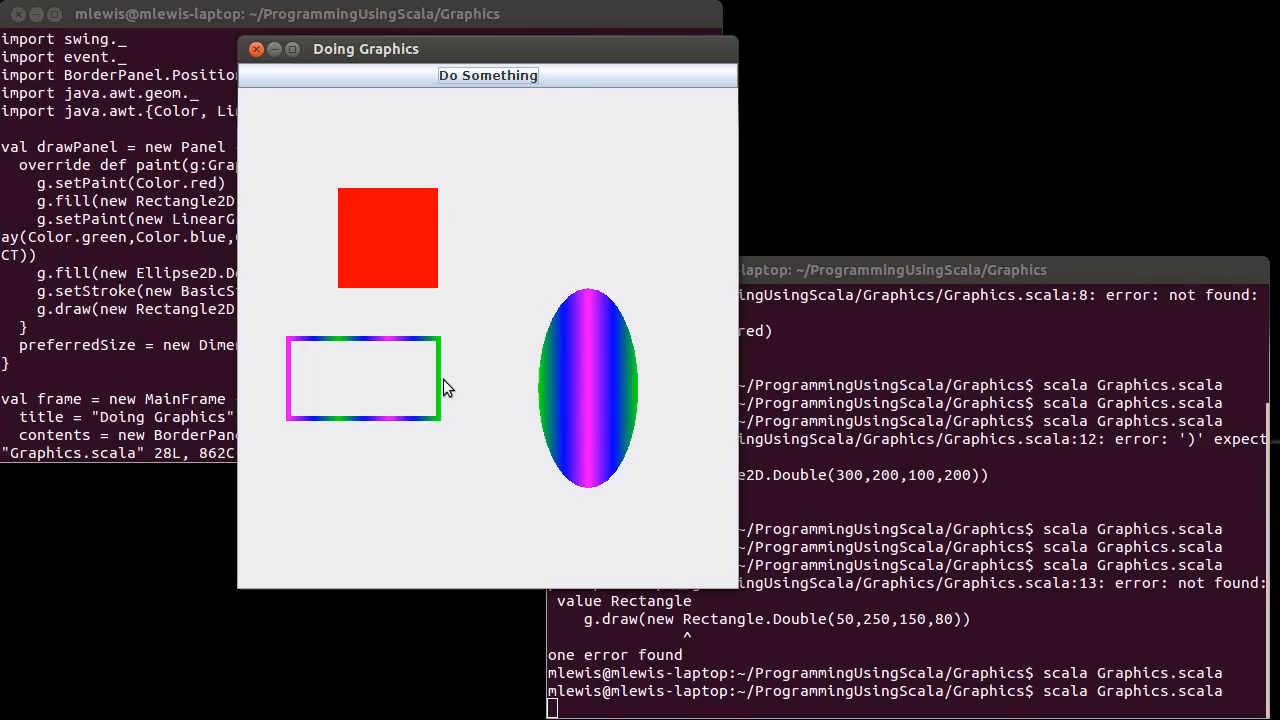
mouse_move(360, 442)
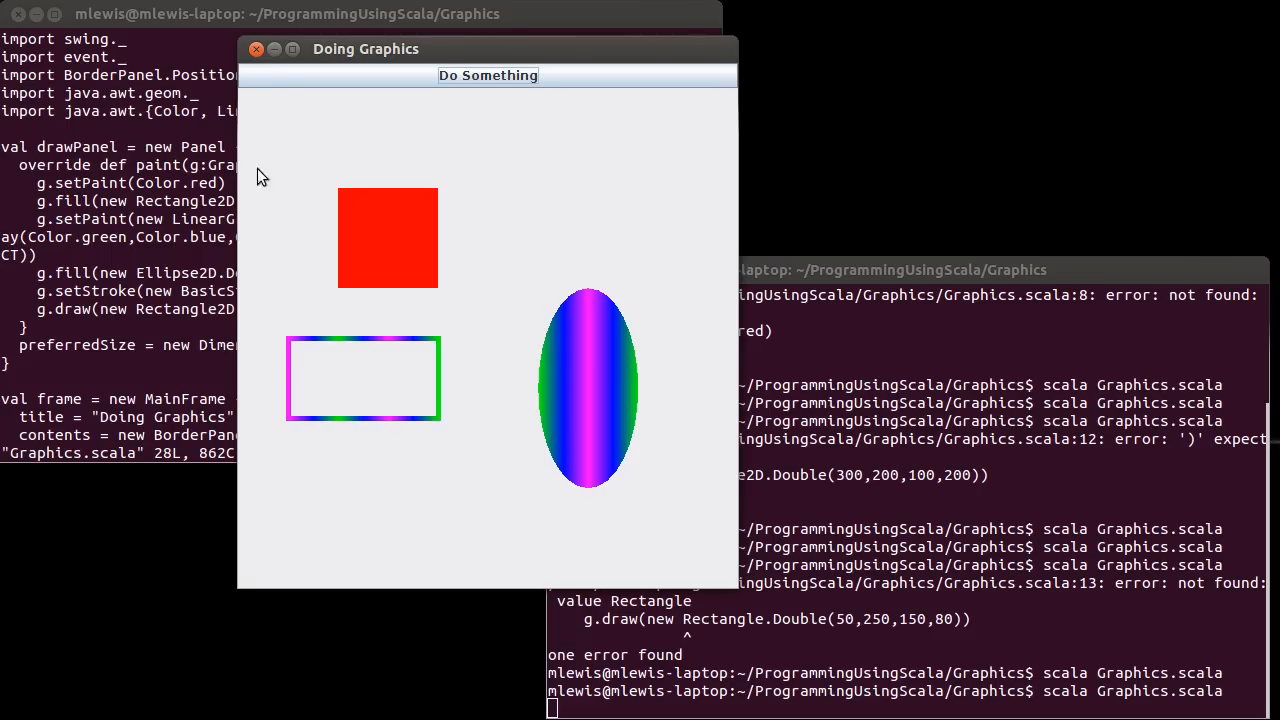
Step: Return to Chrome's BasicStroke constructor summary after viewing the thicker rectangle outline
left_click(256, 48)
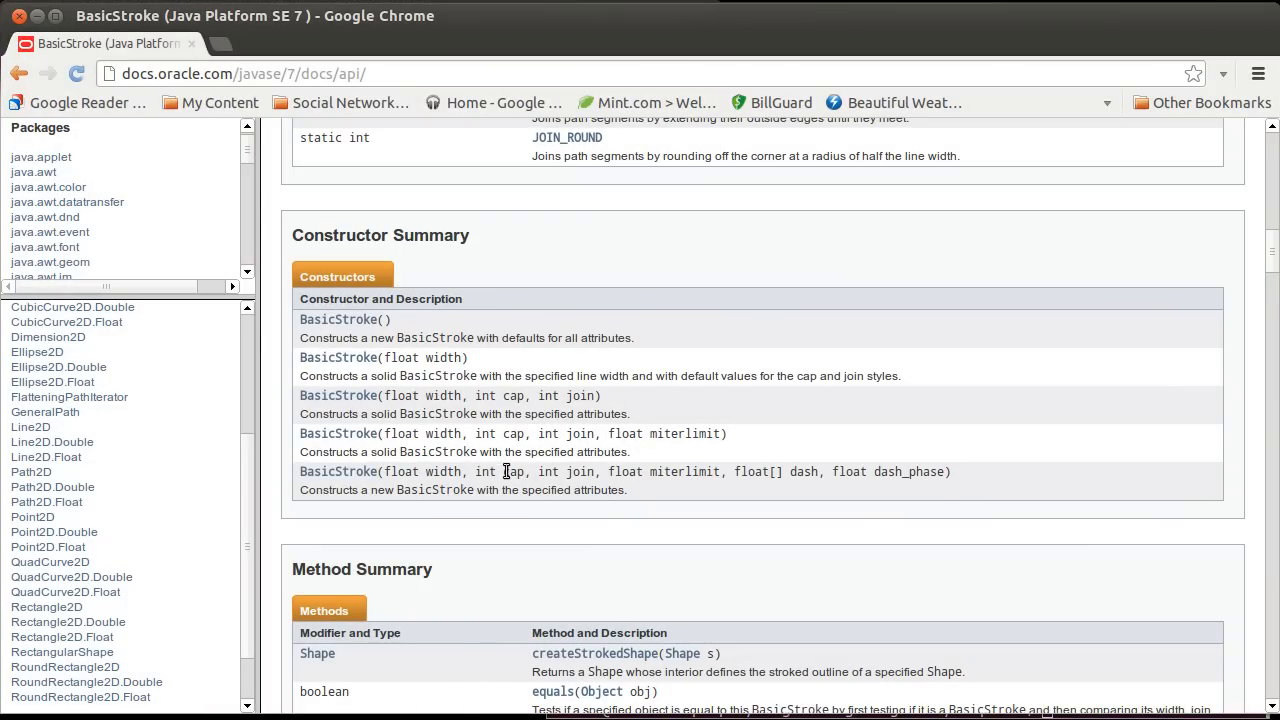
mouse_move(508, 434)
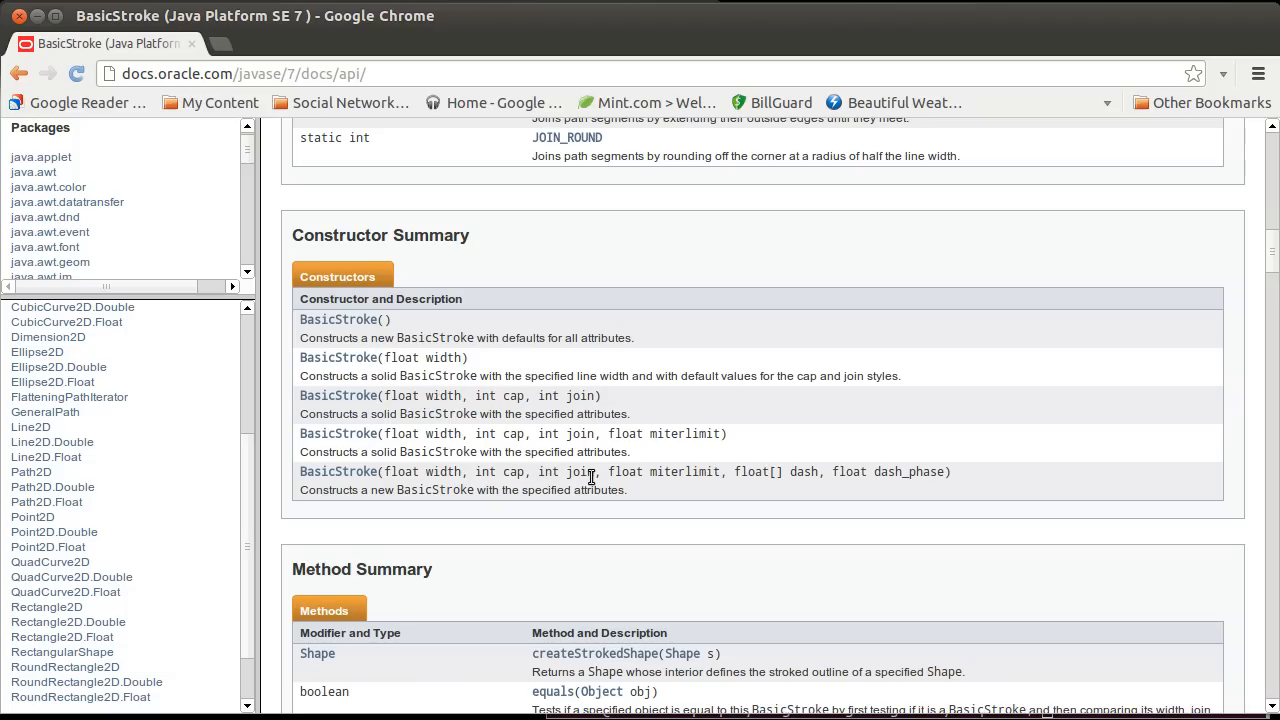
mouse_move(530, 476)
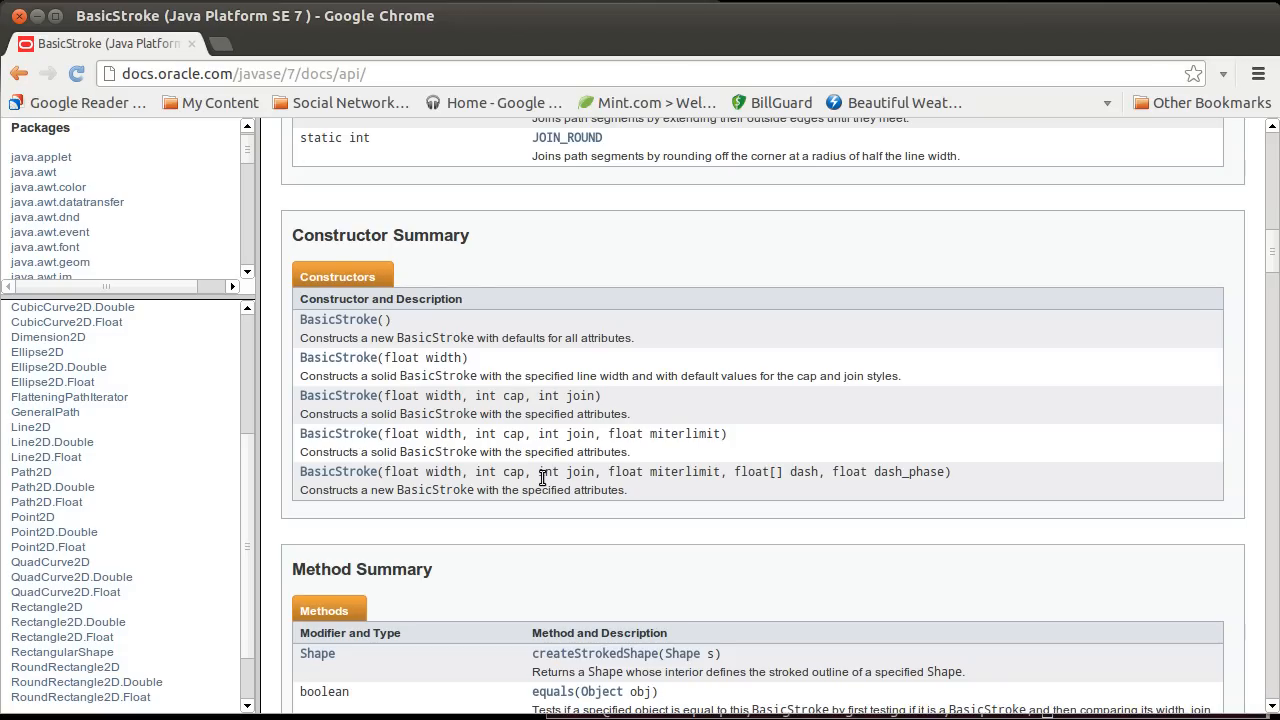
mouse_move(700, 472)
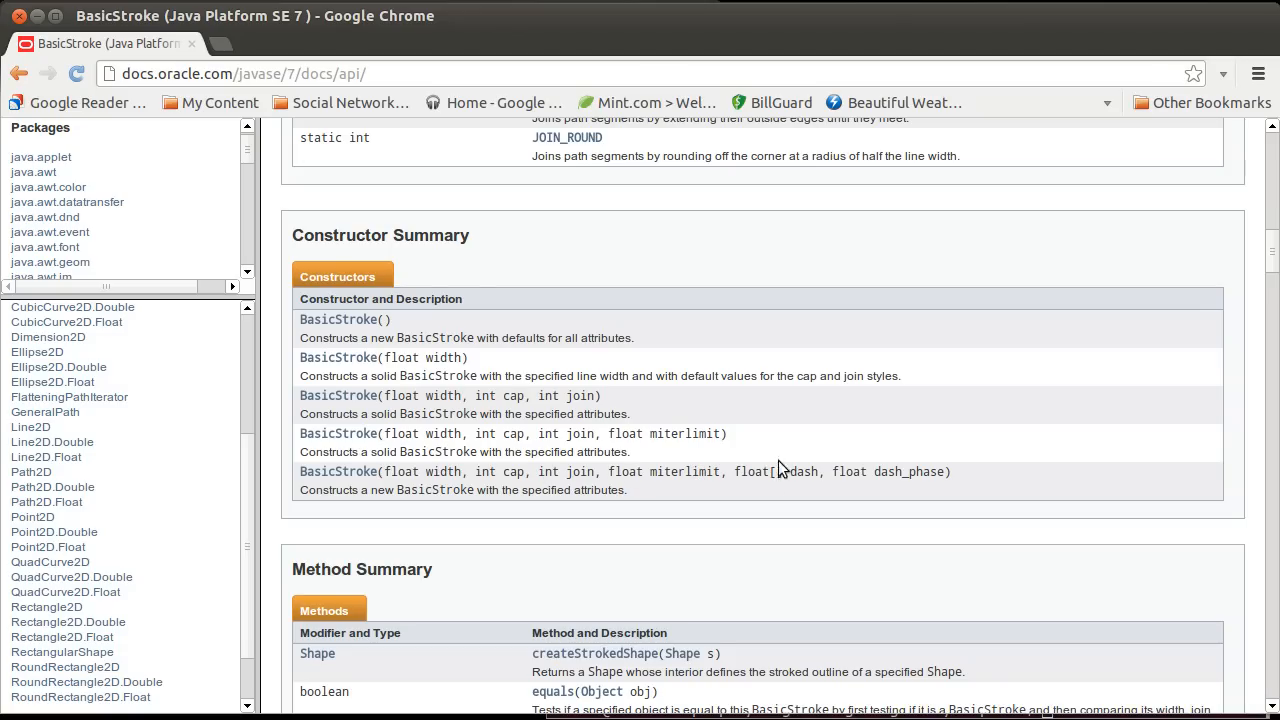
Step: Scroll the BasicStroke page to read the CAP_ and JOIN_ constants in the Field Summary
scroll("up", 3)
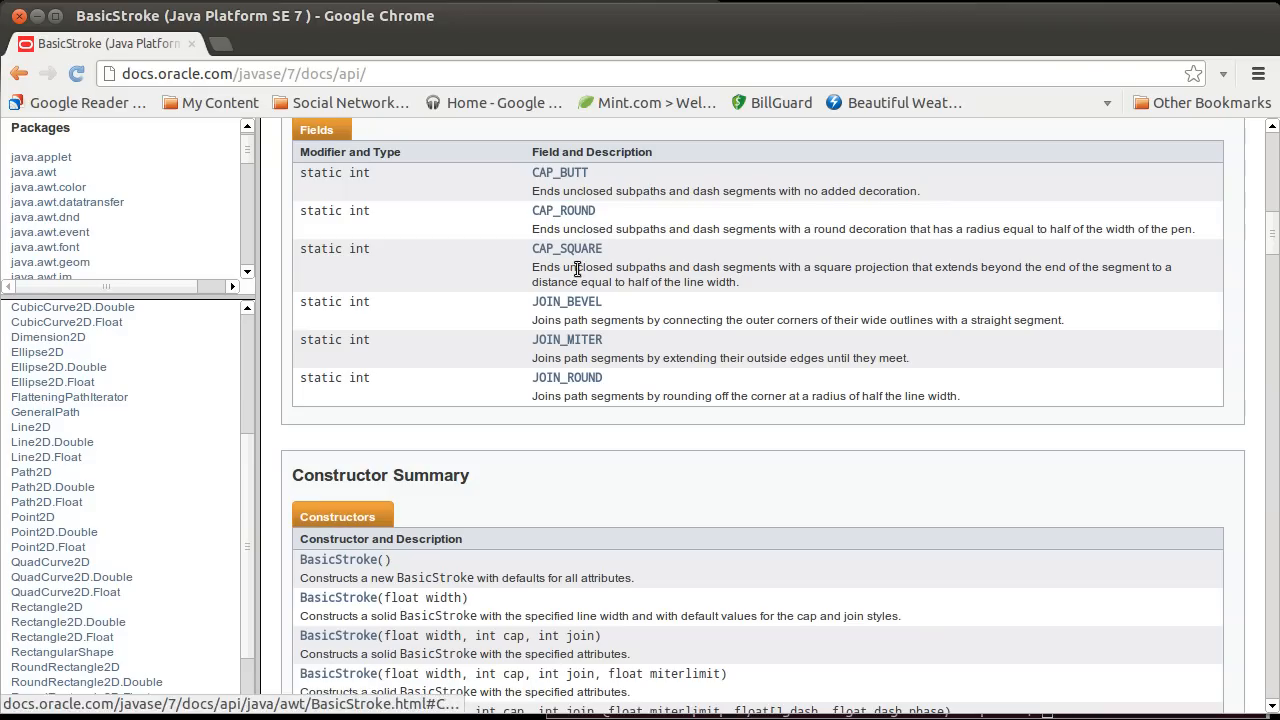
mouse_move(620, 266)
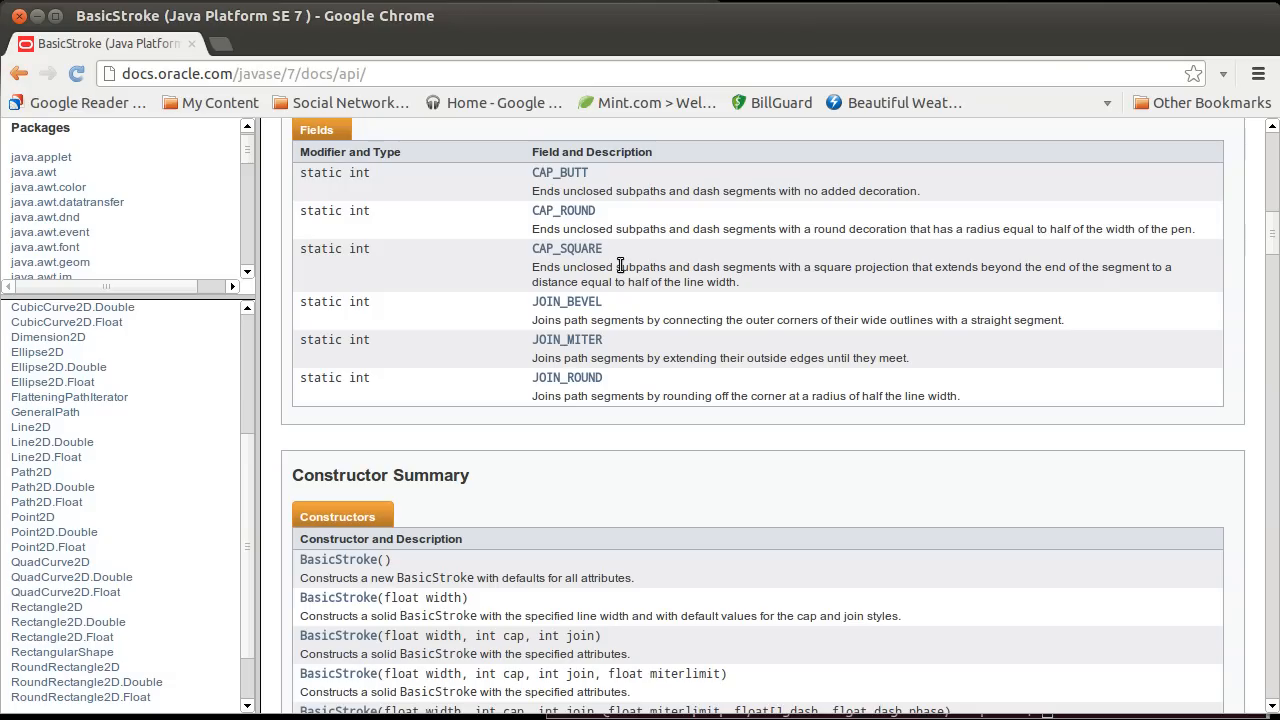
mouse_move(536, 388)
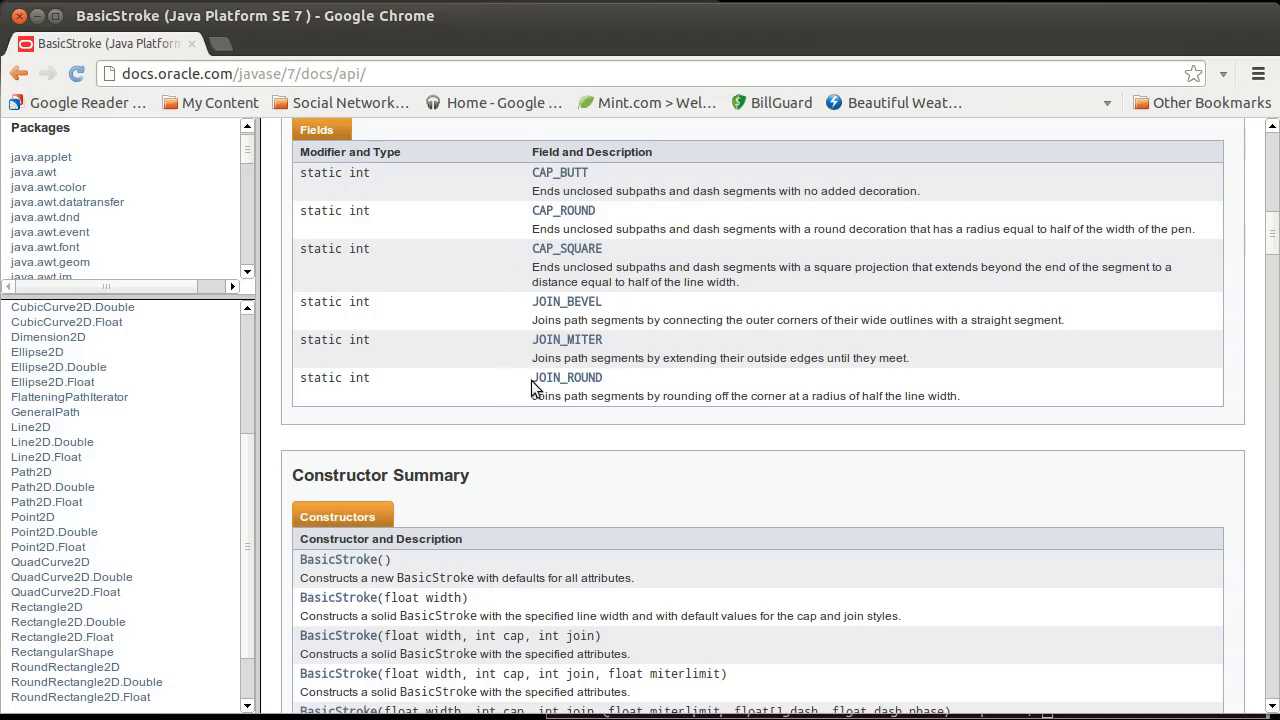
mouse_move(536, 390)
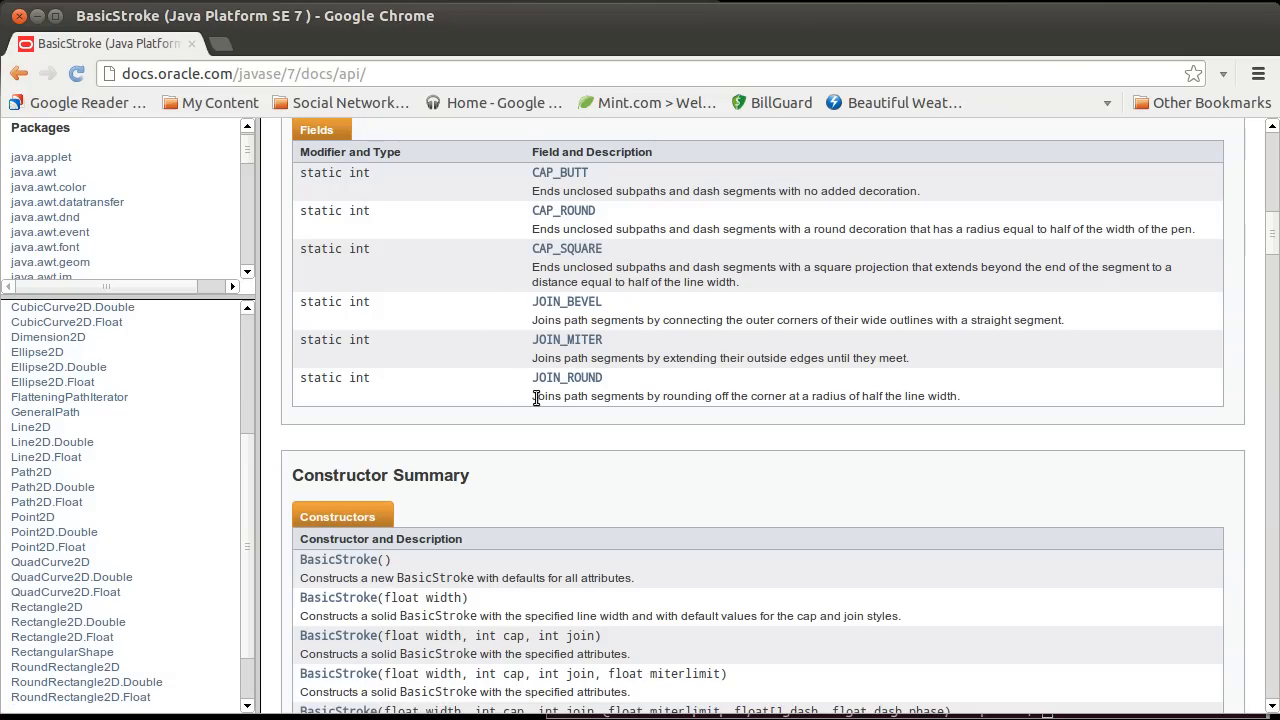
mouse_move(568, 340)
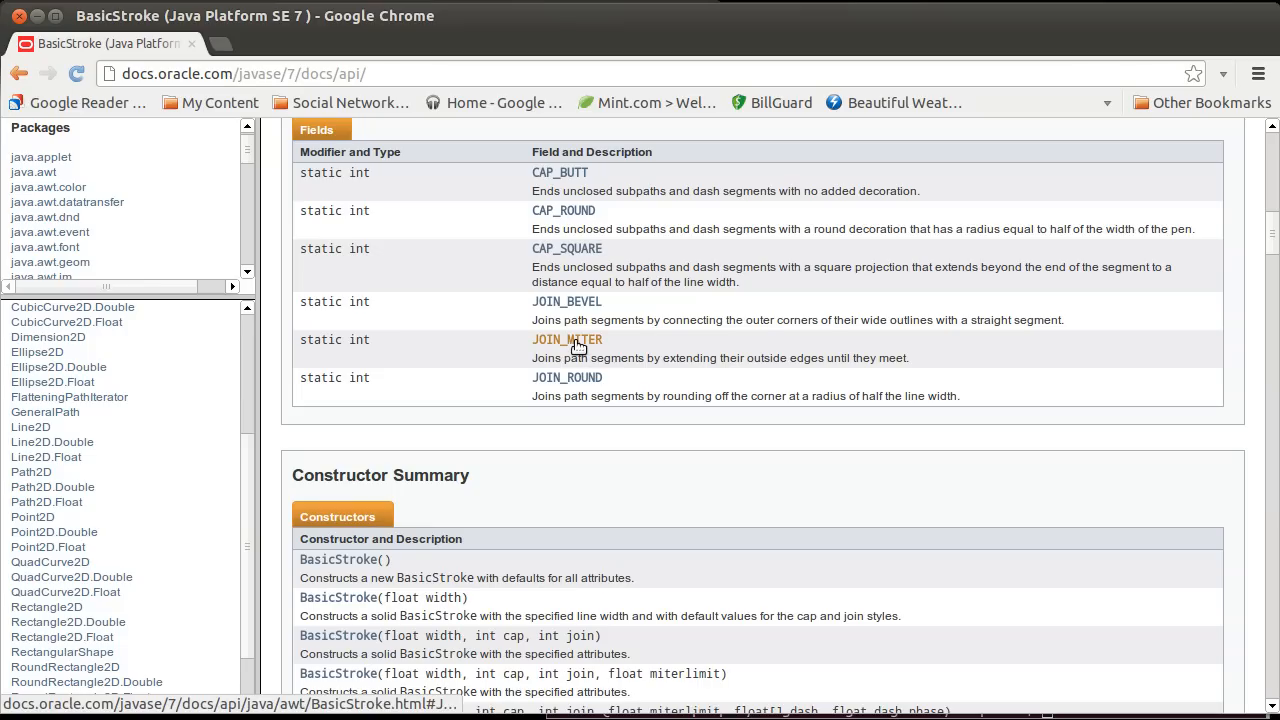
mouse_move(568, 340)
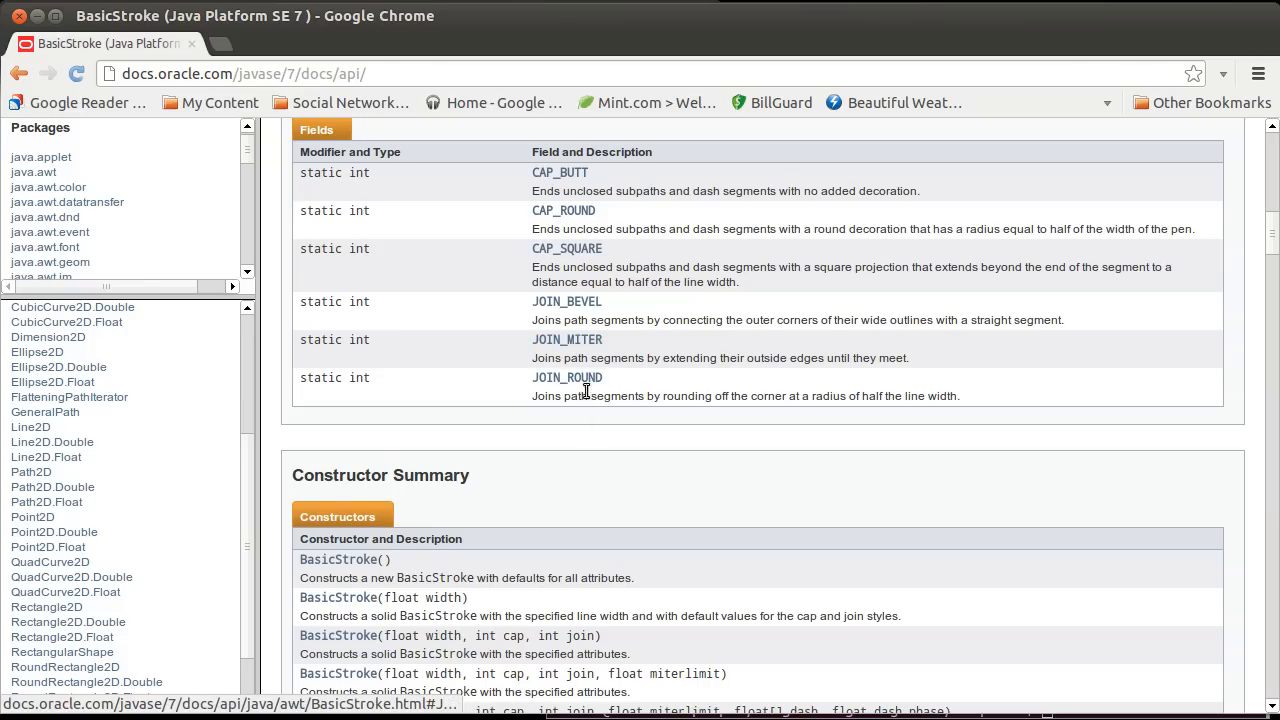
scroll("down", 3)
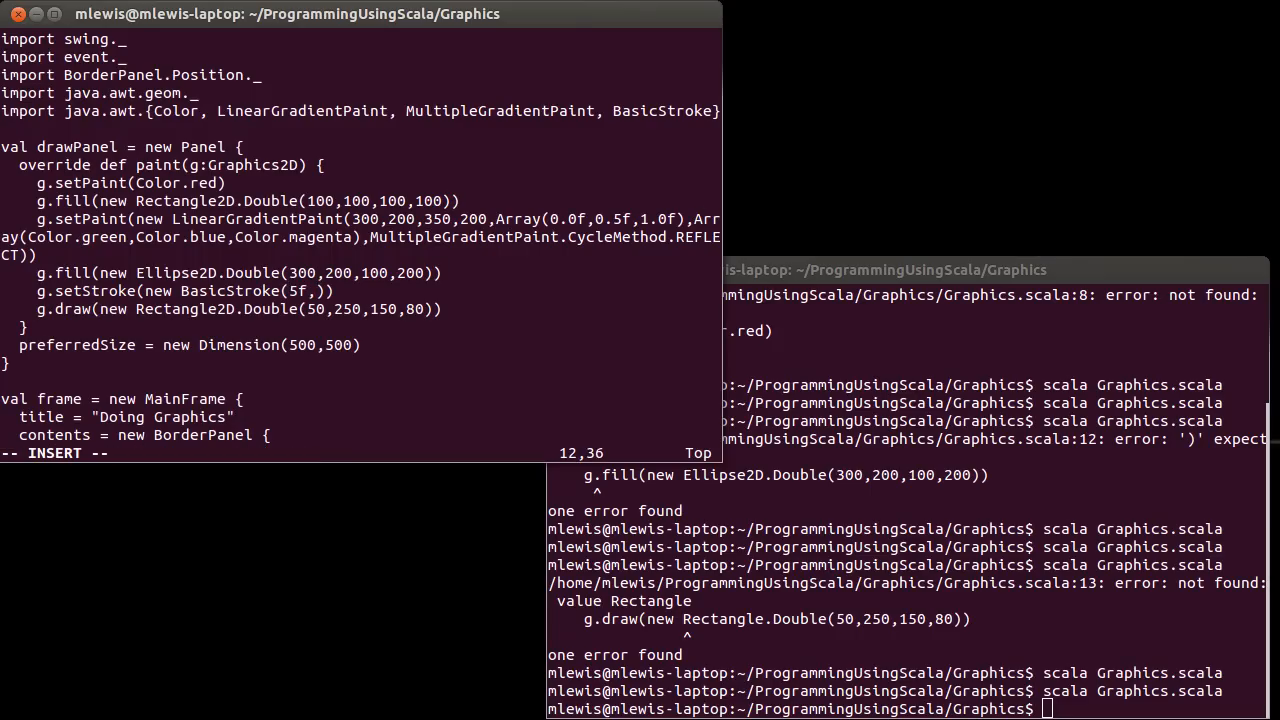
Step: Extend the BasicStroke call with BasicStroke.CAP_ROUND, BasicStroke.JOIN_ROUND and a miter limit of 5
type(",BasicStroke.")
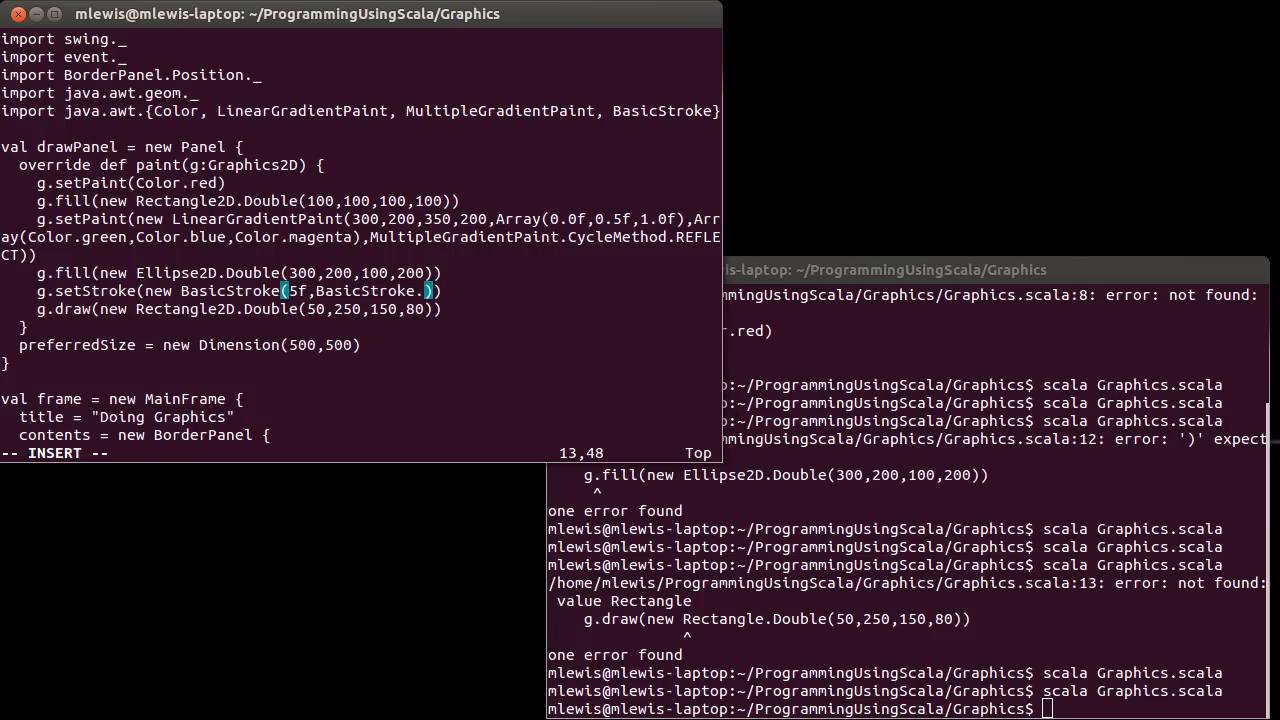
type("CAP_ROUND")
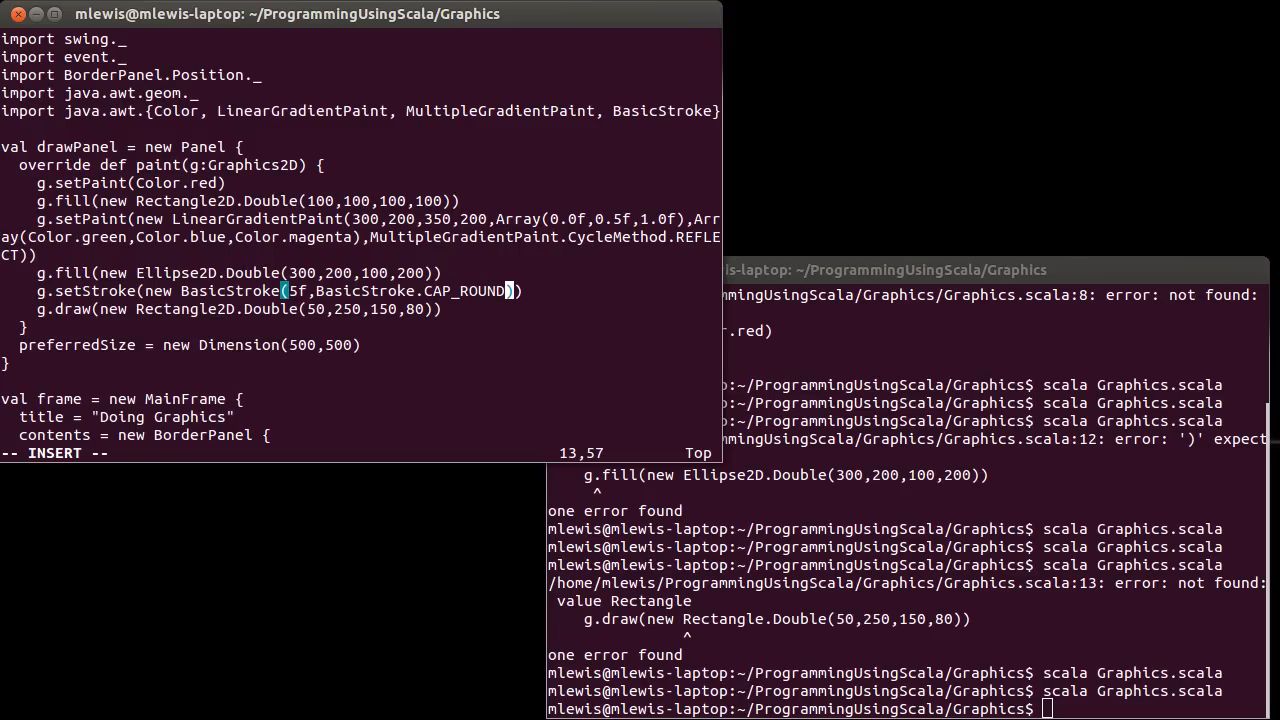
type(",BasicStroke")
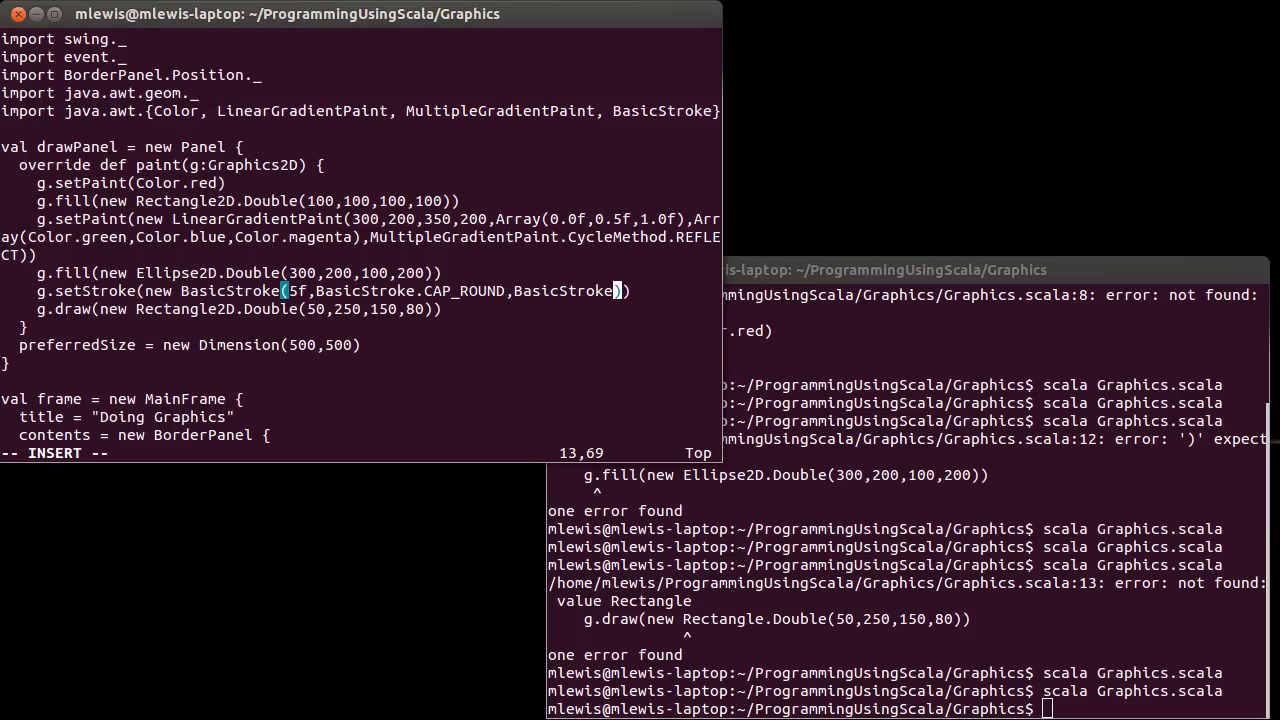
type(".")
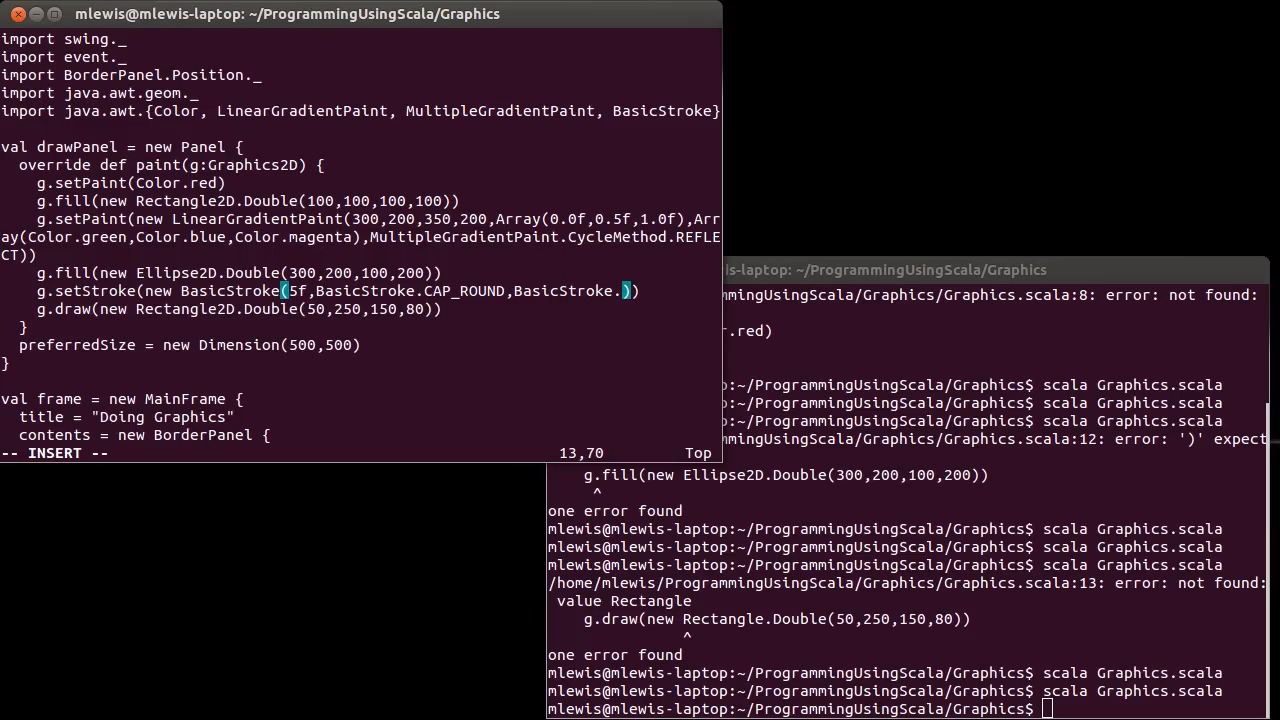
type("JOINR")
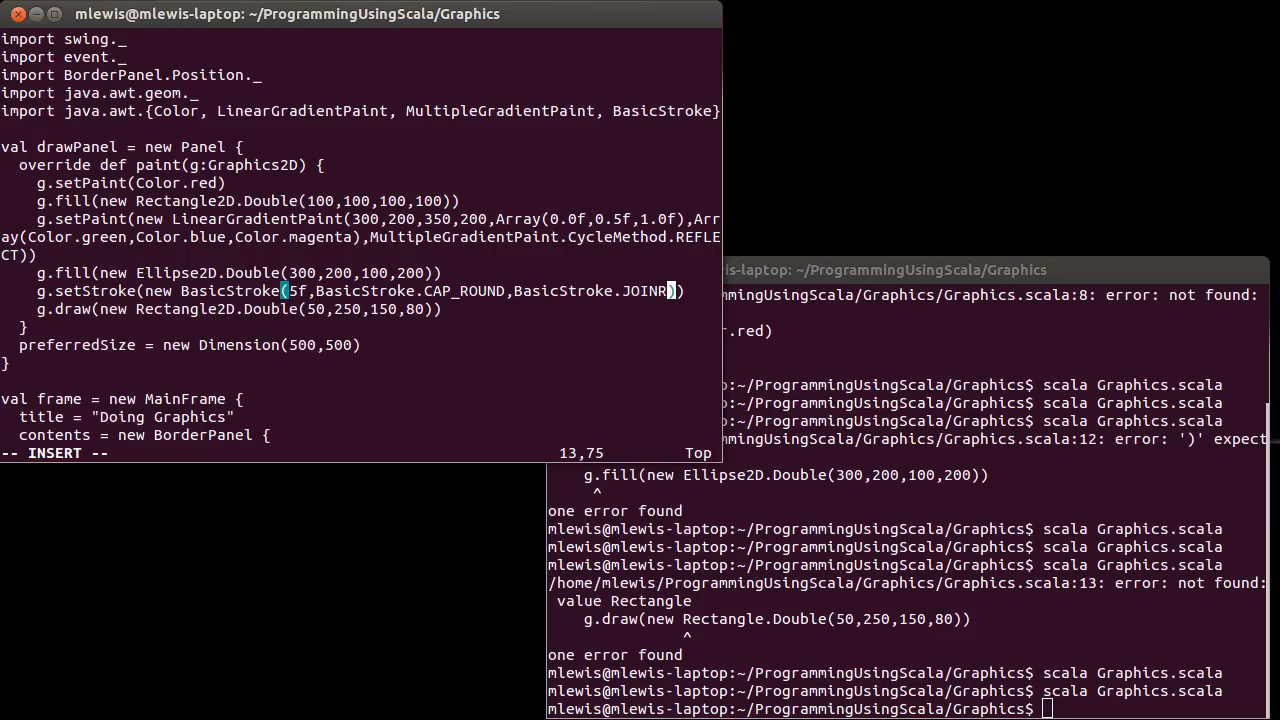
key("BackSpace")
type("_ROUND,,")
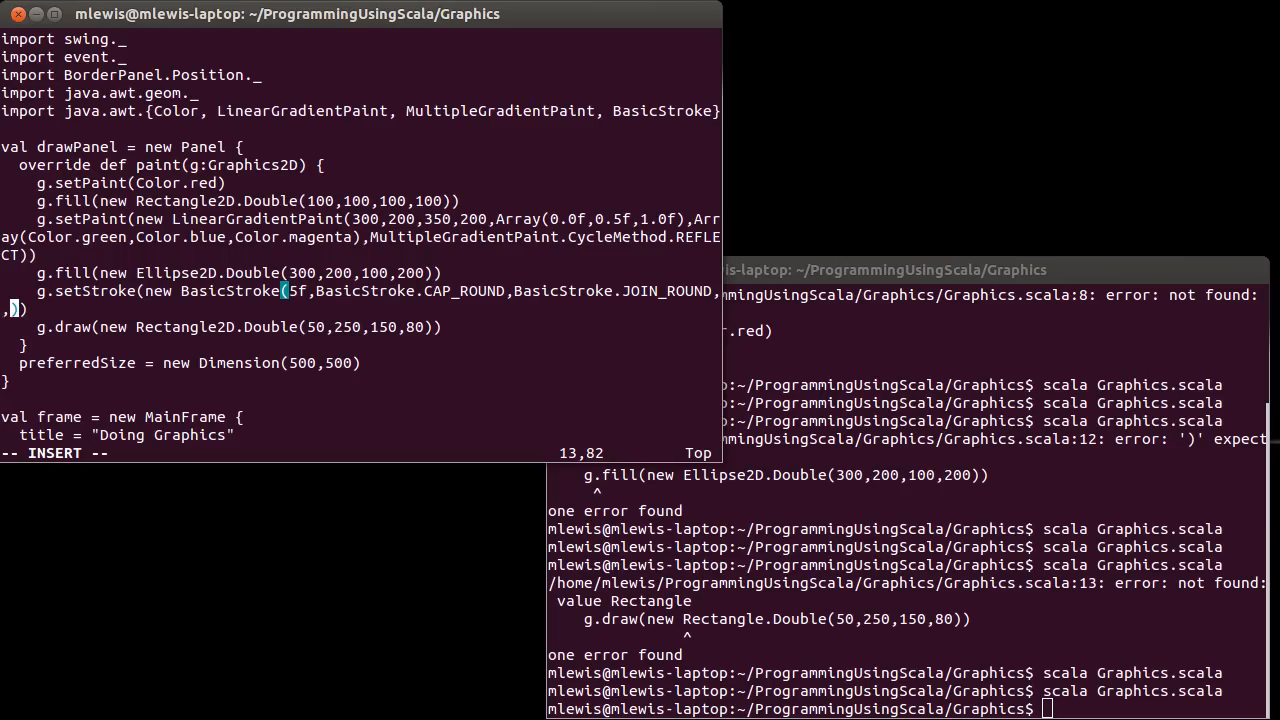
type("5")
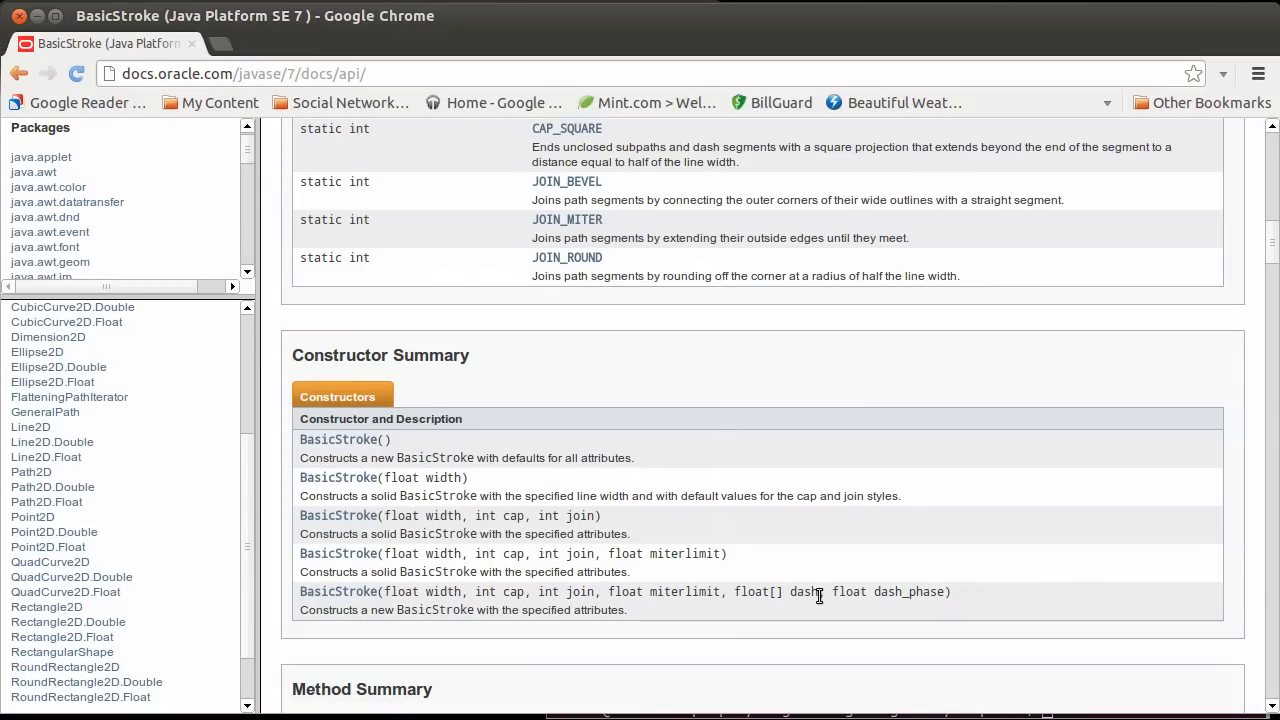
mouse_move(388, 130)
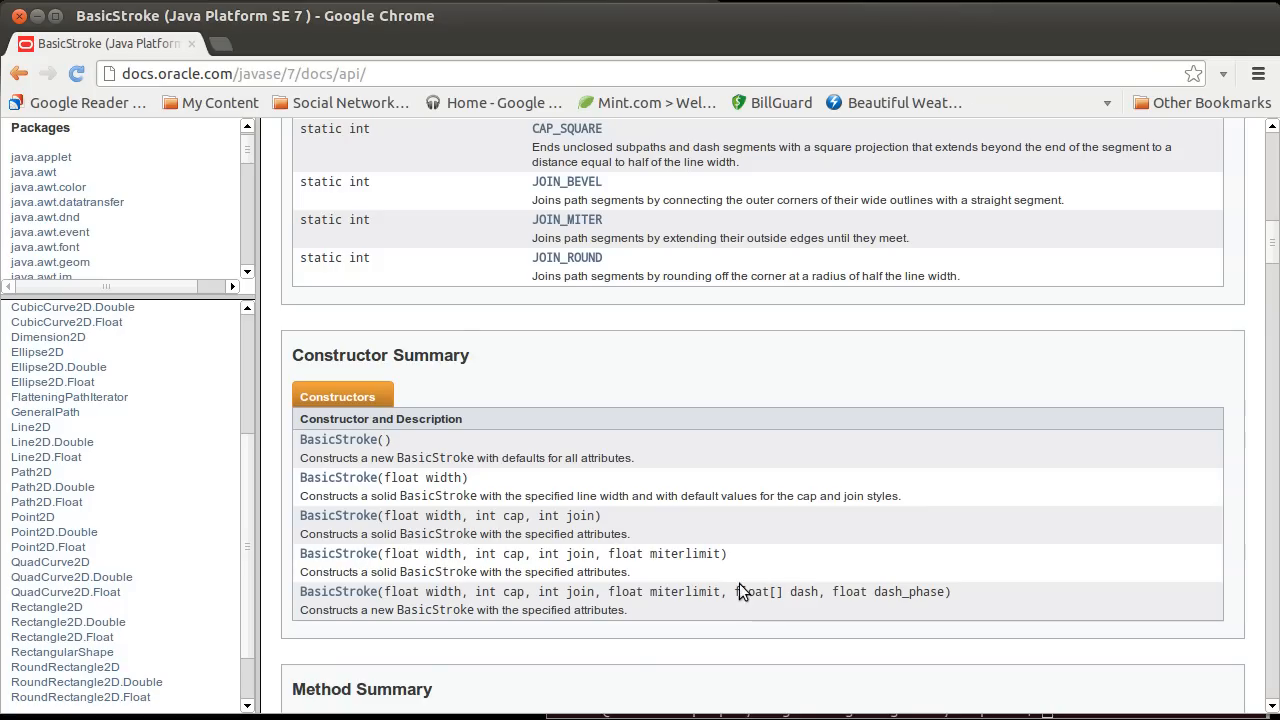
mouse_move(664, 480)
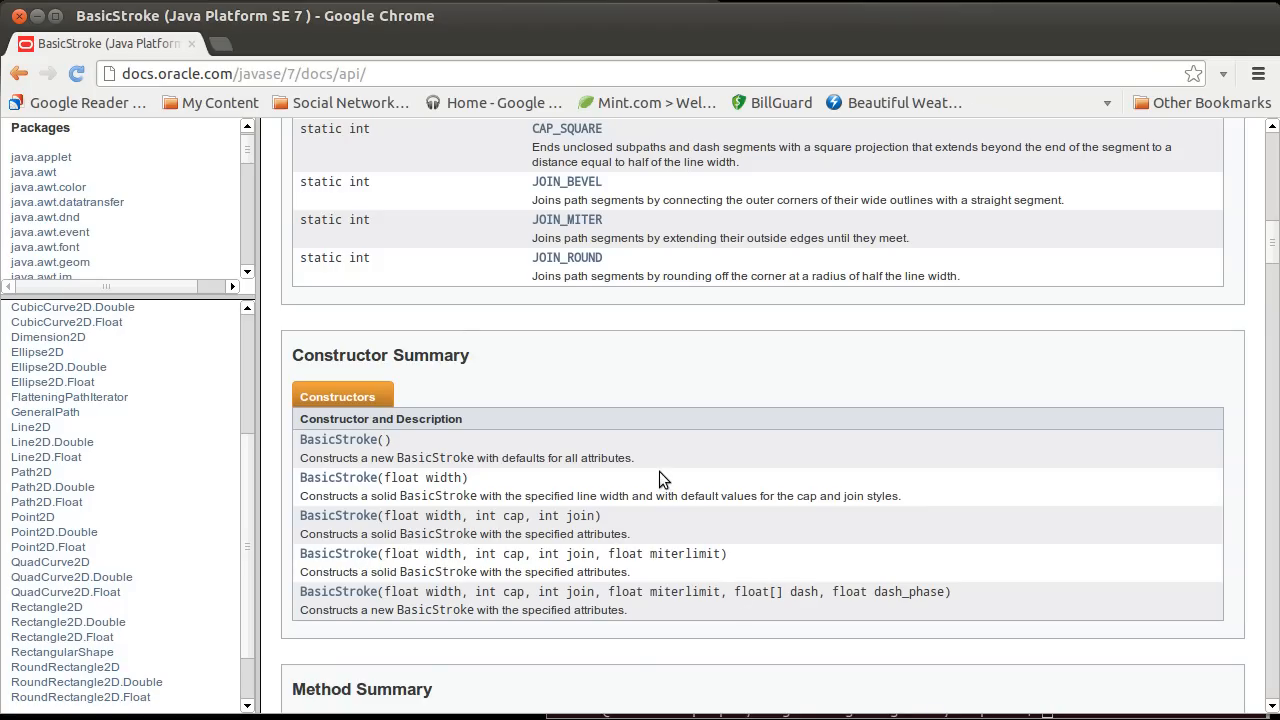
mouse_move(788, 610)
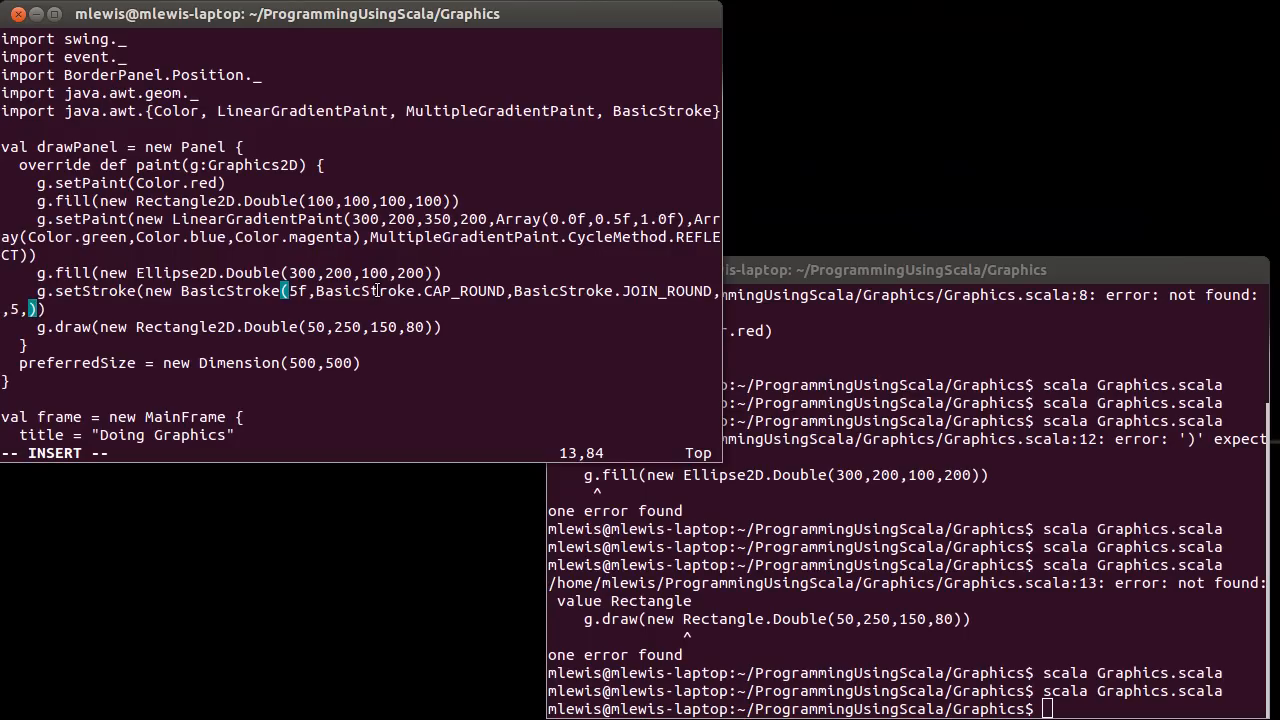
Step: Append Array(10f,5f,5f,5f) as the dash array and 0f as the dash phase to the BasicStroke call
type("Array(")
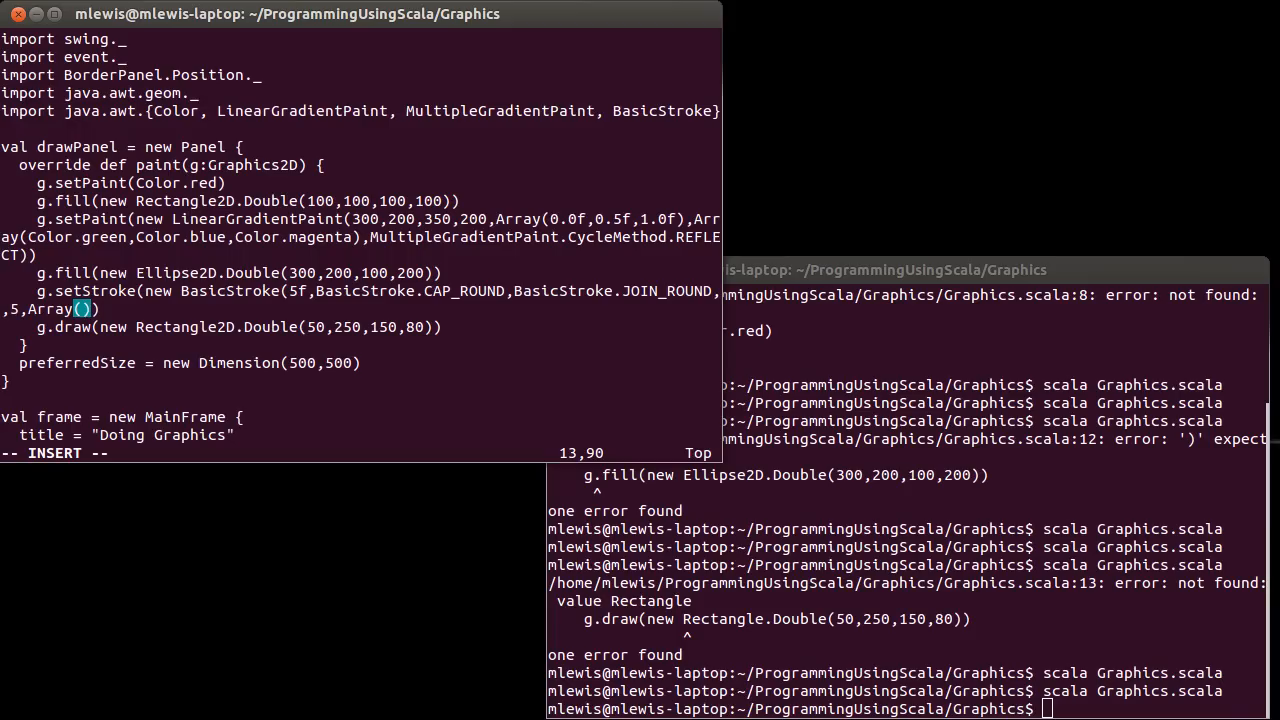
type("10")
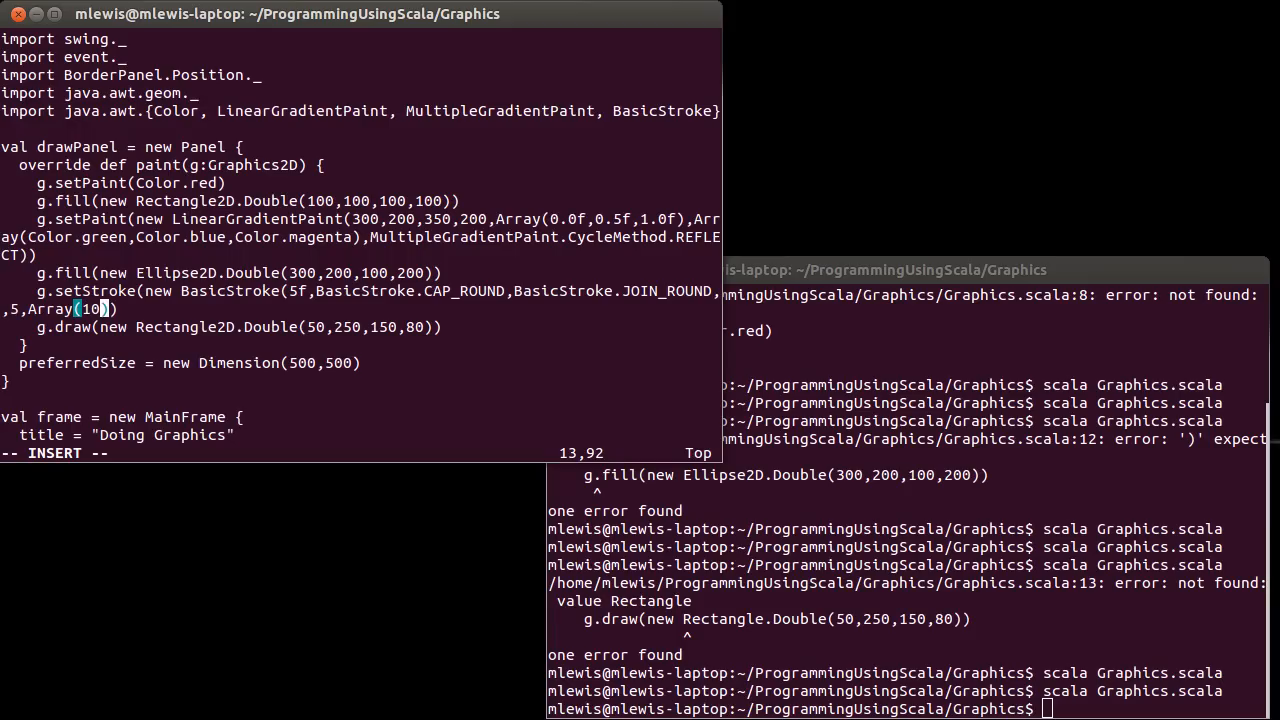
type("f,5f,")
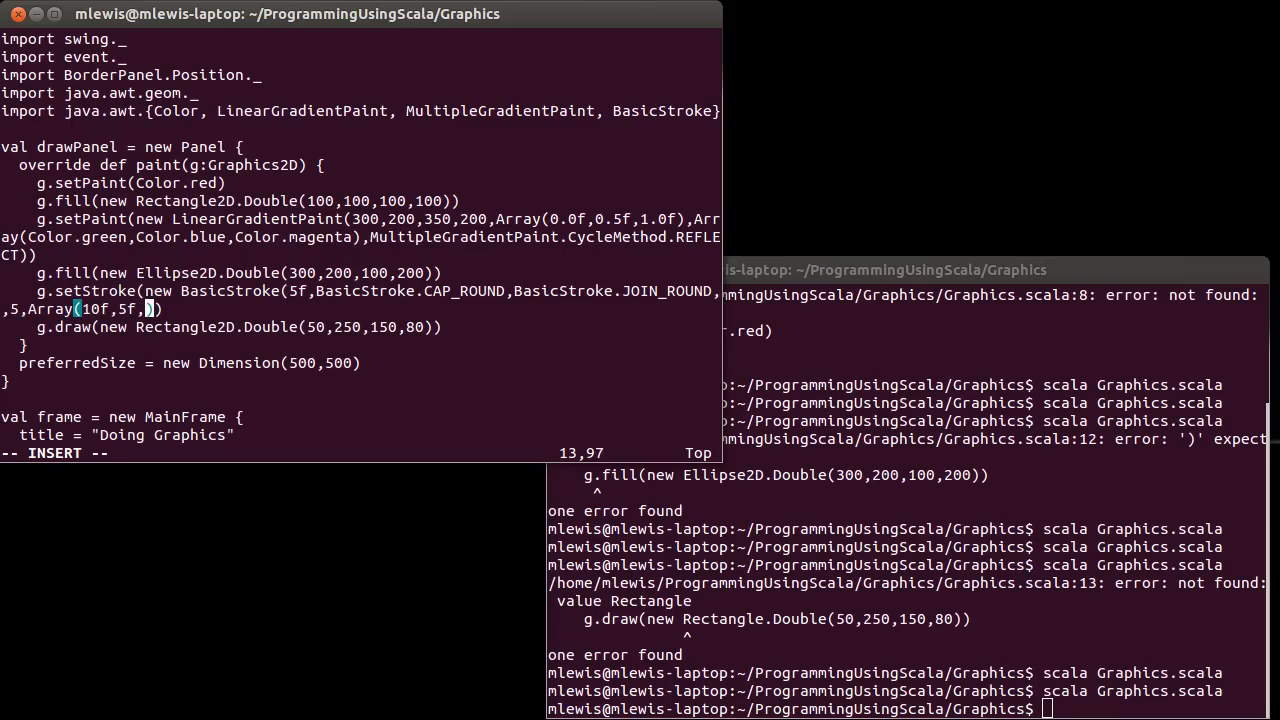
type("5f,5f")
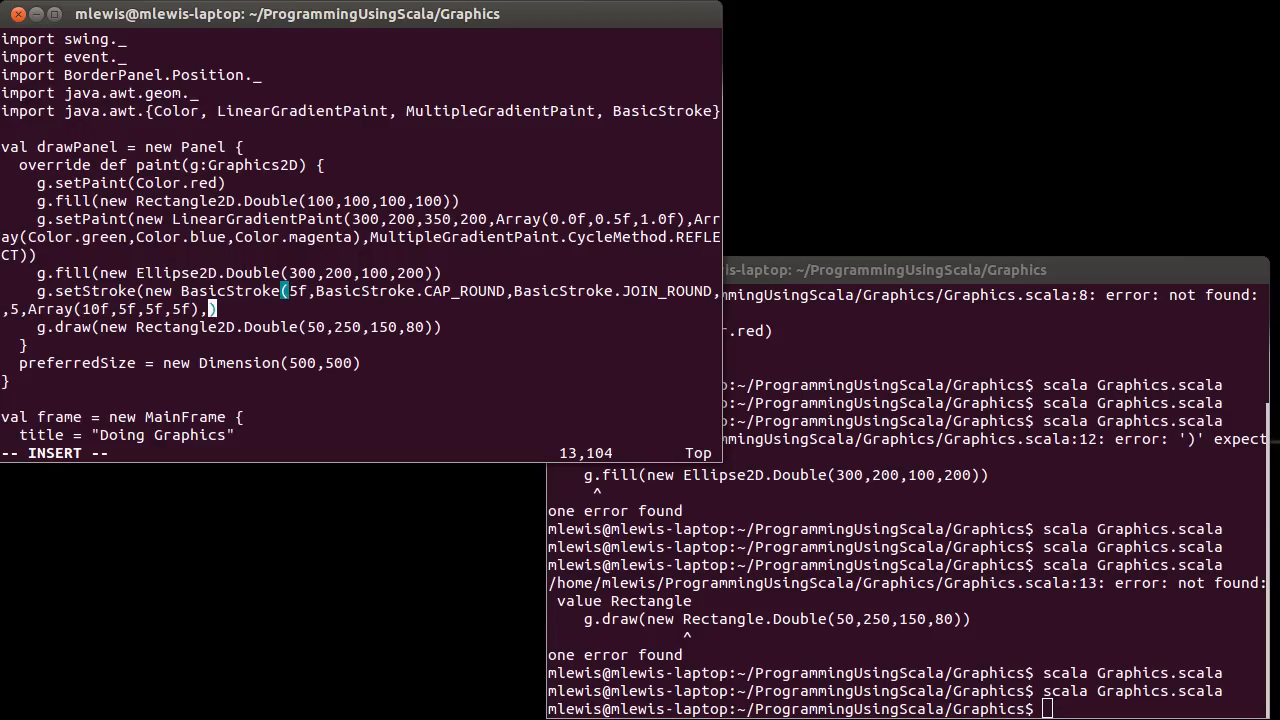
type("0f")
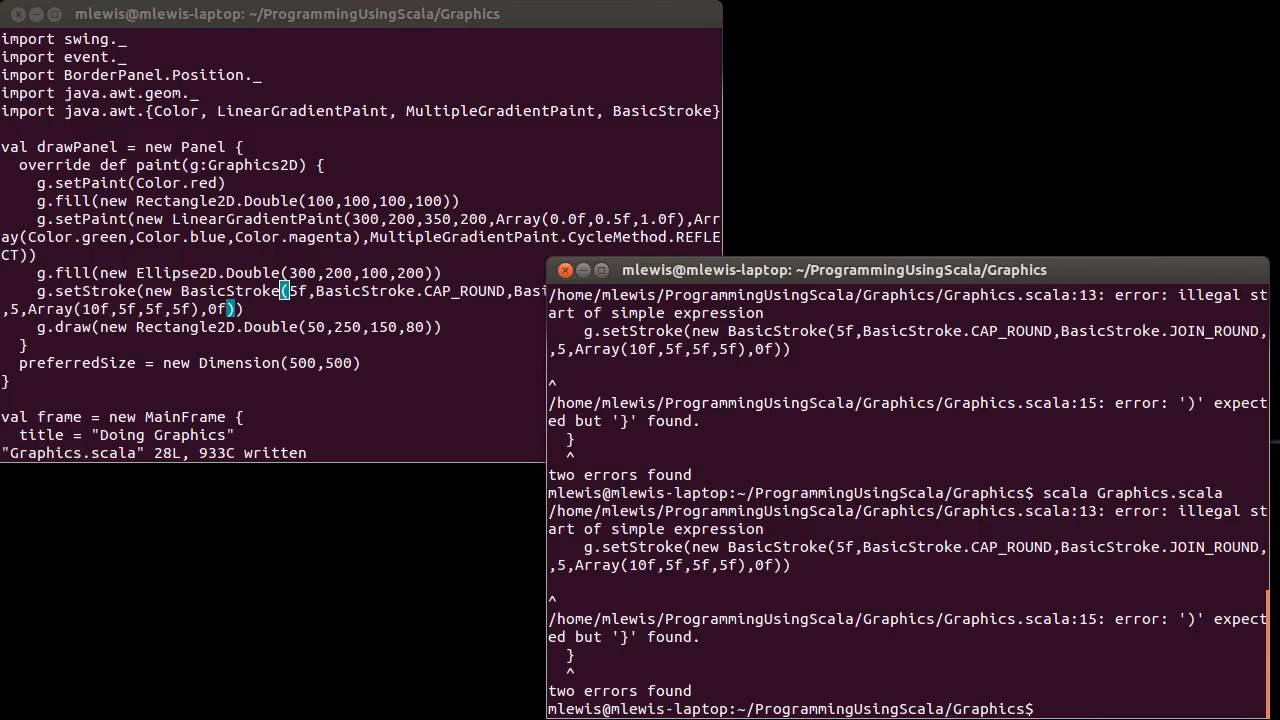
mouse_move(832, 588)
type("scala Graphics.scala")
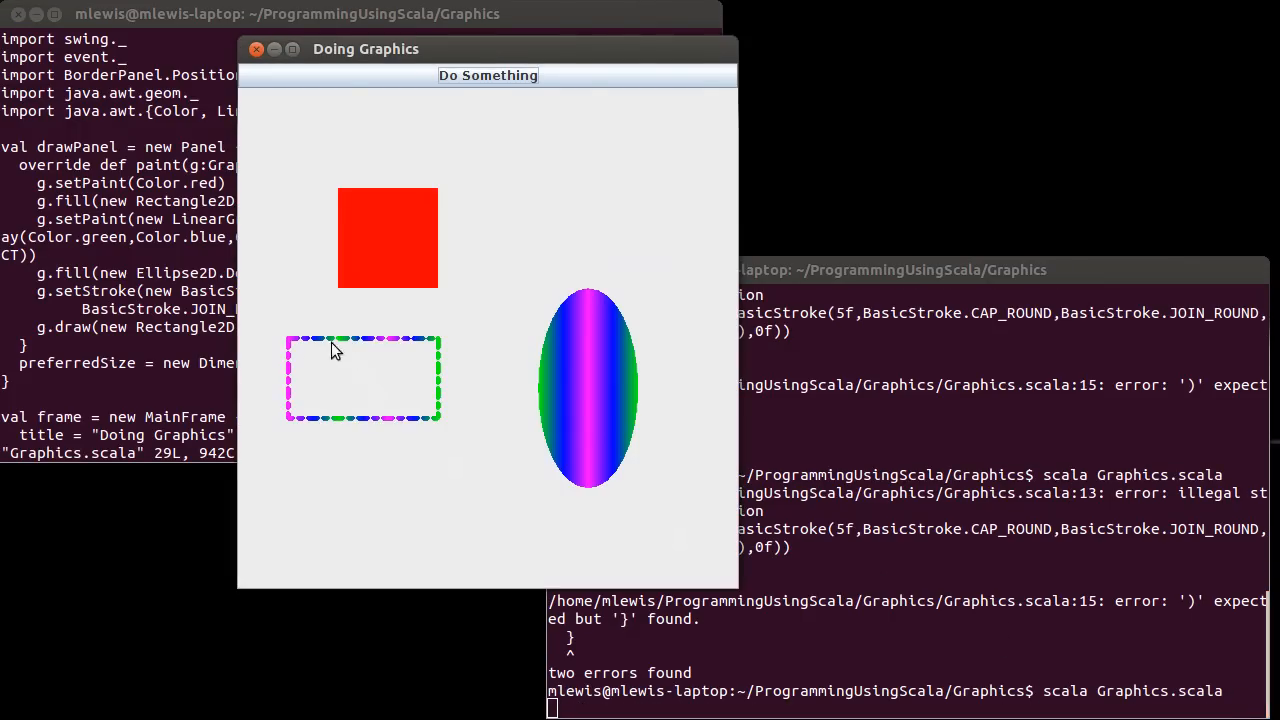
mouse_move(332, 438)
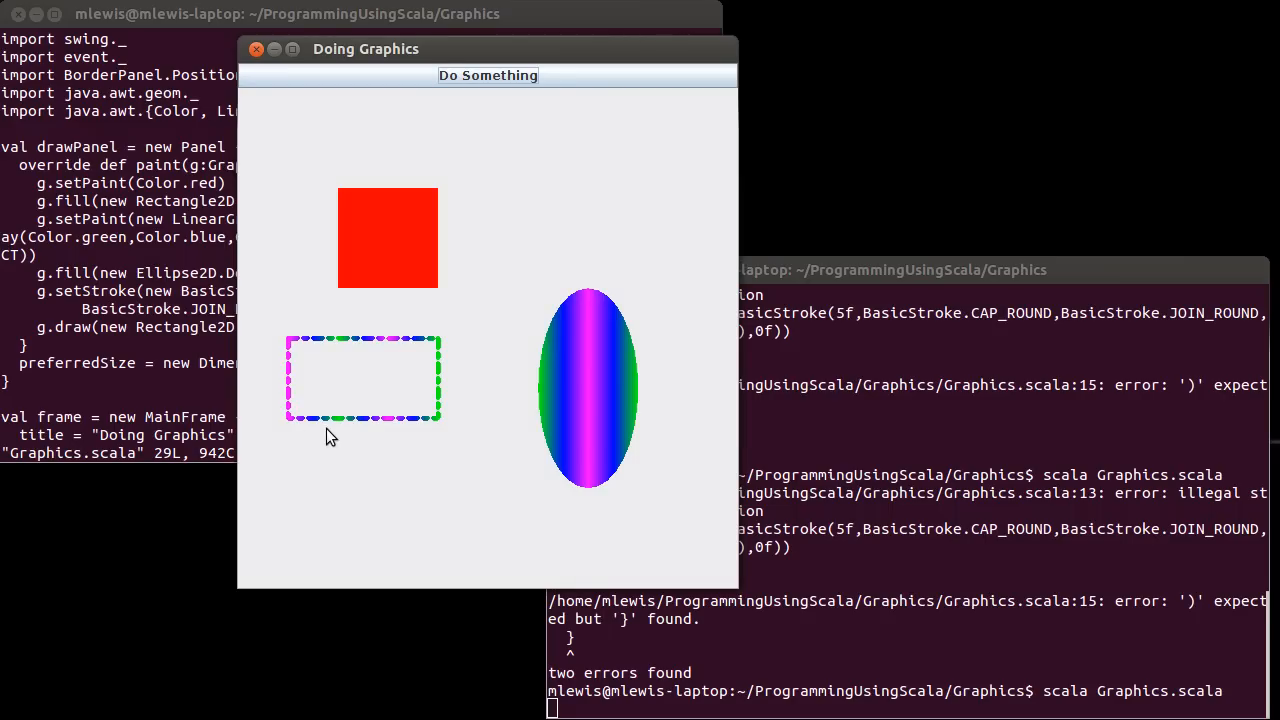
mouse_move(342, 430)
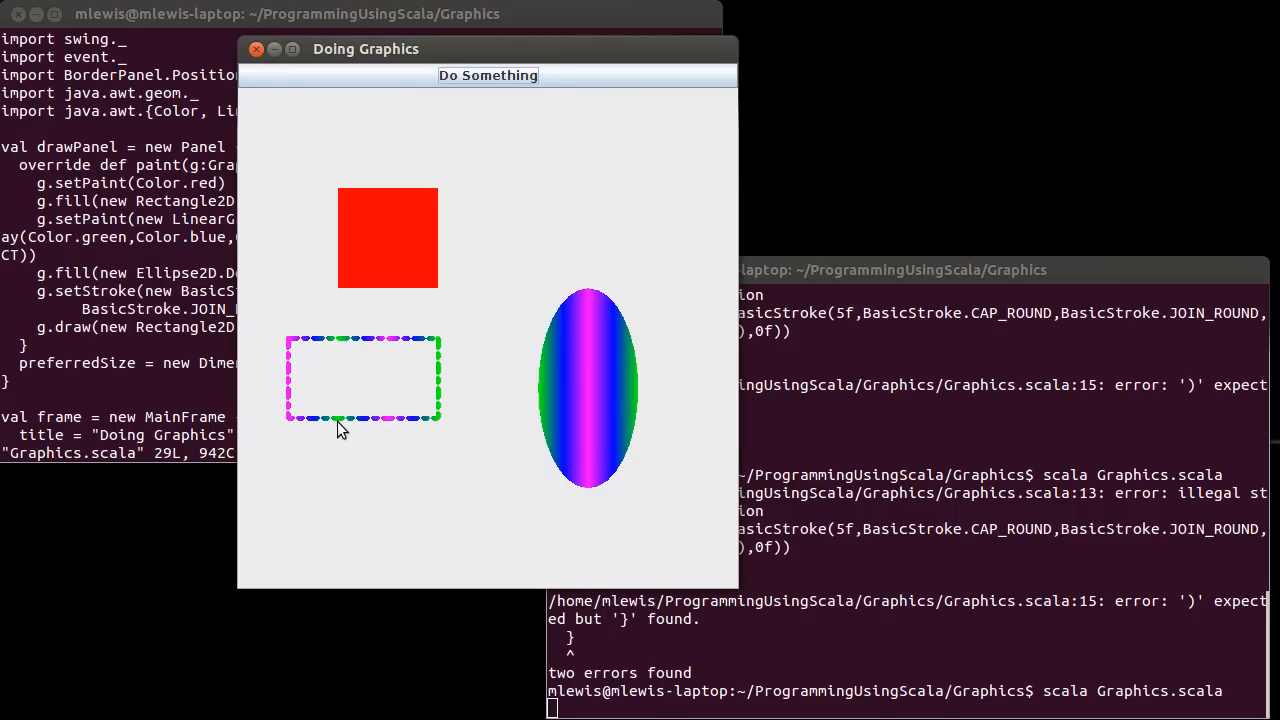
mouse_move(324, 430)
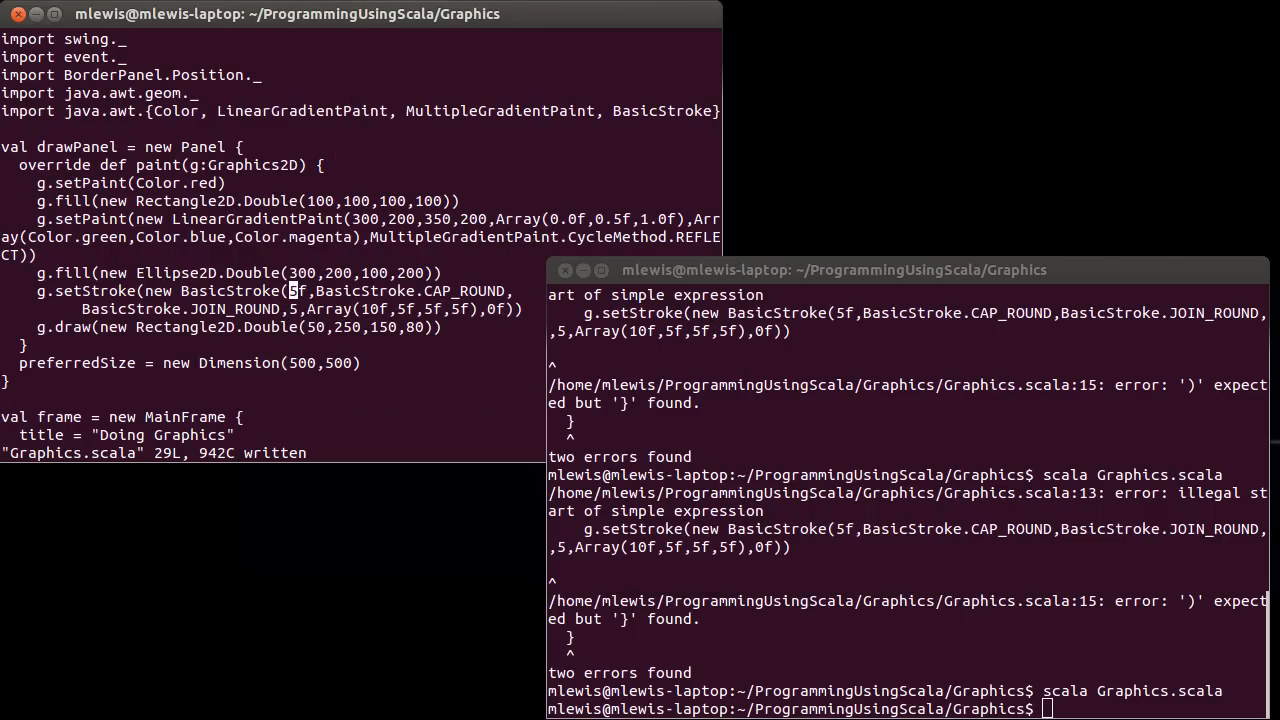
Step: Replace CAP_ROUND with CAP_BUTT in the BasicStroke call
key("i")
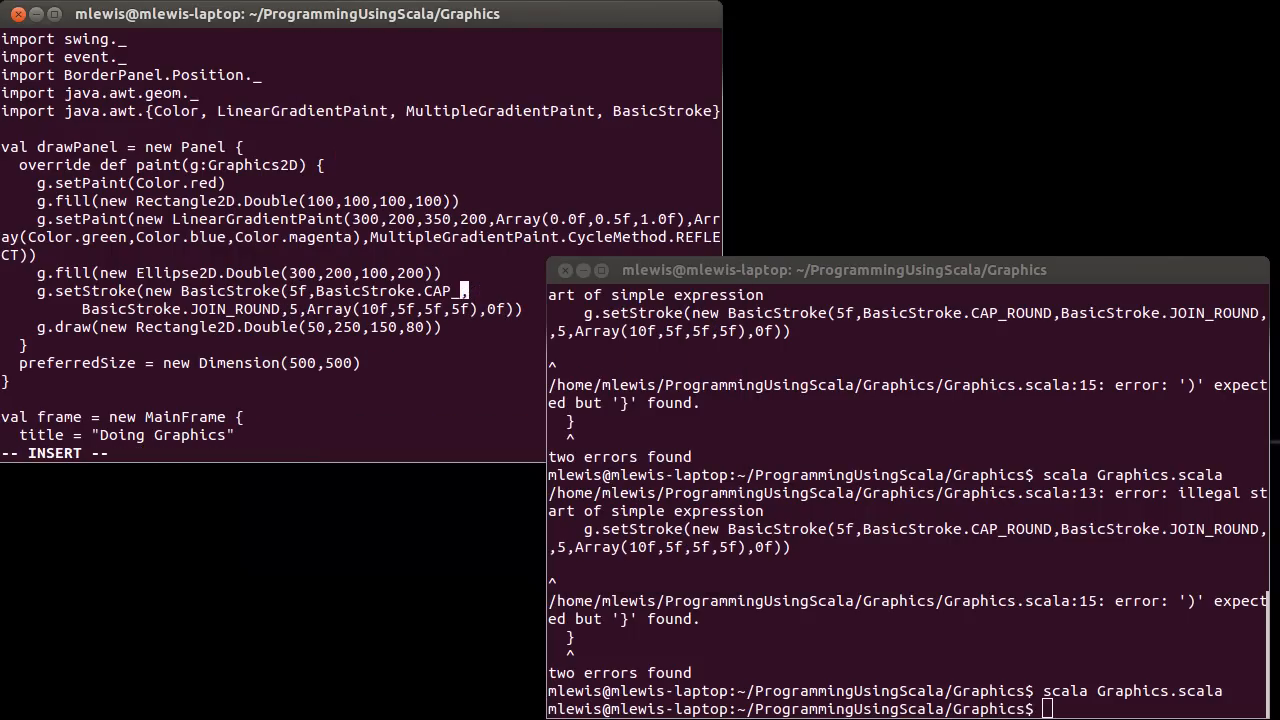
type("BUT")
left_click(908, 708)
type("scala Graphics.scala")
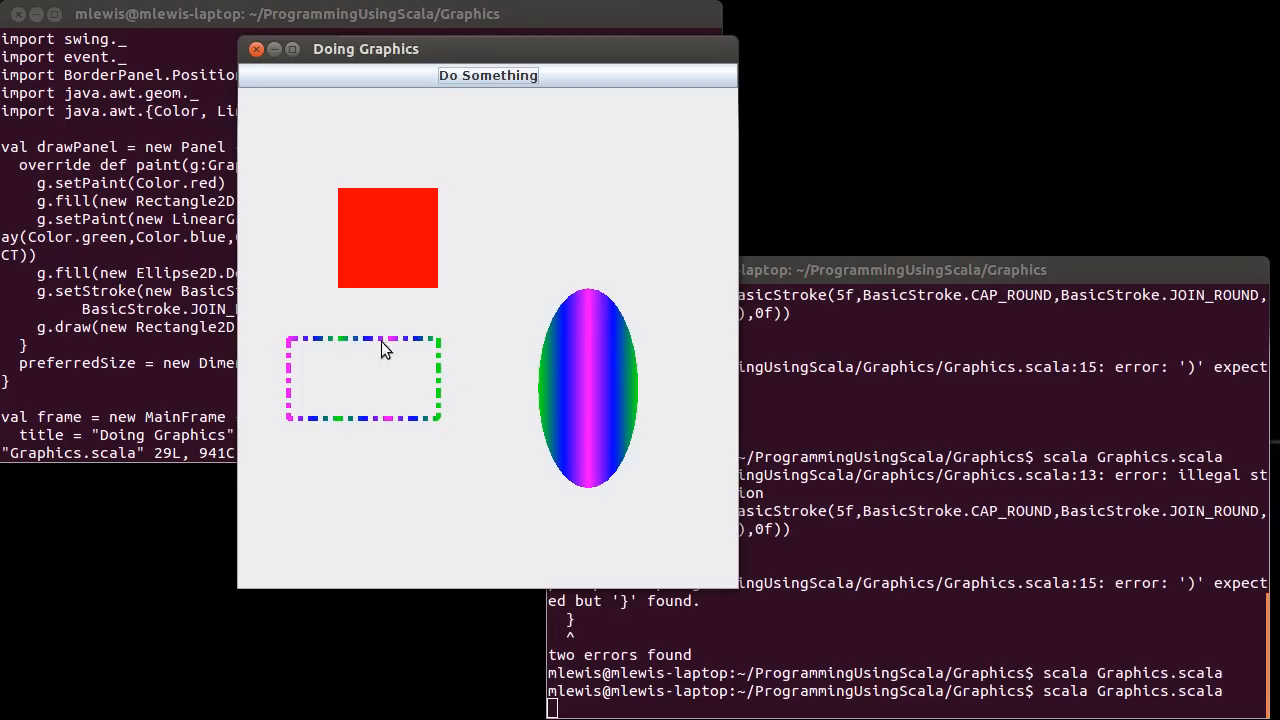
mouse_move(328, 418)
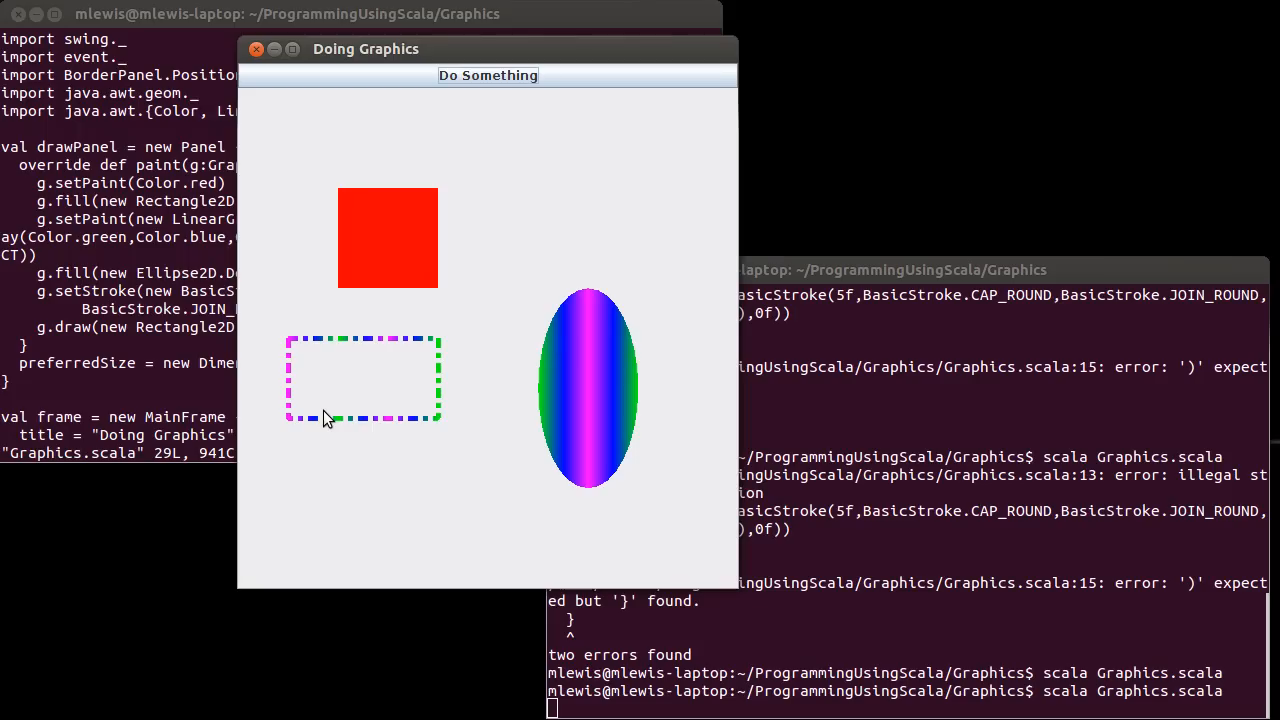
mouse_move(278, 412)
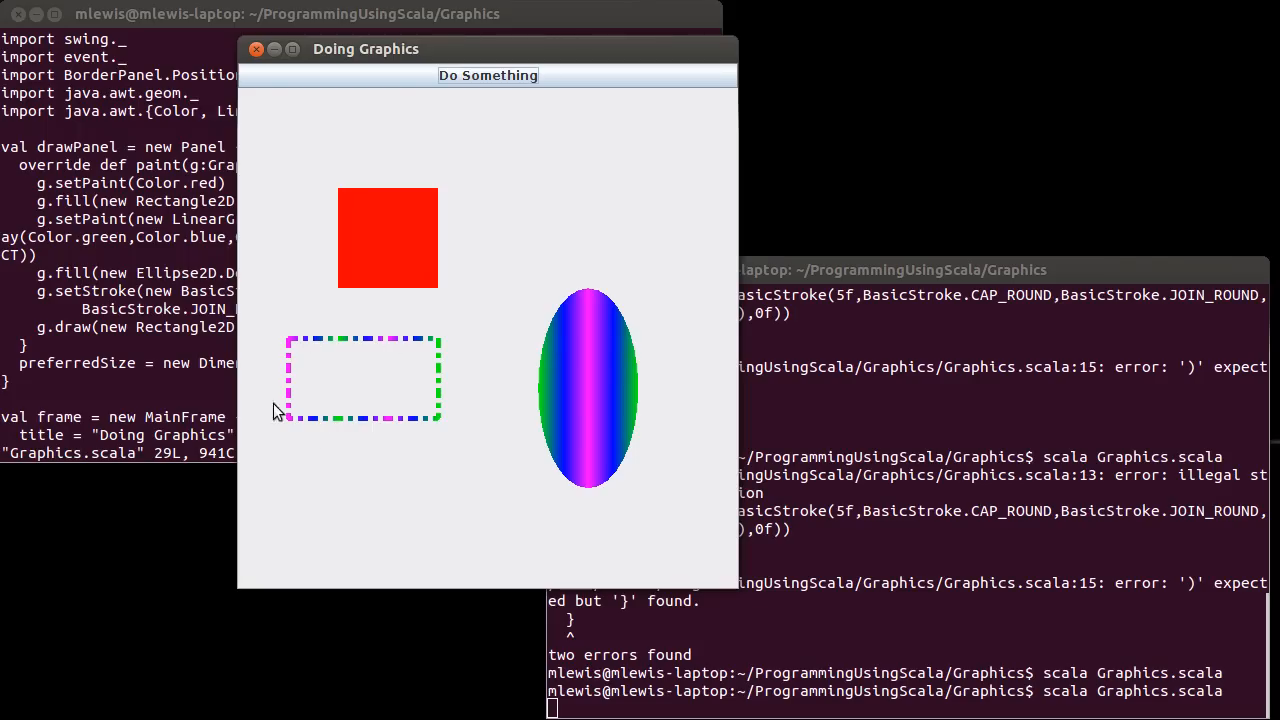
mouse_move(428, 352)
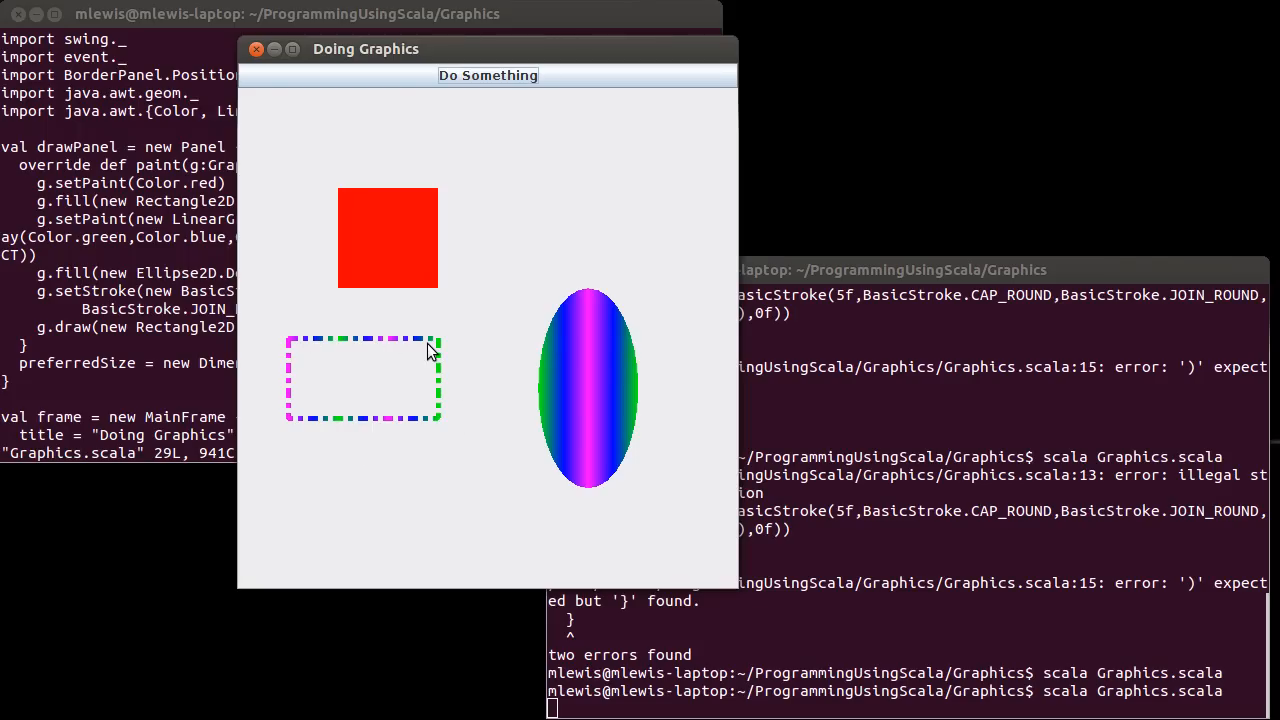
mouse_move(290, 356)
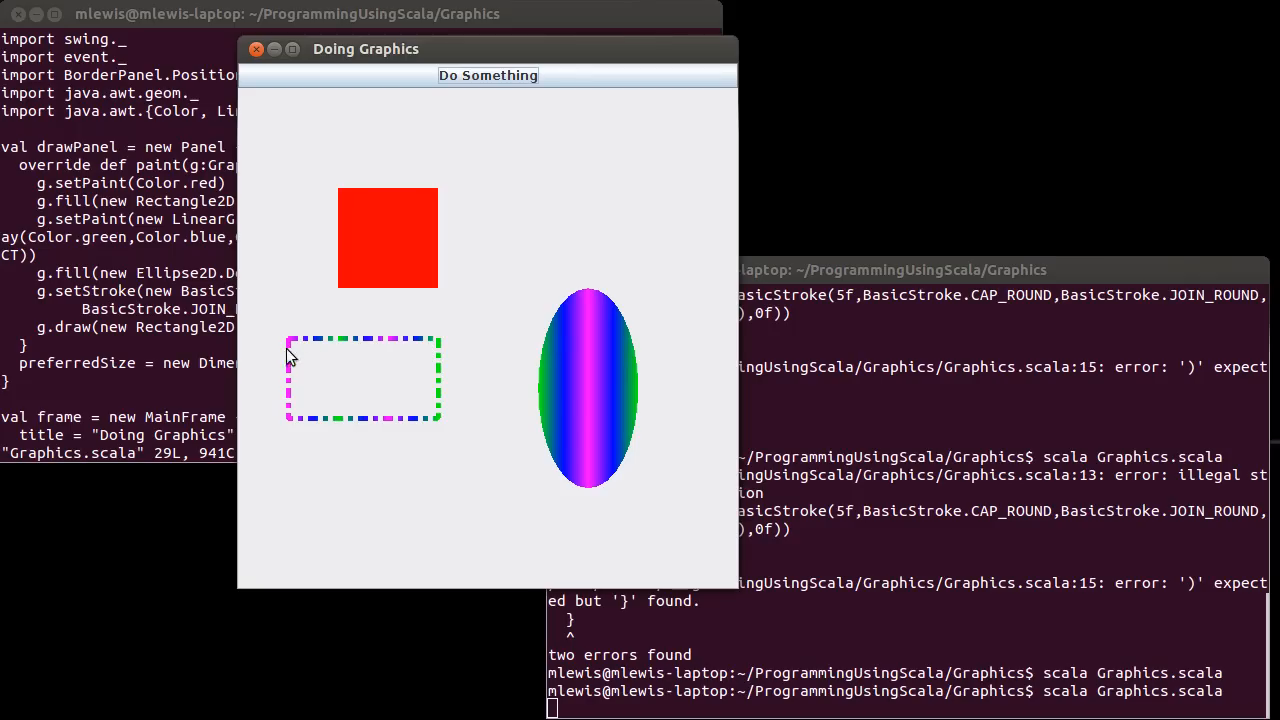
mouse_move(440, 350)
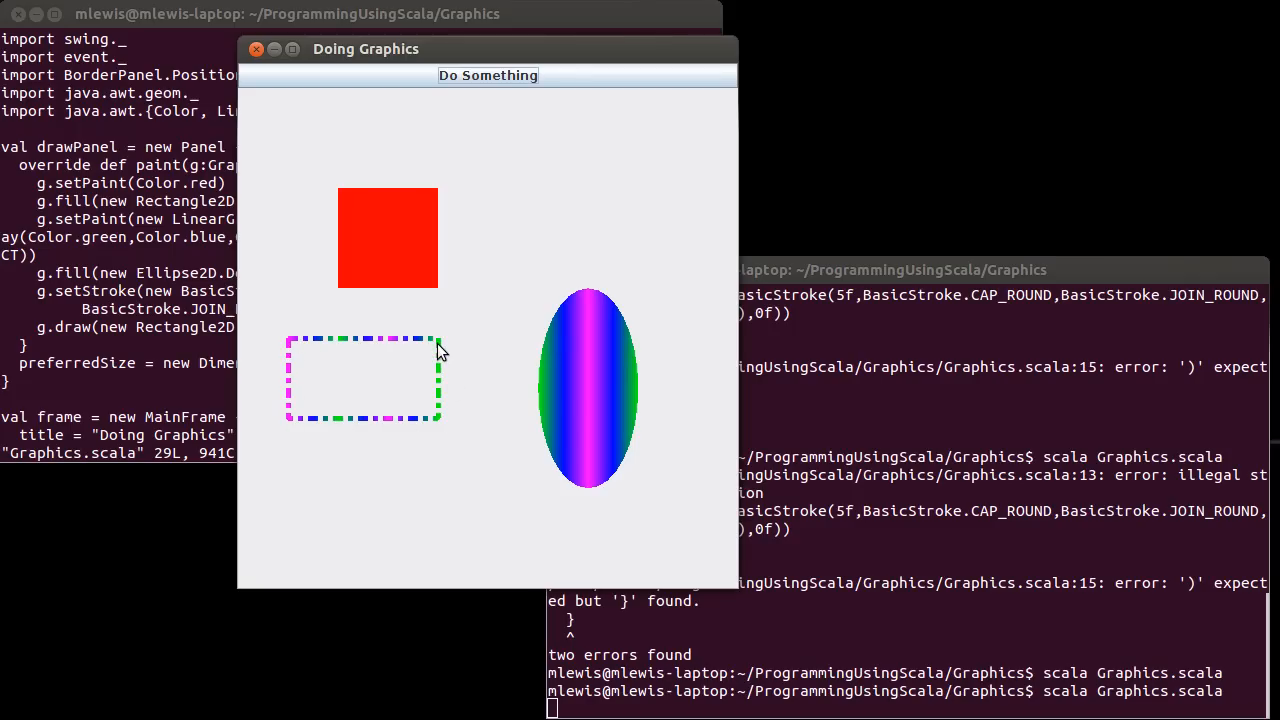
mouse_move(396, 348)
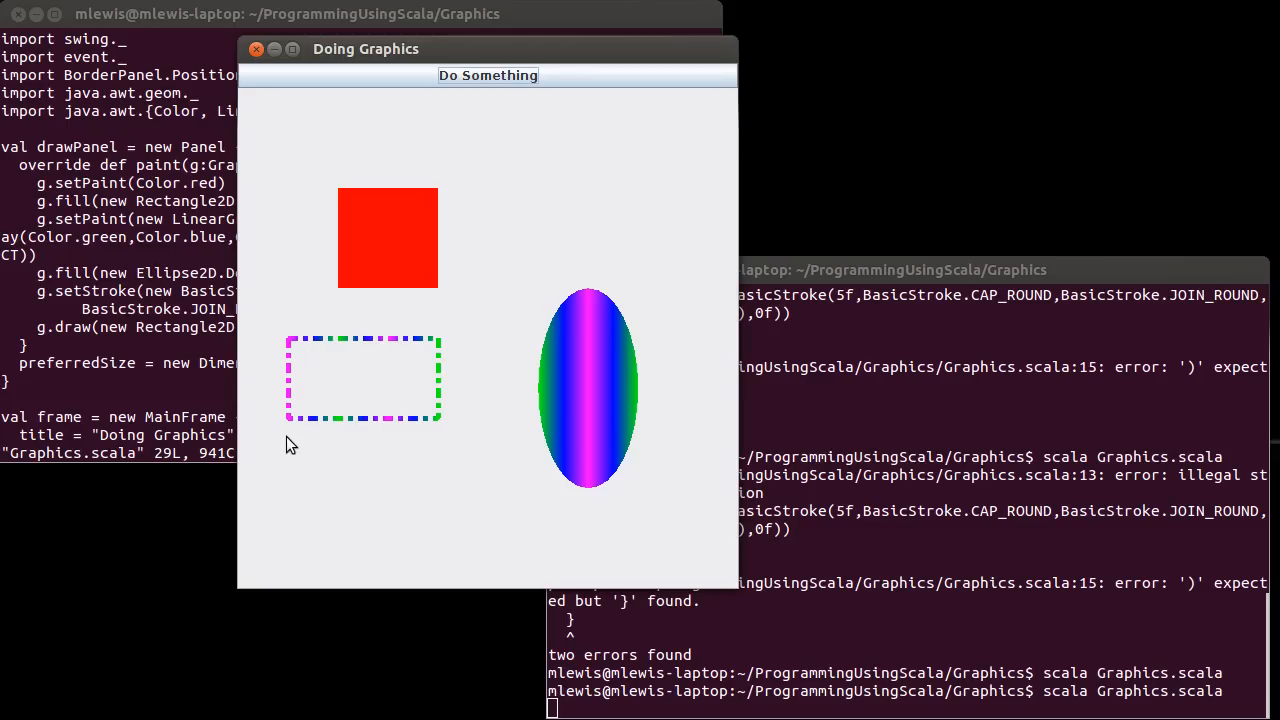
mouse_move(320, 444)
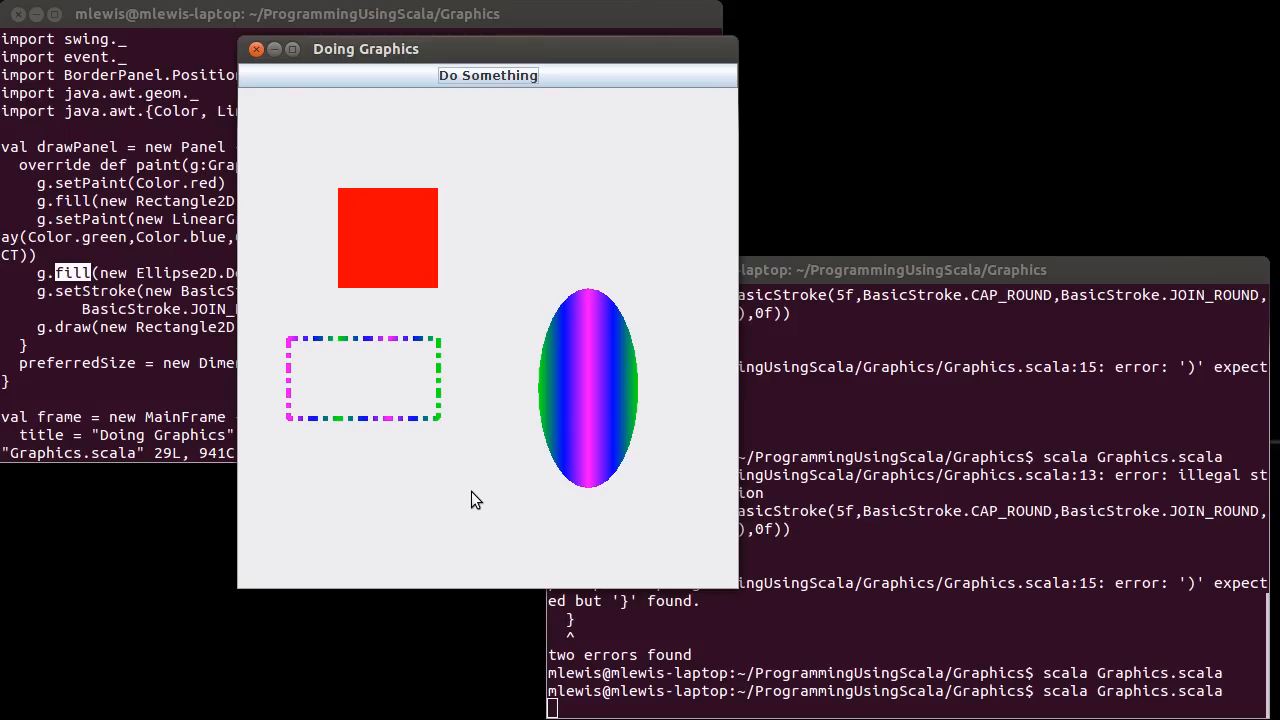
mouse_move(548, 218)
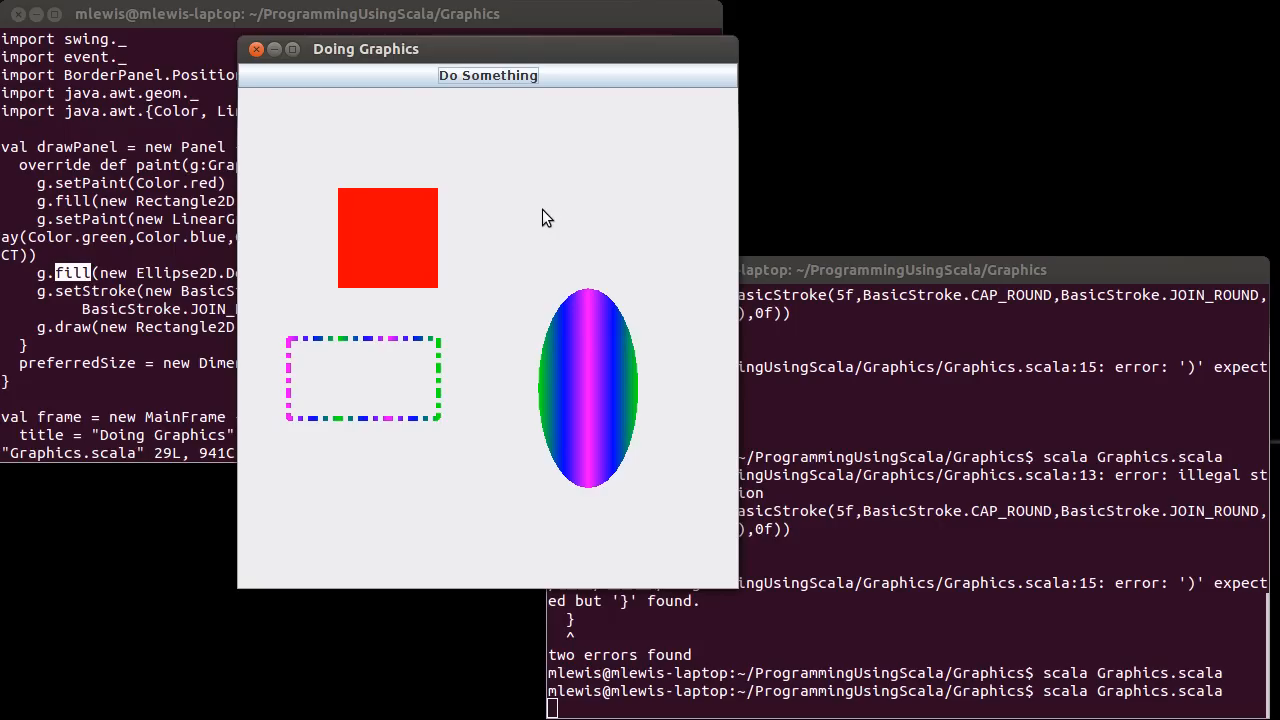
mouse_move(510, 120)
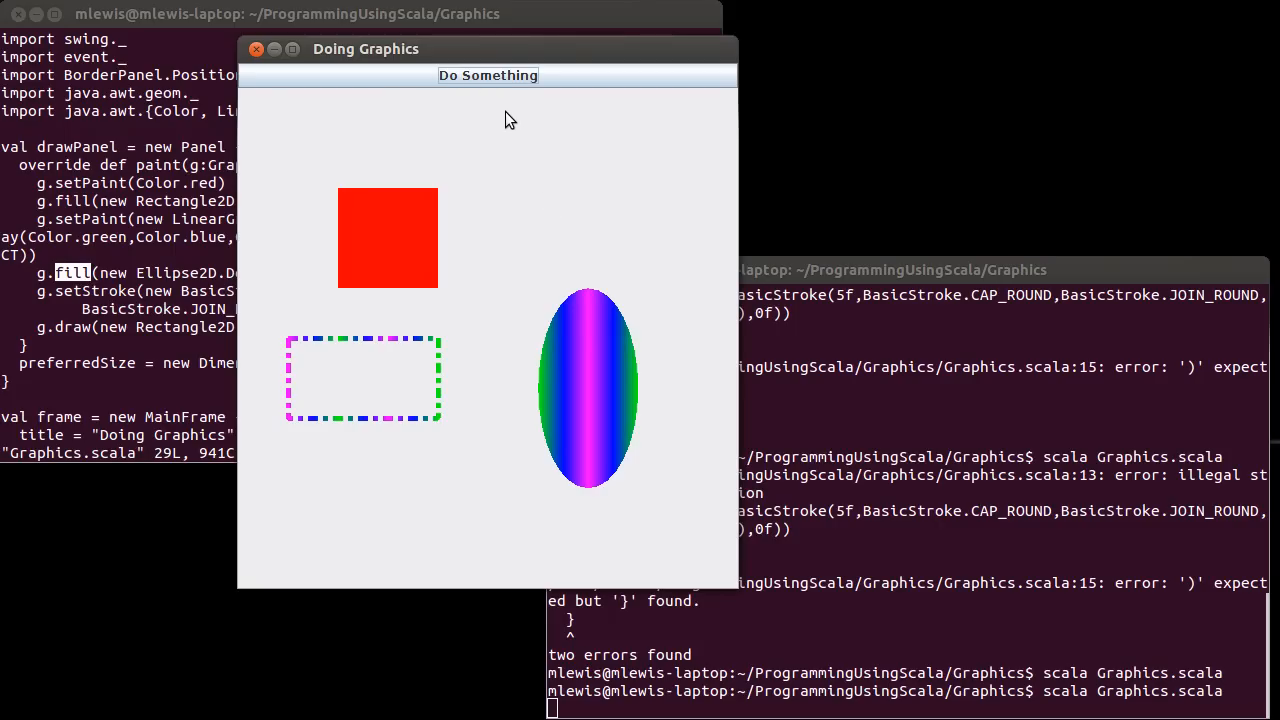
mouse_move(578, 438)
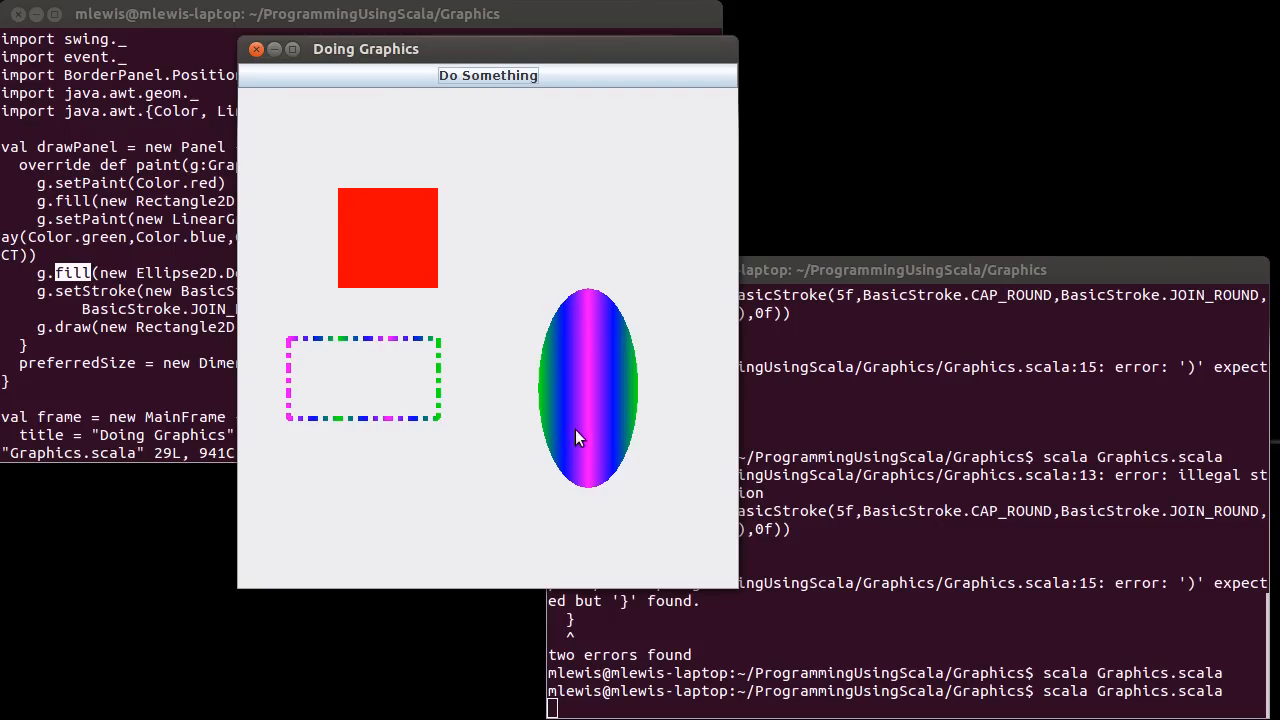
mouse_move(624, 190)
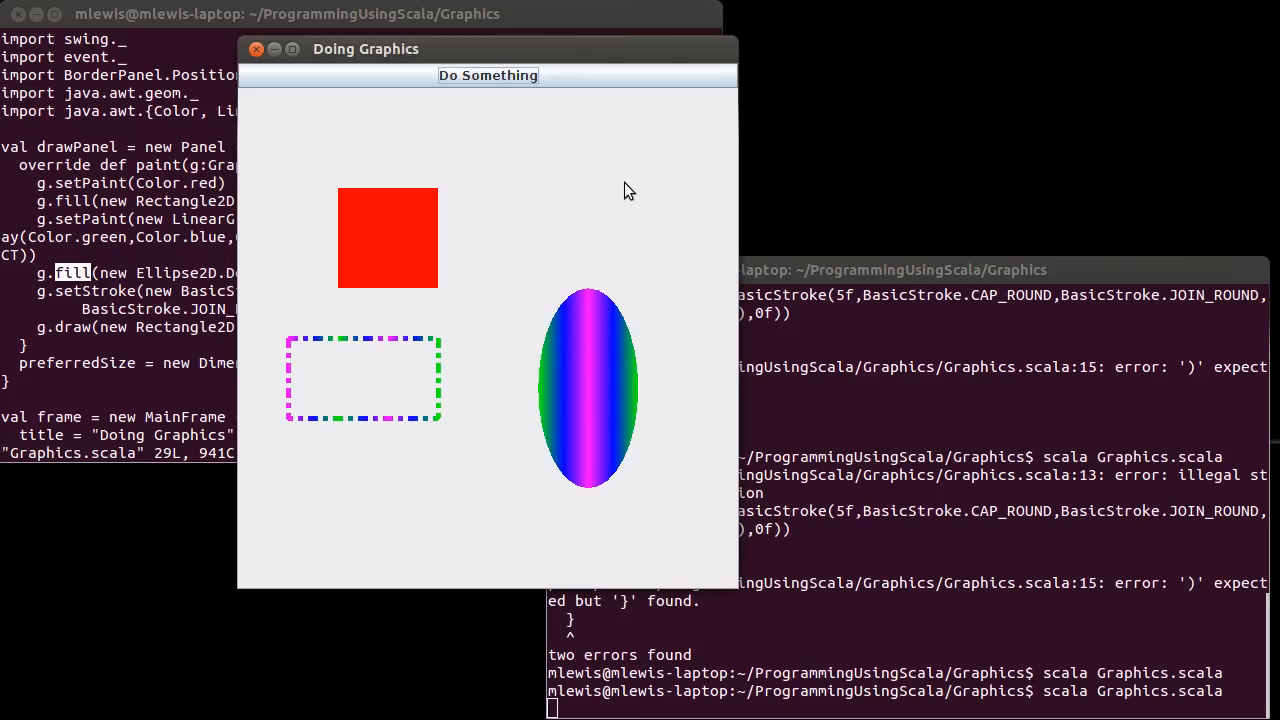